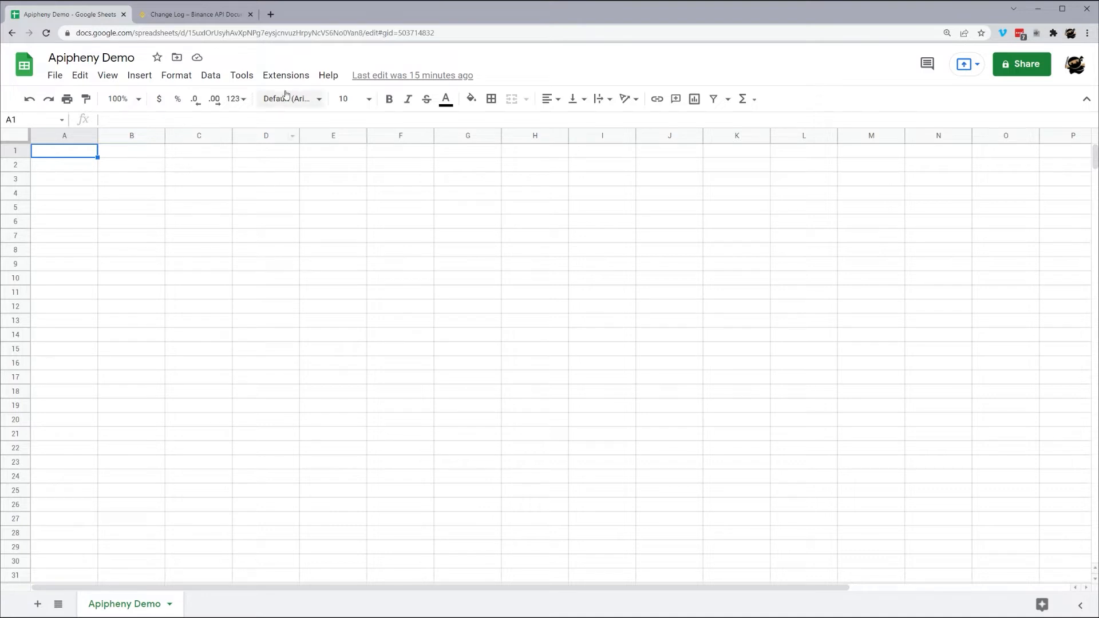
Step: Launch the Apipheny API importer from the Extensions menu of the demo sheet
{"action": "left_click", "coordinate": [286, 76]}
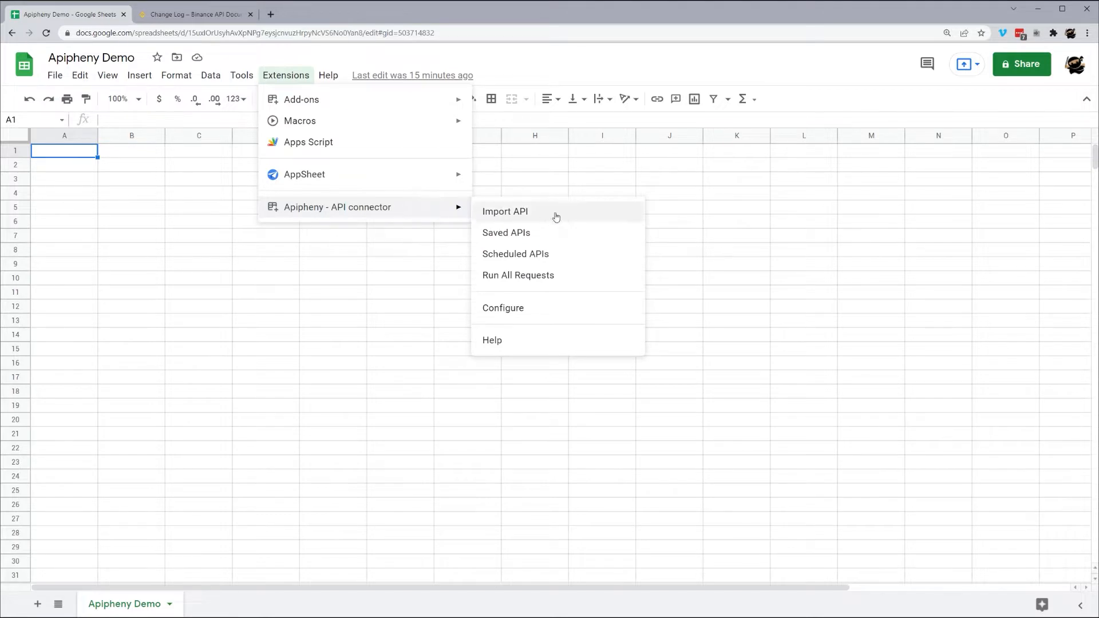
{"action": "left_click", "coordinate": [505, 210]}
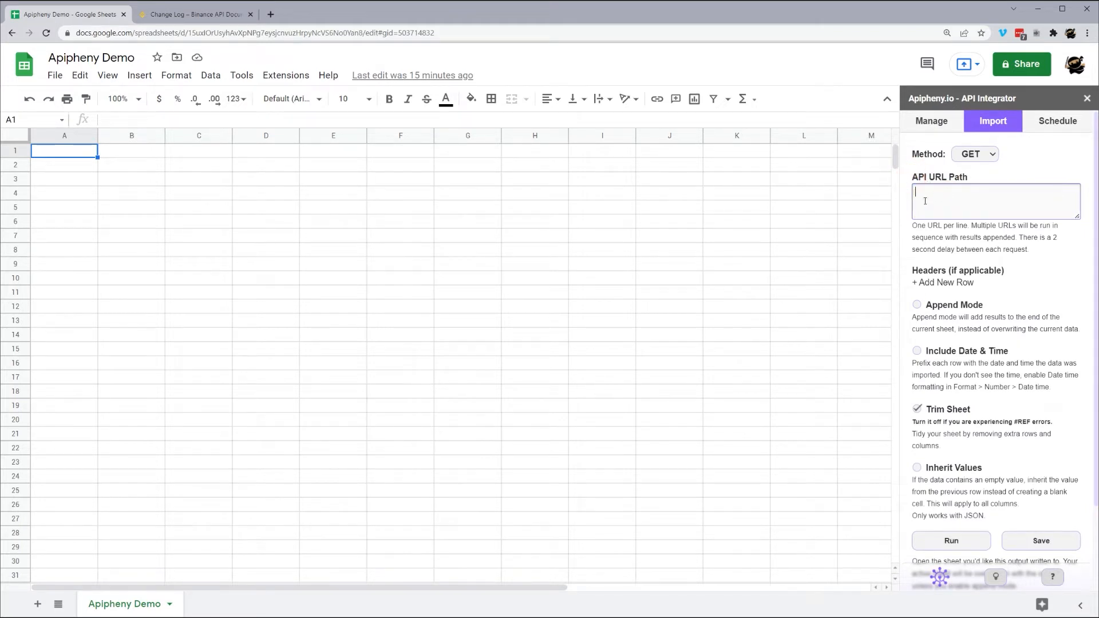
{"action": "mouse_move", "coordinate": [940, 195]}
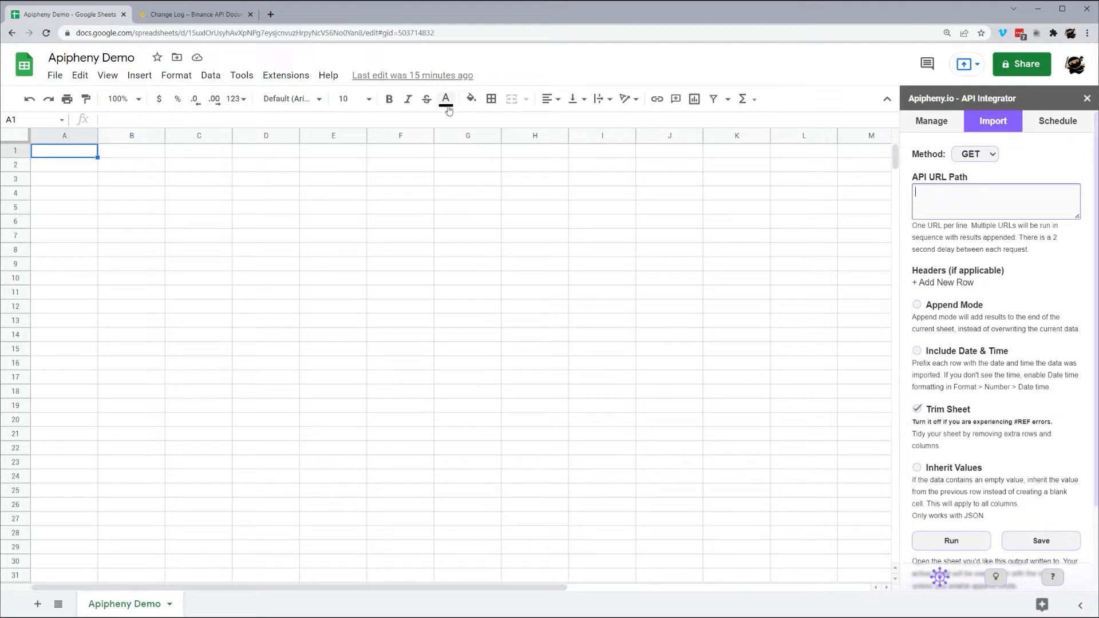
{"action": "mouse_move", "coordinate": [206, 14]}
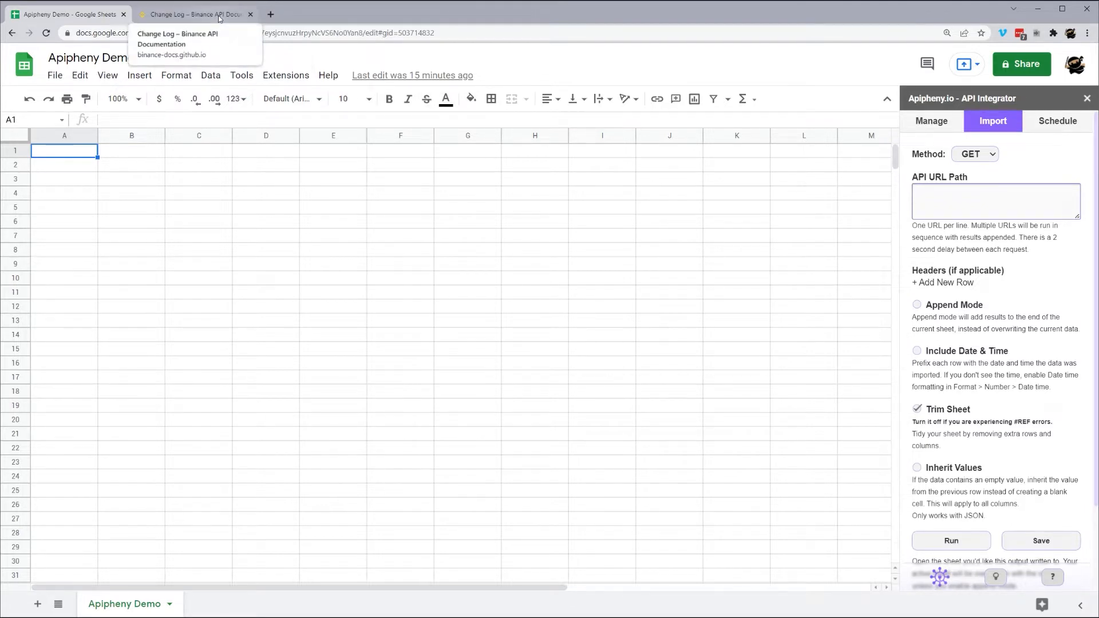
{"action": "left_click", "coordinate": [195, 13]}
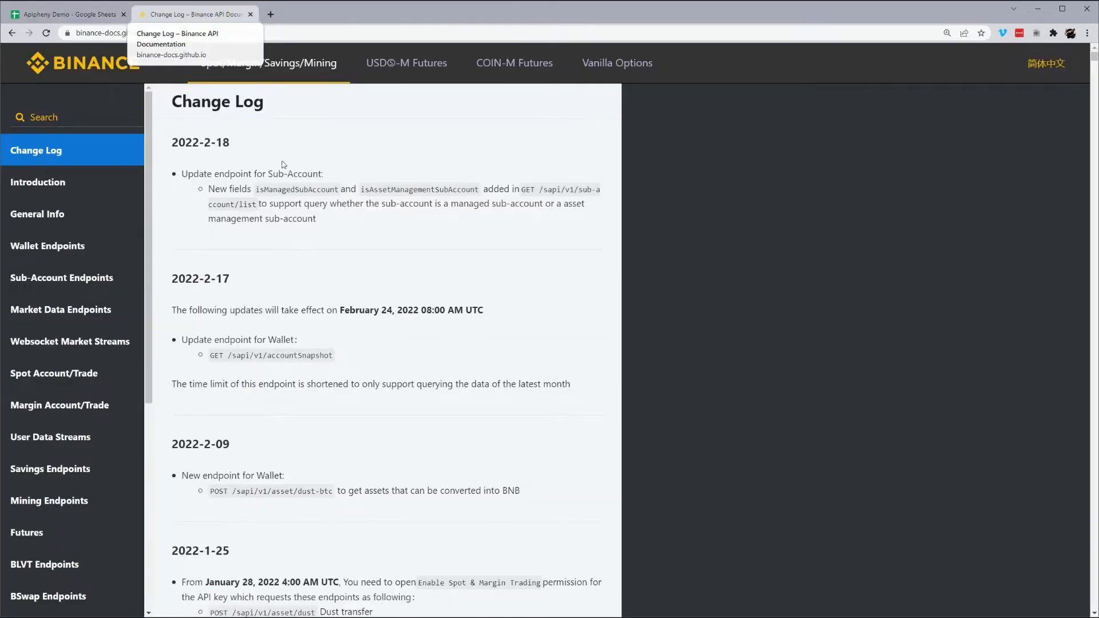
{"action": "mouse_move", "coordinate": [73, 278]}
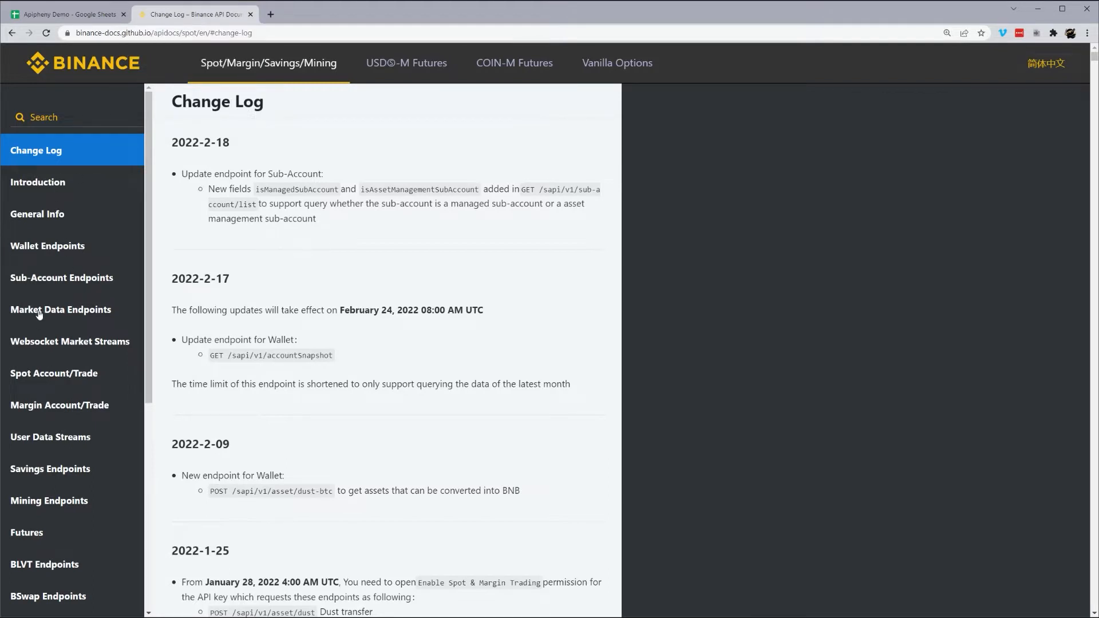
{"action": "mouse_move", "coordinate": [54, 255]}
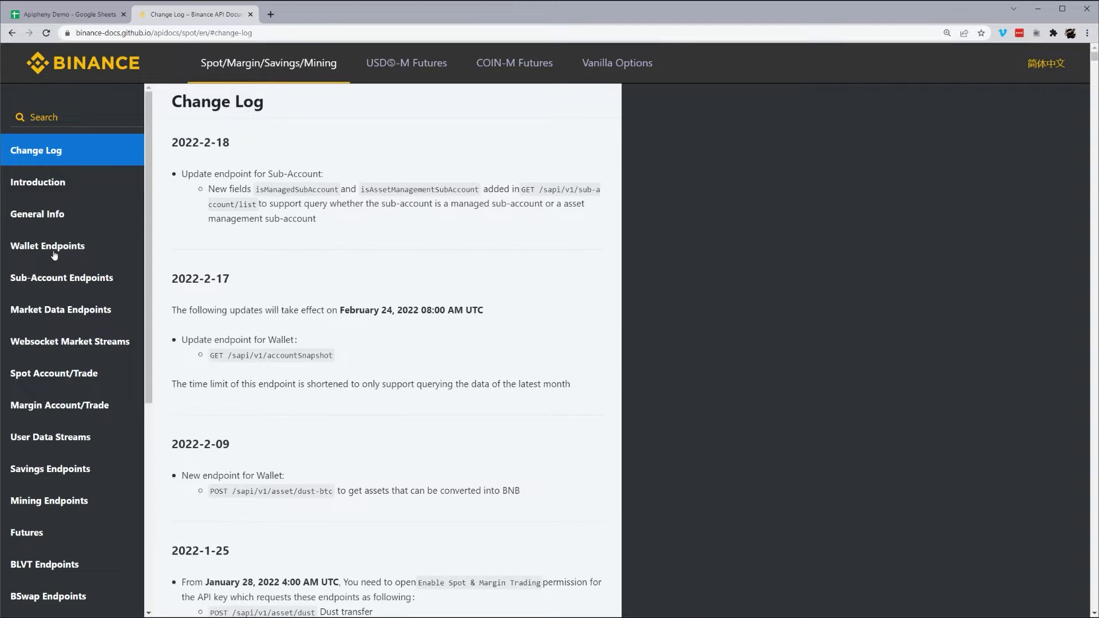
{"action": "left_click", "coordinate": [38, 215]}
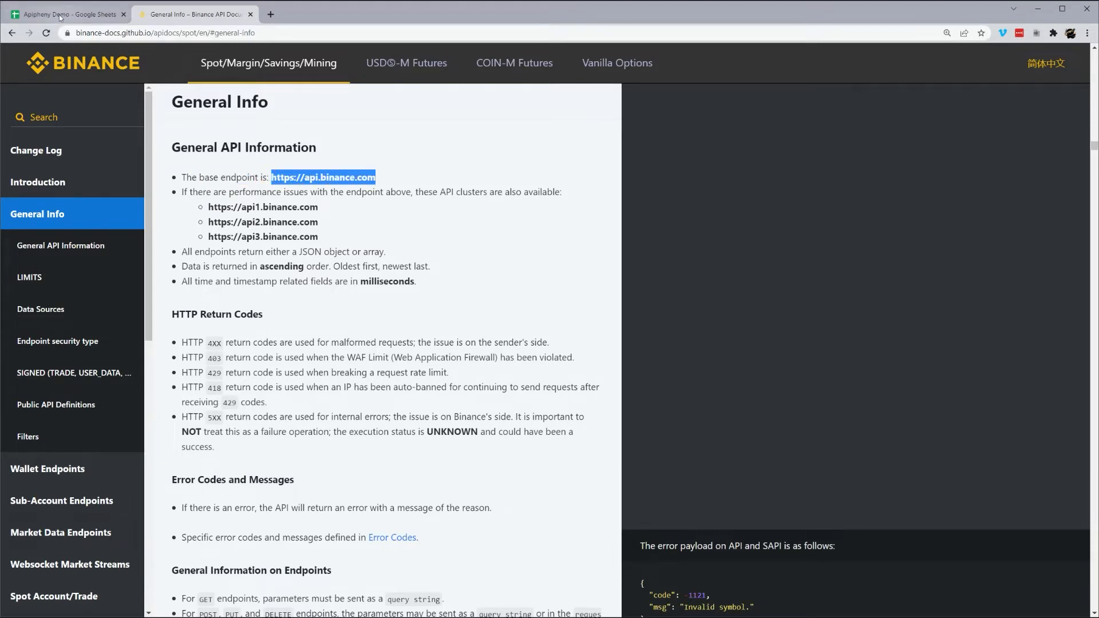
{"action": "left_click", "coordinate": [69, 15]}
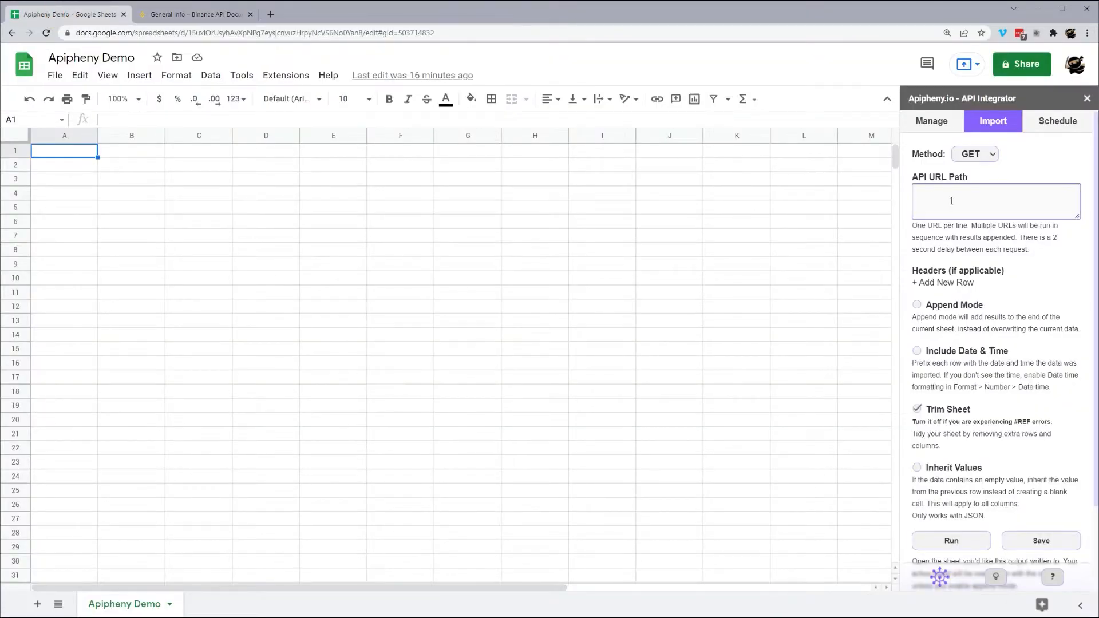
{"action": "left_click", "coordinate": [195, 15]}
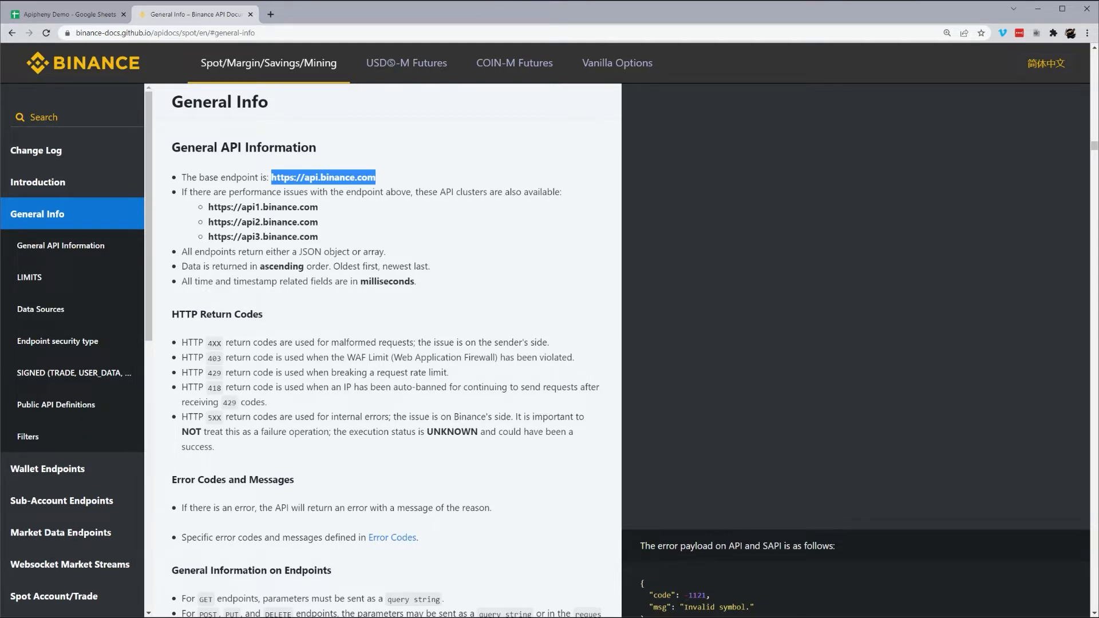
{"action": "scroll", "scroll_direction": "down", "scroll_amount": 3}
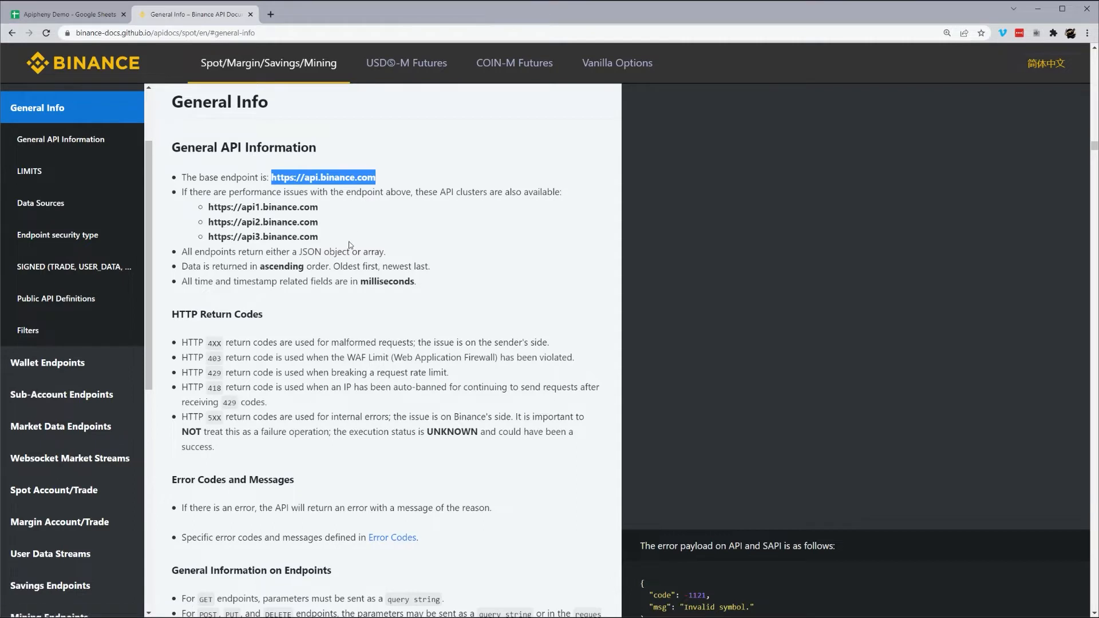
{"action": "mouse_move", "coordinate": [329, 211]}
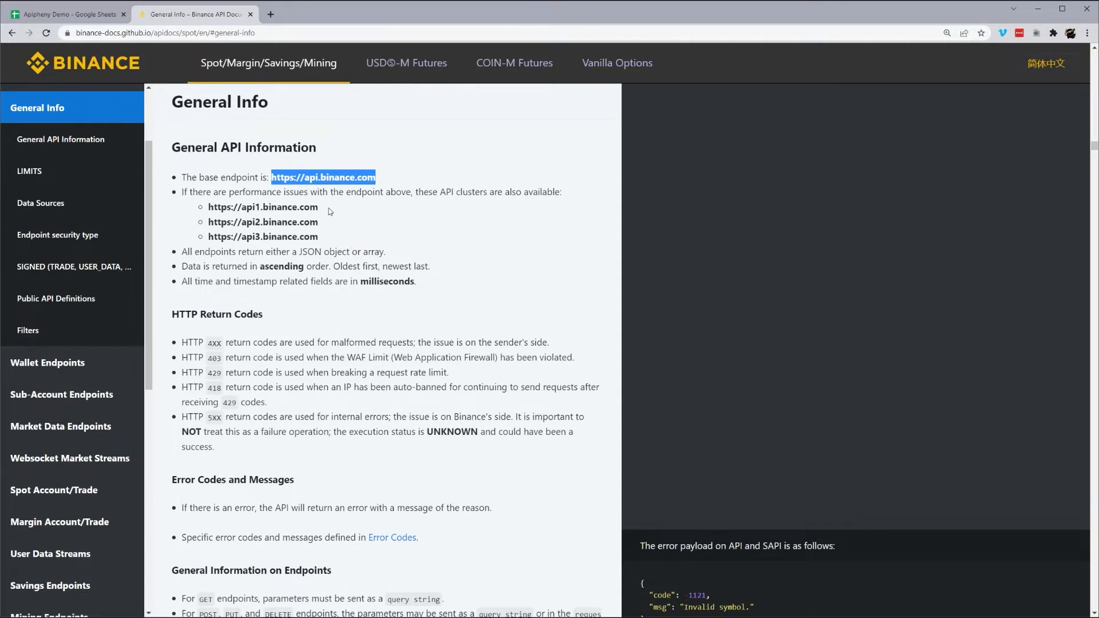
{"action": "mouse_move", "coordinate": [94, 422]}
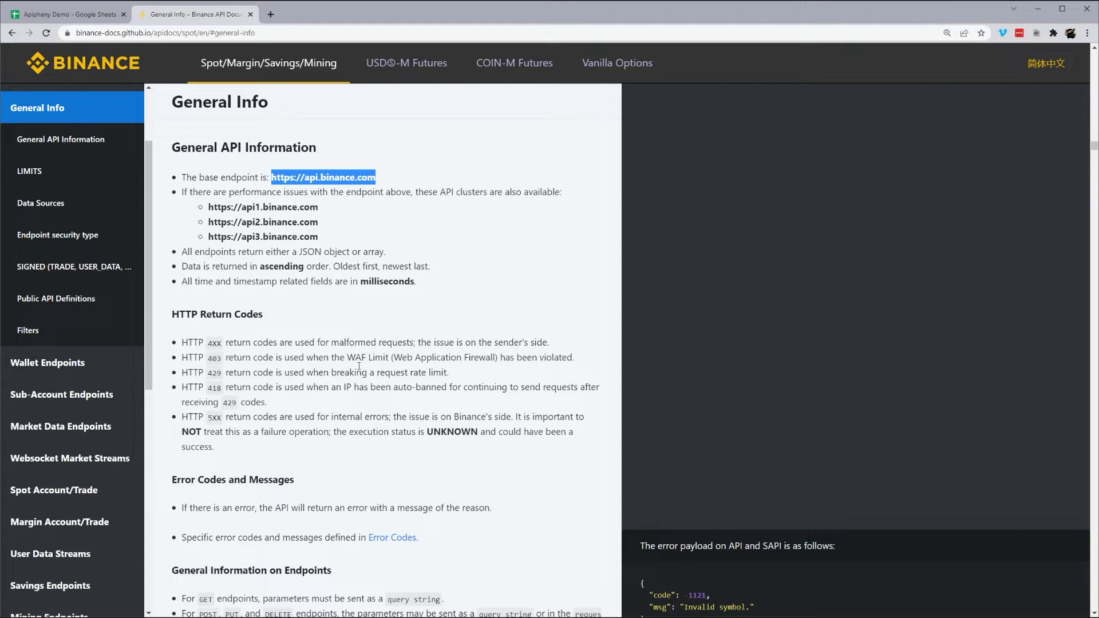
{"action": "mouse_move", "coordinate": [347, 342]}
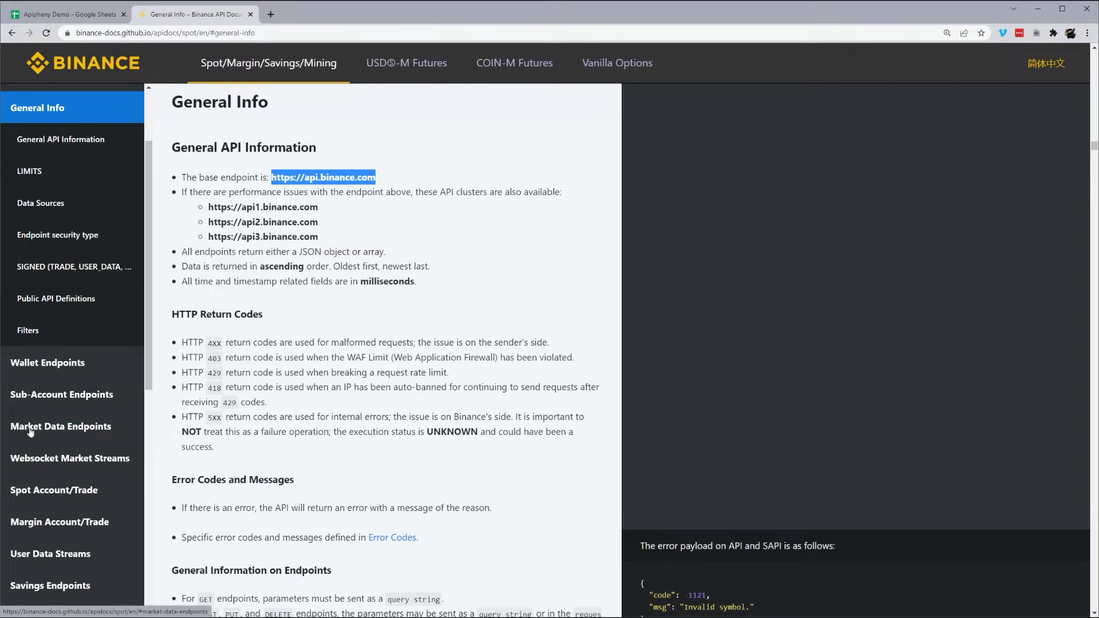
Step: Navigate to Symbol Price Ticker under Market Data Endpoints and select /api/v3/ticker/price
{"action": "left_click", "coordinate": [61, 426]}
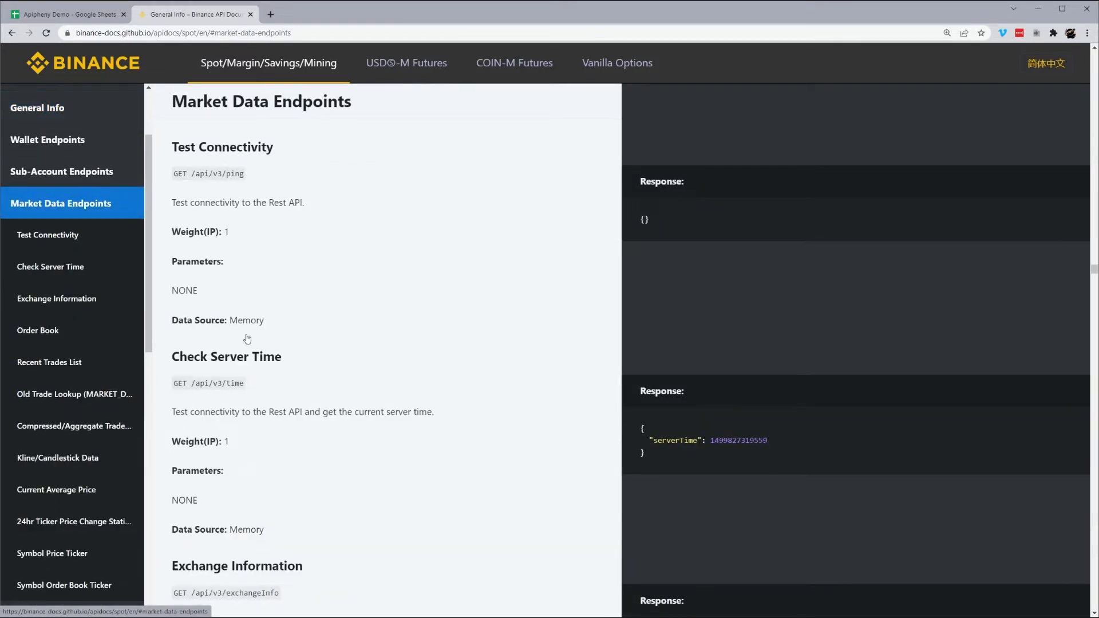
{"action": "mouse_move", "coordinate": [50, 320]}
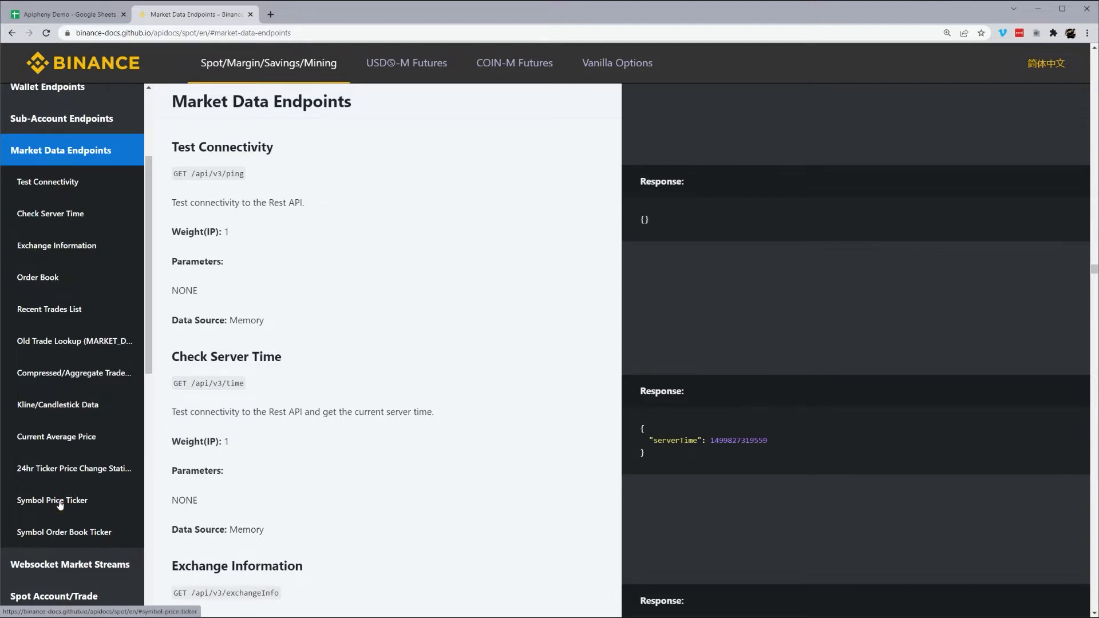
{"action": "left_click", "coordinate": [52, 501]}
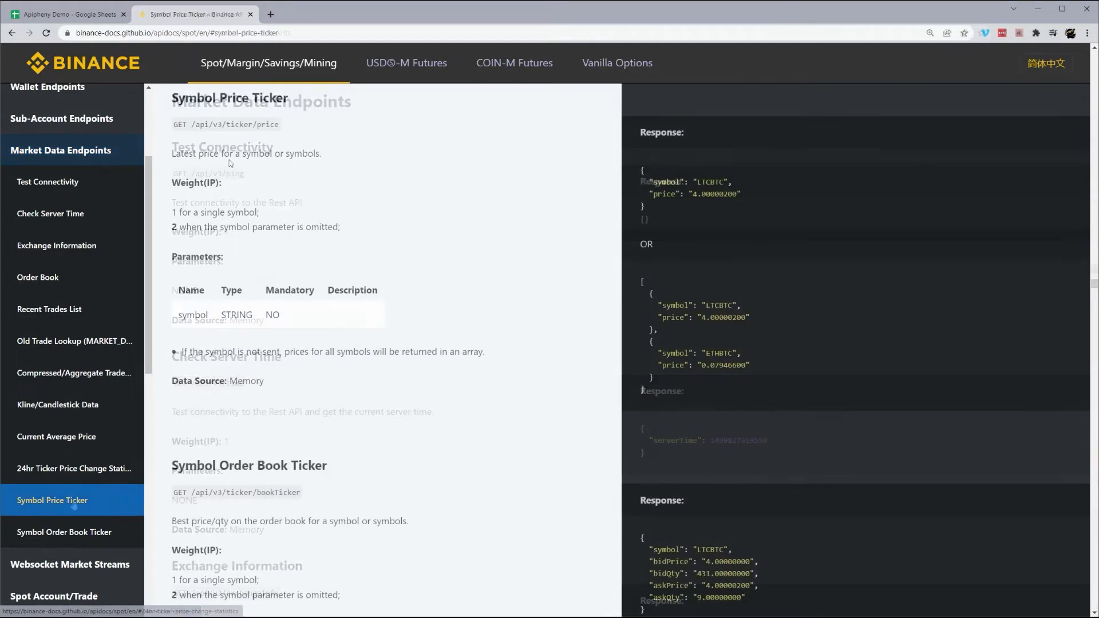
{"action": "left_click_drag", "start_coordinate": [191, 124], "coordinate": [278, 124]}
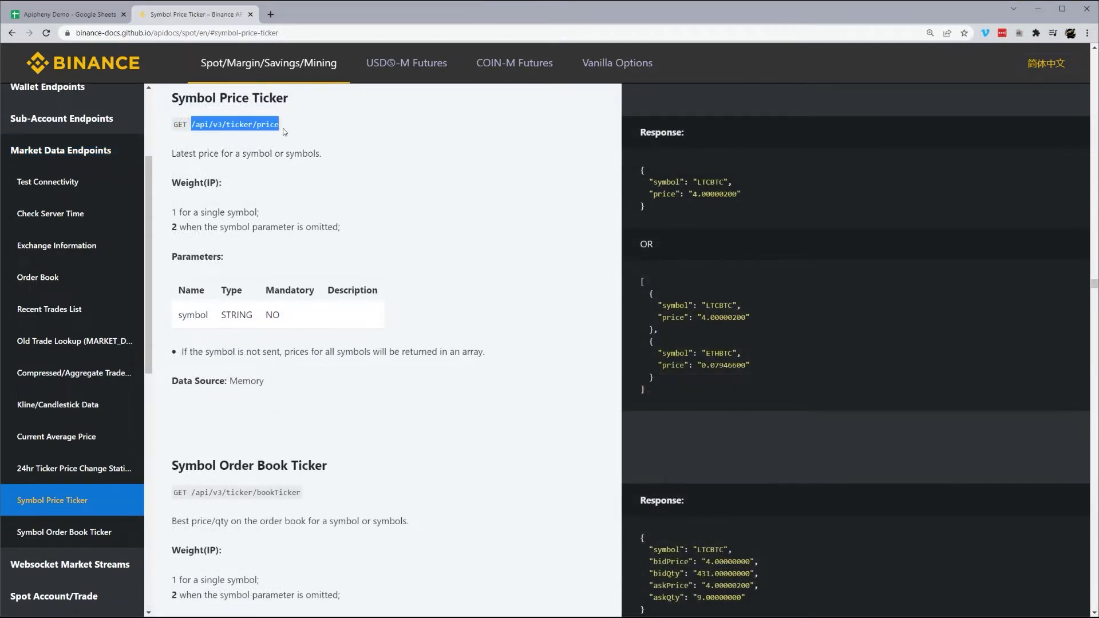
{"action": "mouse_move", "coordinate": [147, 83]}
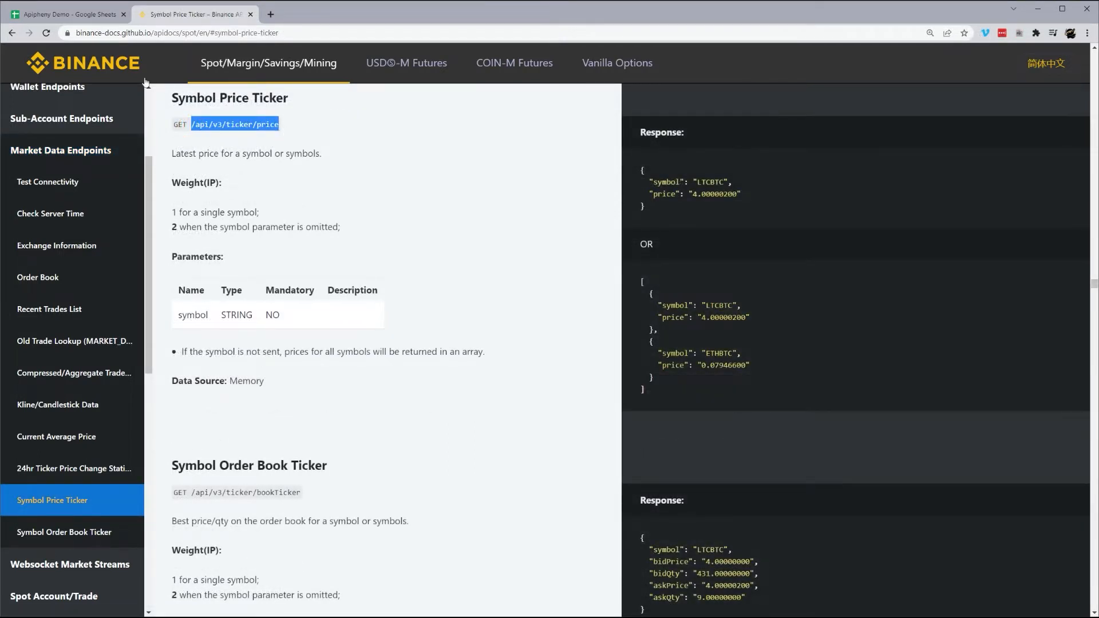
{"action": "mouse_move", "coordinate": [68, 13]}
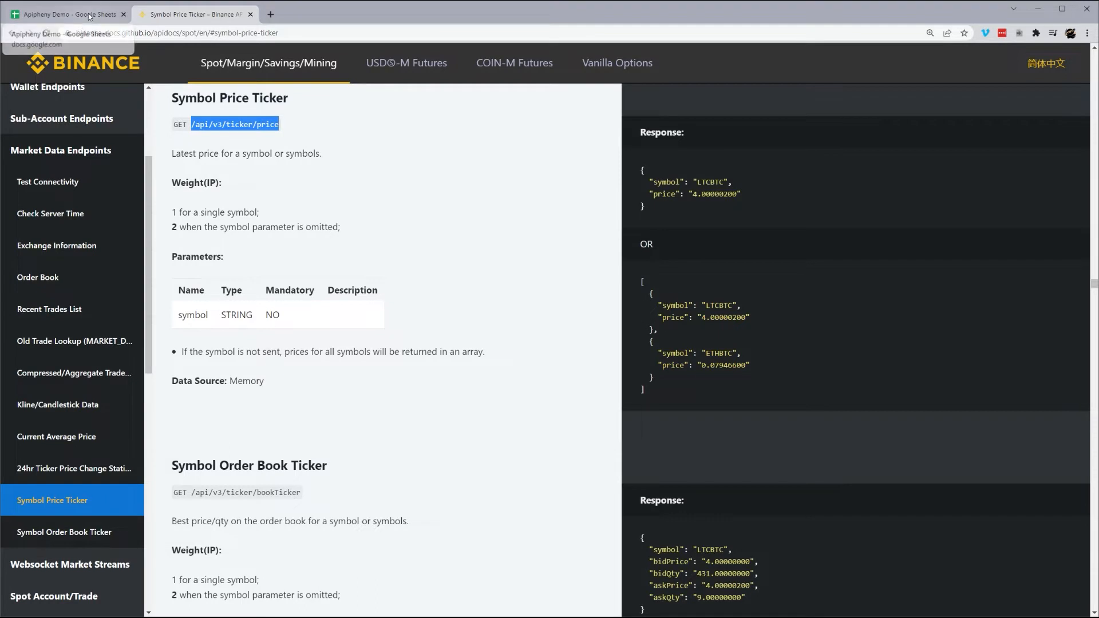
{"action": "left_click", "coordinate": [69, 13]}
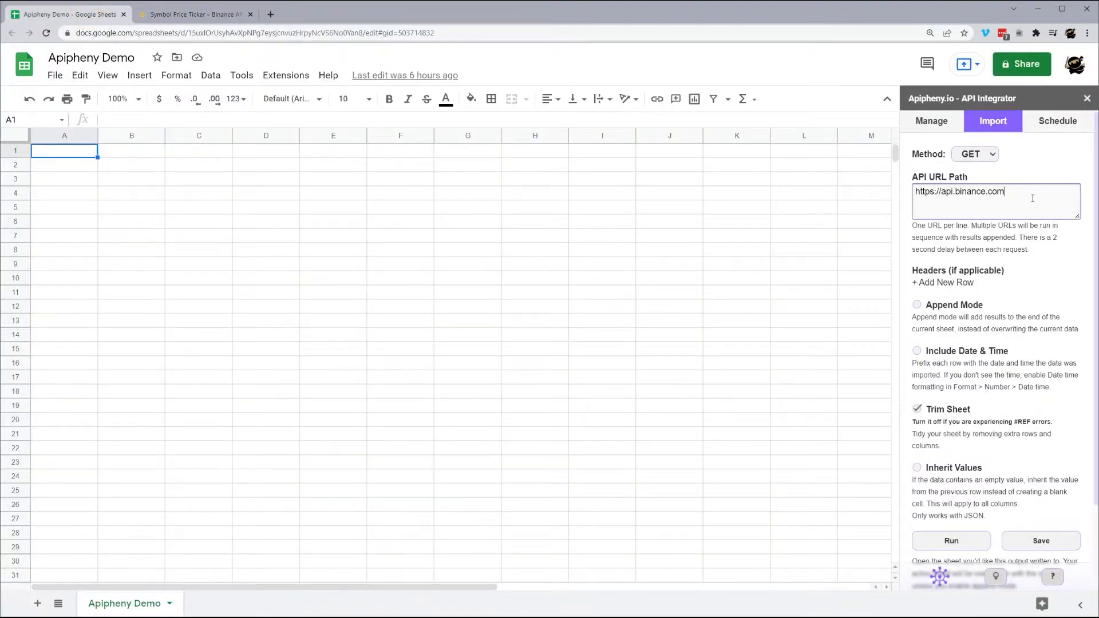
{"action": "left_click", "coordinate": [197, 13]}
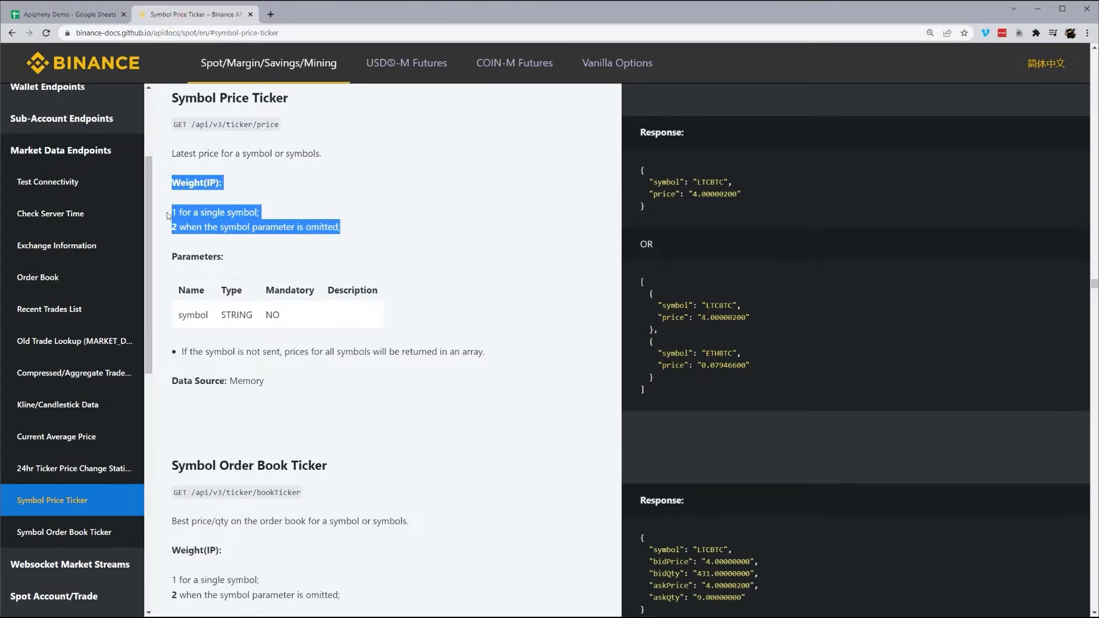
Step: Highlight the notes on weight and omitting the symbol parameter for the price ticker
{"action": "left_click", "coordinate": [174, 213]}
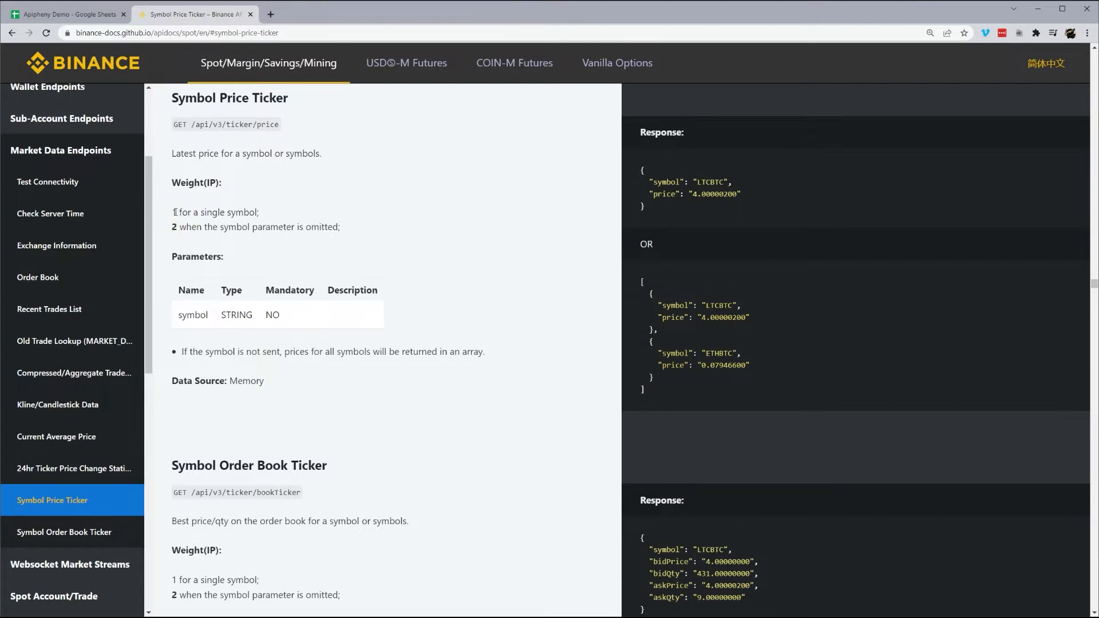
{"action": "left_click_drag", "start_coordinate": [171, 212], "coordinate": [260, 212]}
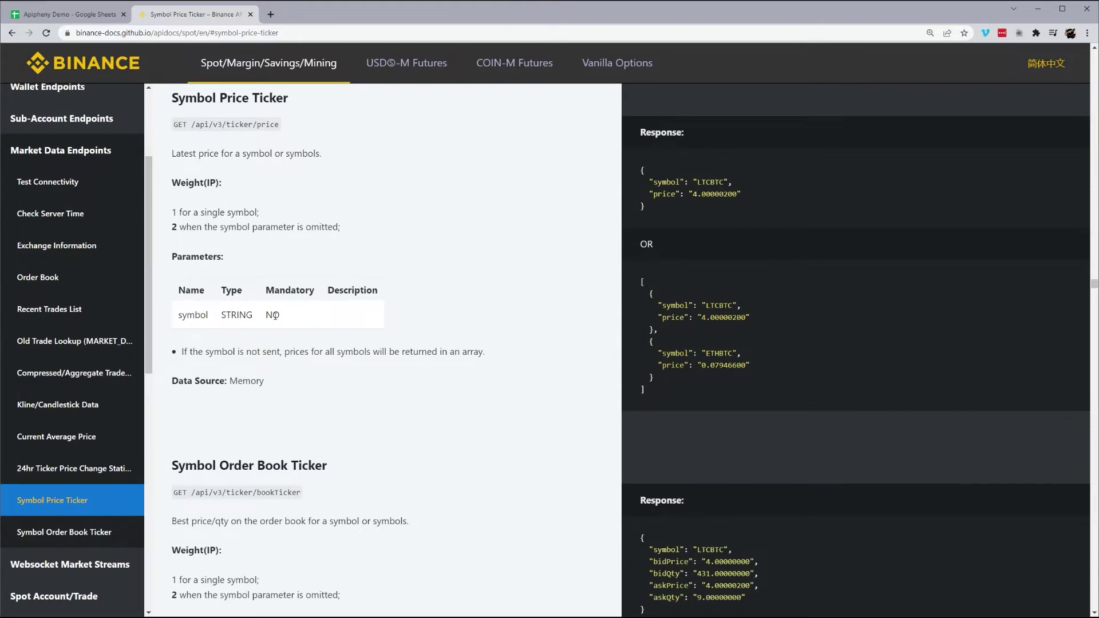
{"action": "left_click_drag", "start_coordinate": [172, 227], "coordinate": [317, 226]}
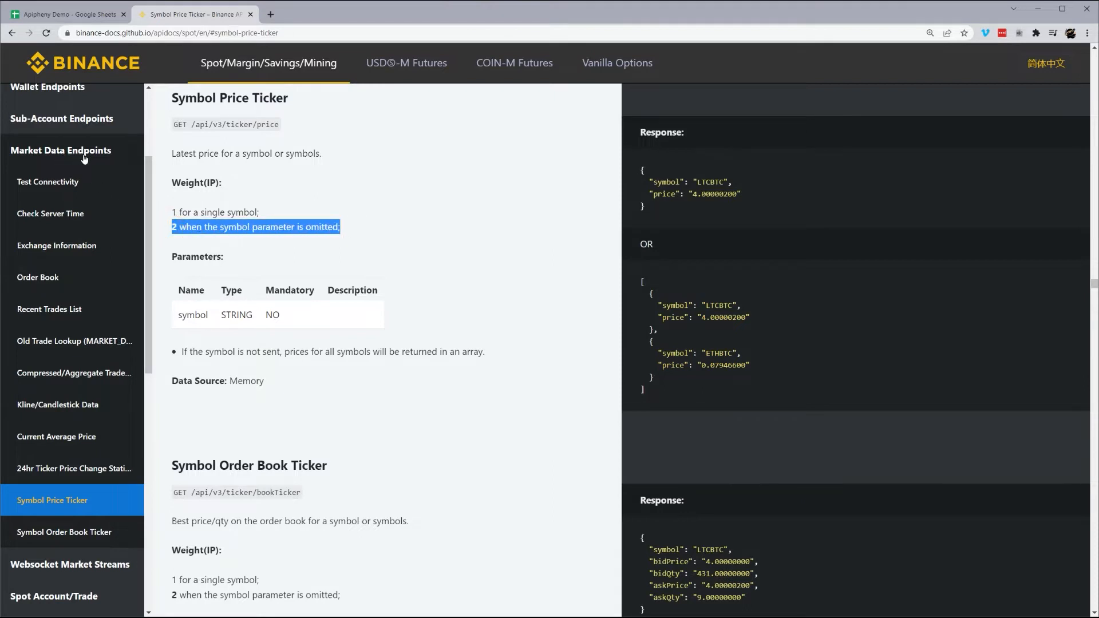
{"action": "mouse_move", "coordinate": [128, 177]}
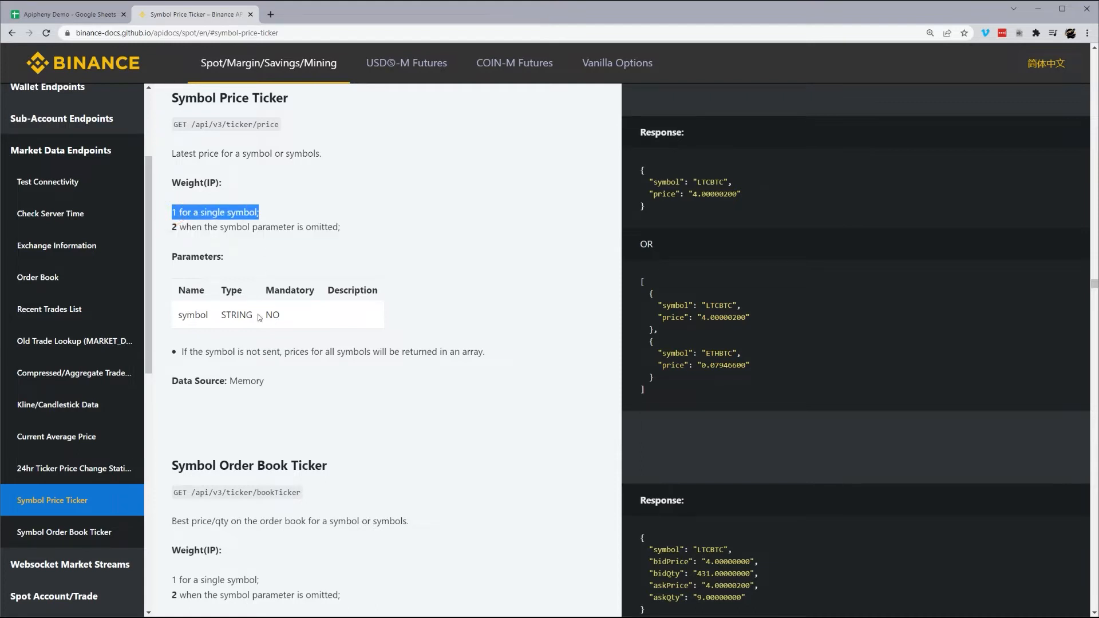
Step: Select the optional 'symbol' parameter name, then return to the Apipheny Demo sheet
{"action": "double_click", "coordinate": [193, 314]}
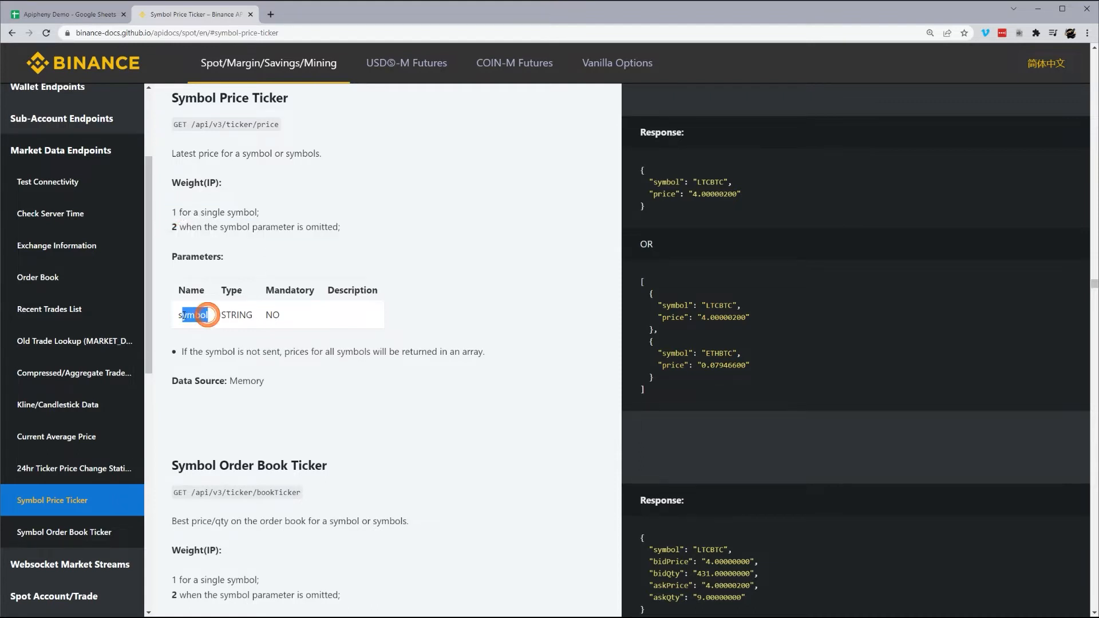
{"action": "double_click", "coordinate": [193, 315]}
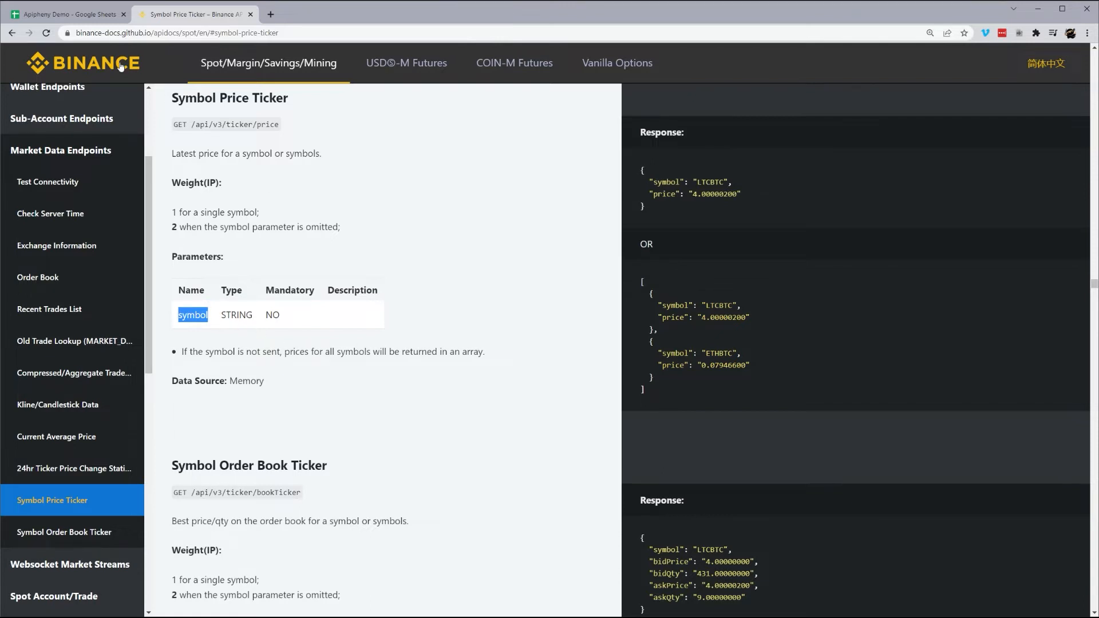
{"action": "left_click", "coordinate": [69, 13]}
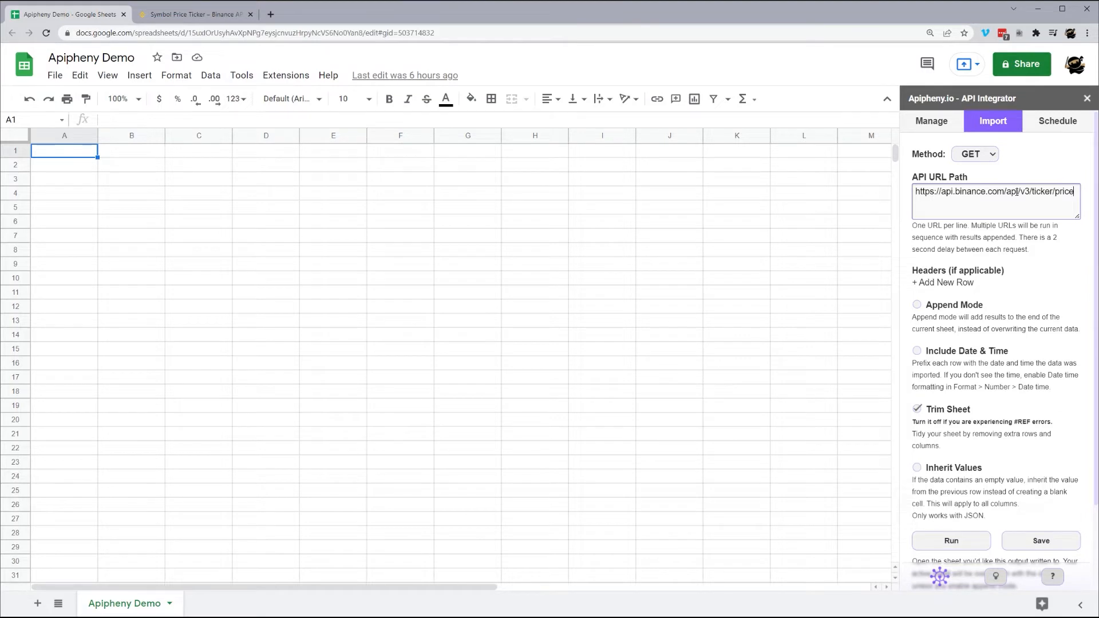
Step: Append the query ?symbol=BTCBUSD to the ticker price request URL
{"action": "type", "text": "?"}
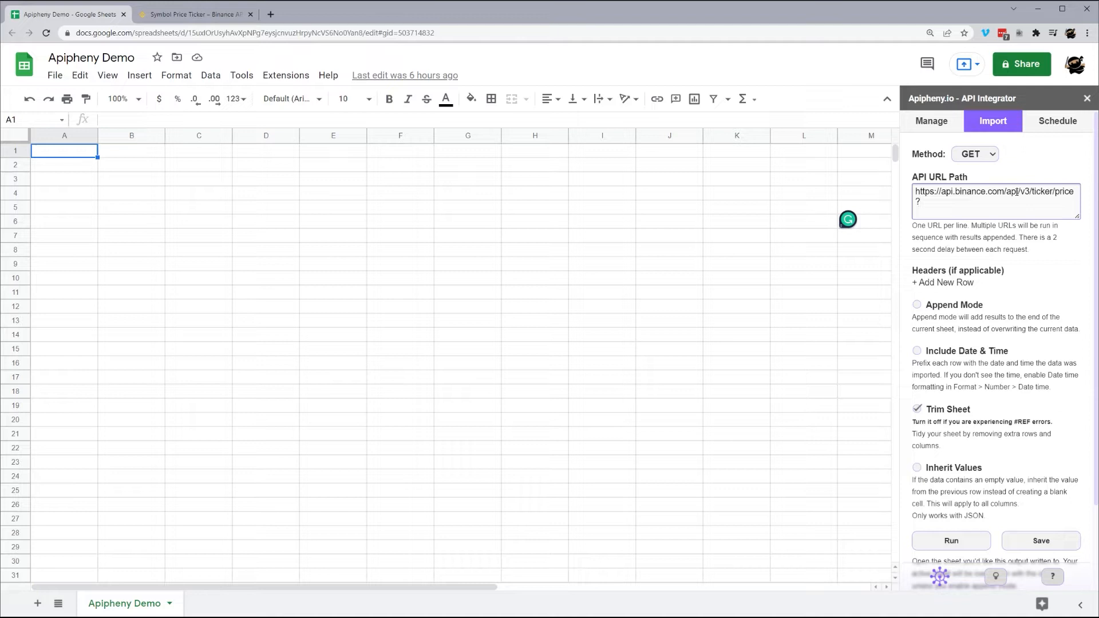
{"action": "type", "text": "symbol="}
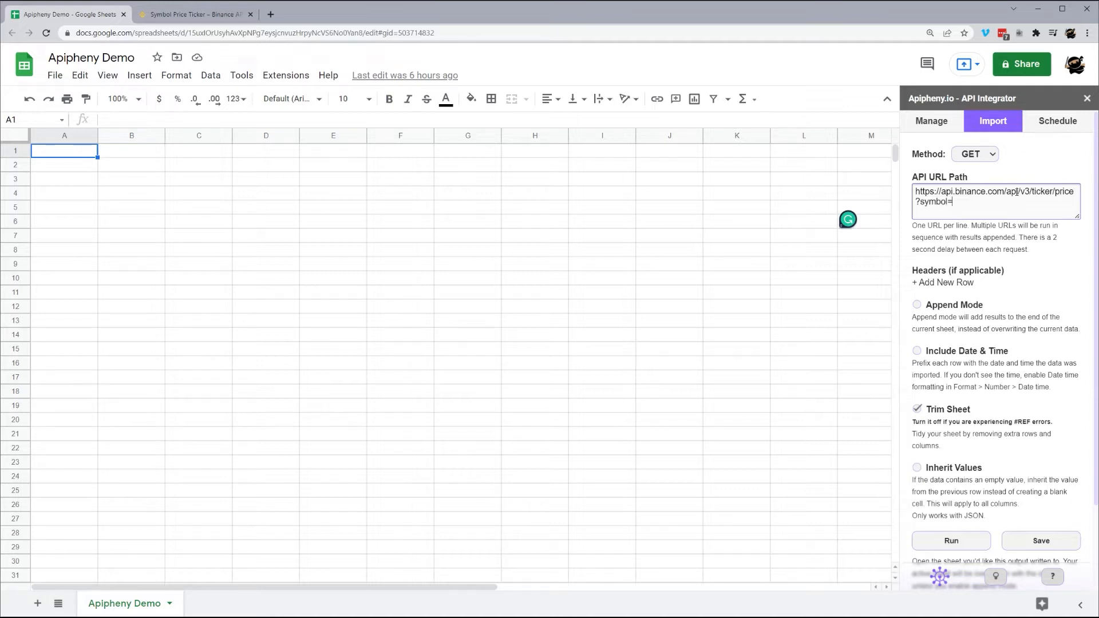
{"action": "type", "text": "B"}
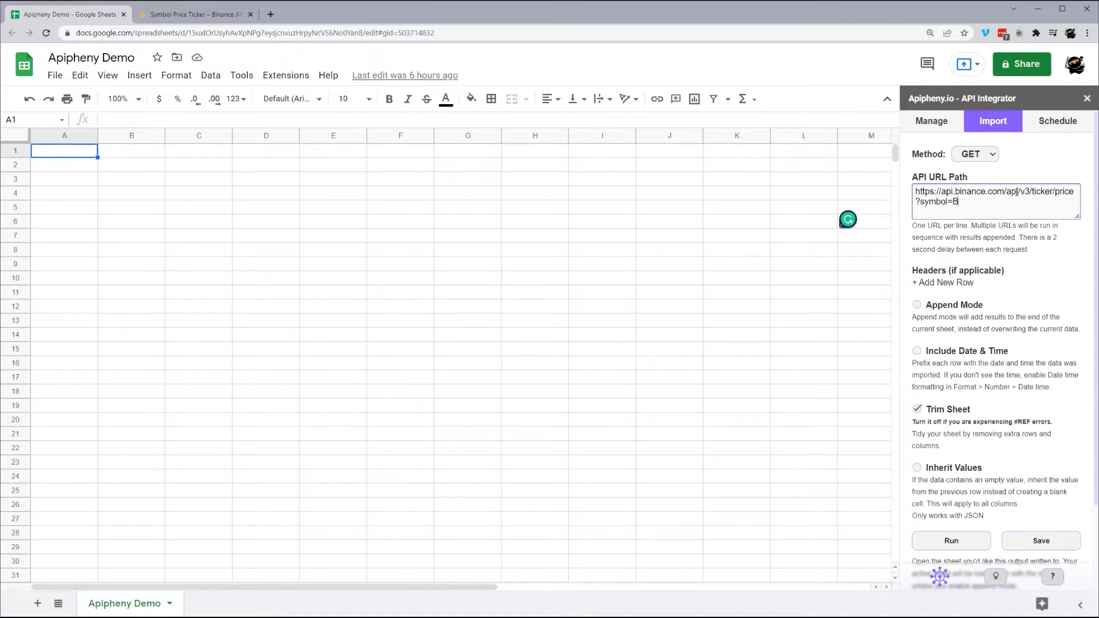
{"action": "type", "text": "TC"}
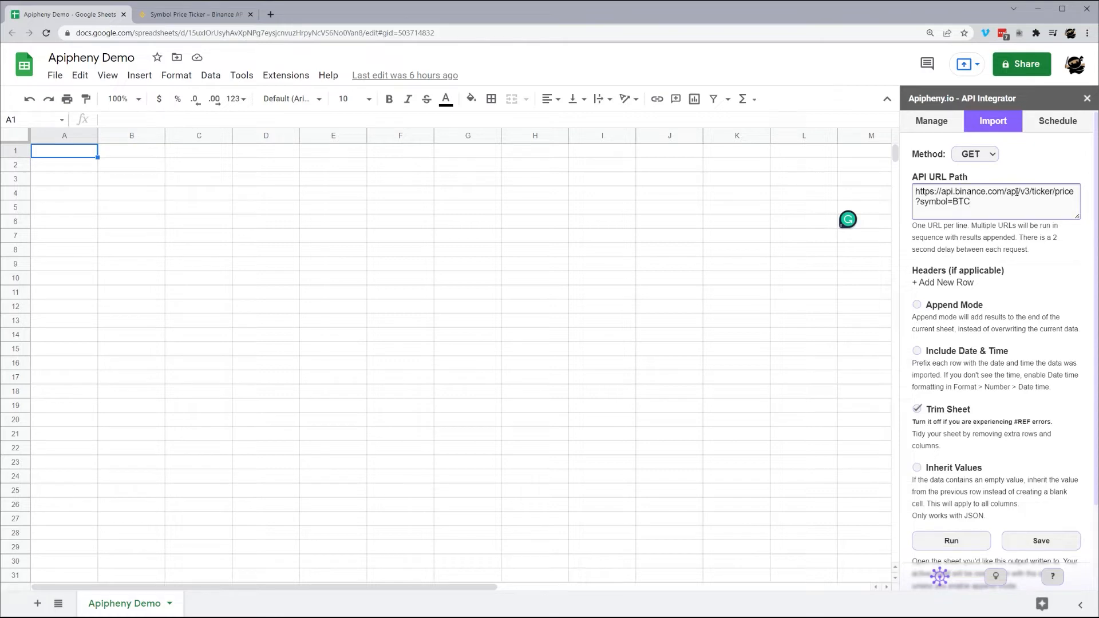
{"action": "type", "text": "B"}
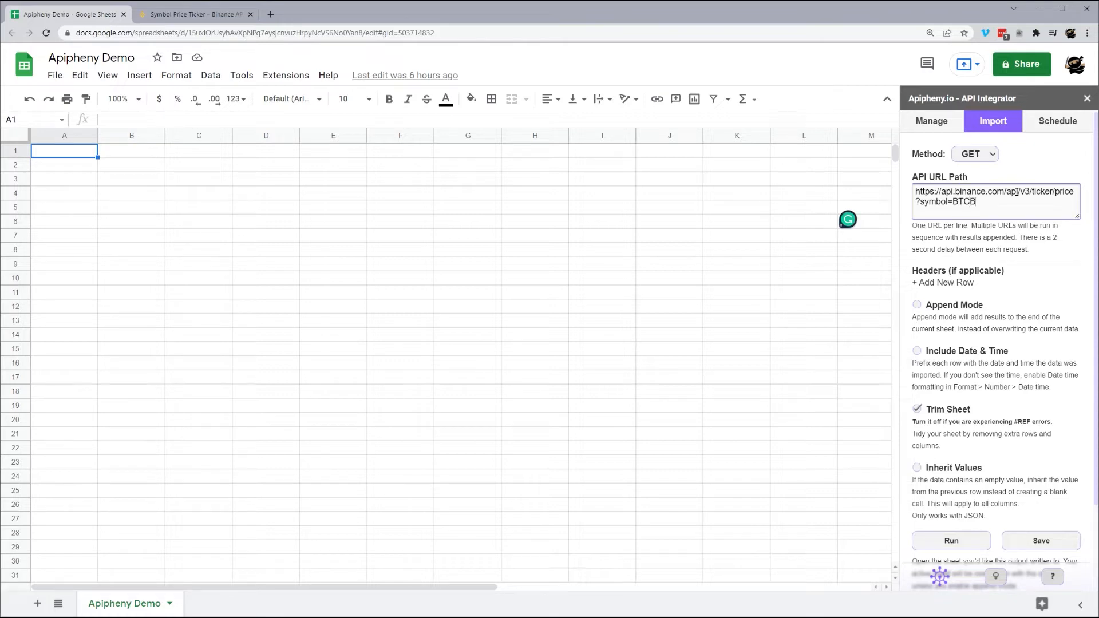
{"action": "type", "text": "USD"}
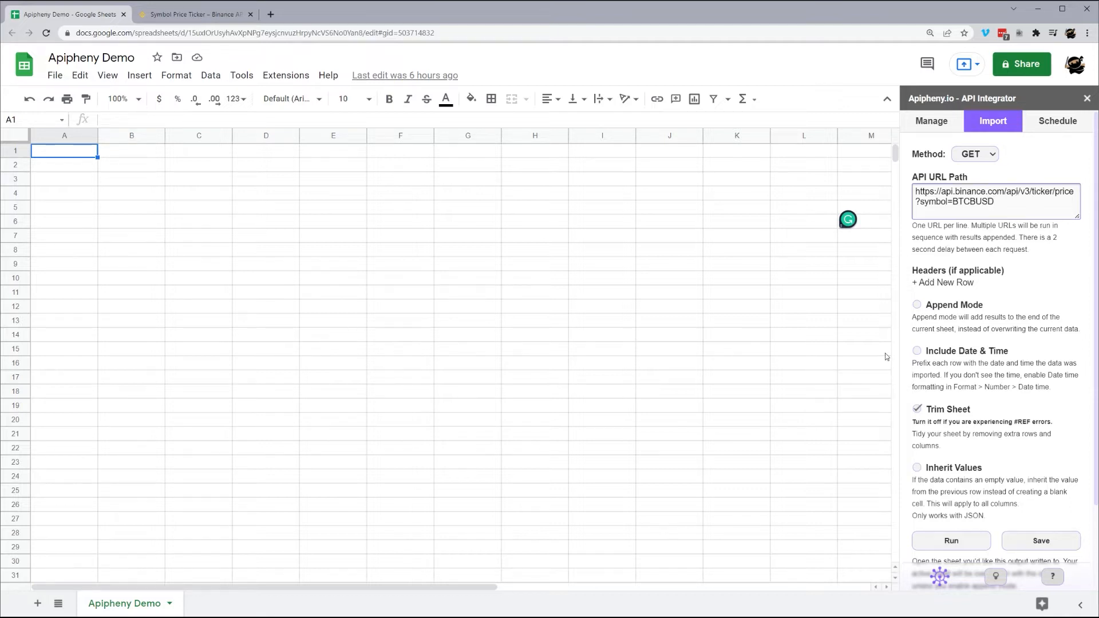
Step: Run the ticker price request, overwriting the sheet with the BTCBUSD symbol and price
{"action": "left_click", "coordinate": [952, 540]}
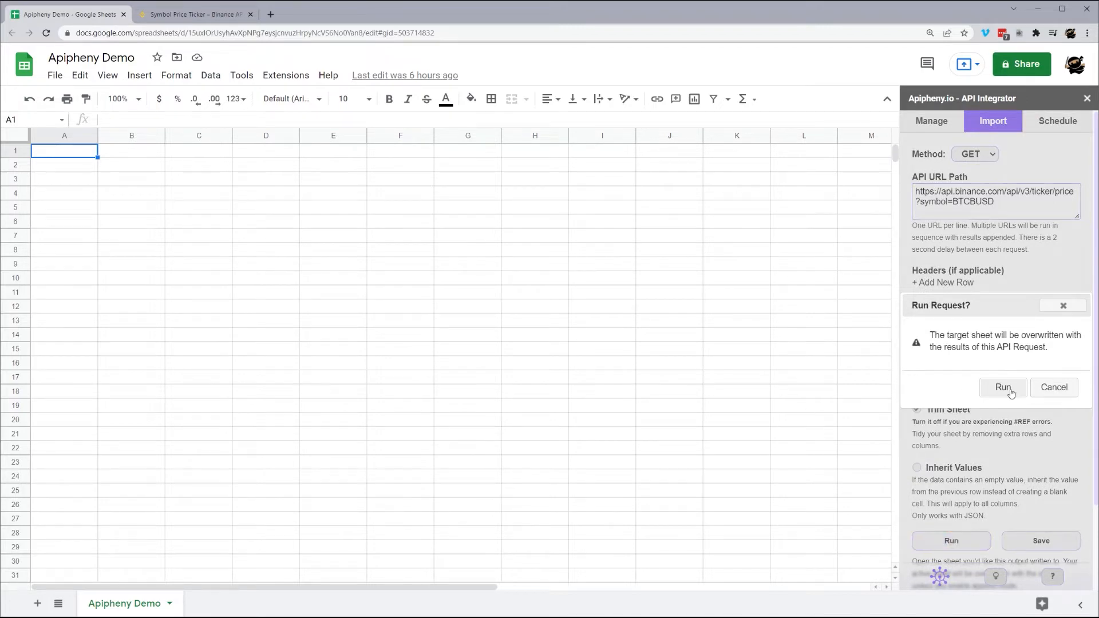
{"action": "left_click", "coordinate": [1003, 387]}
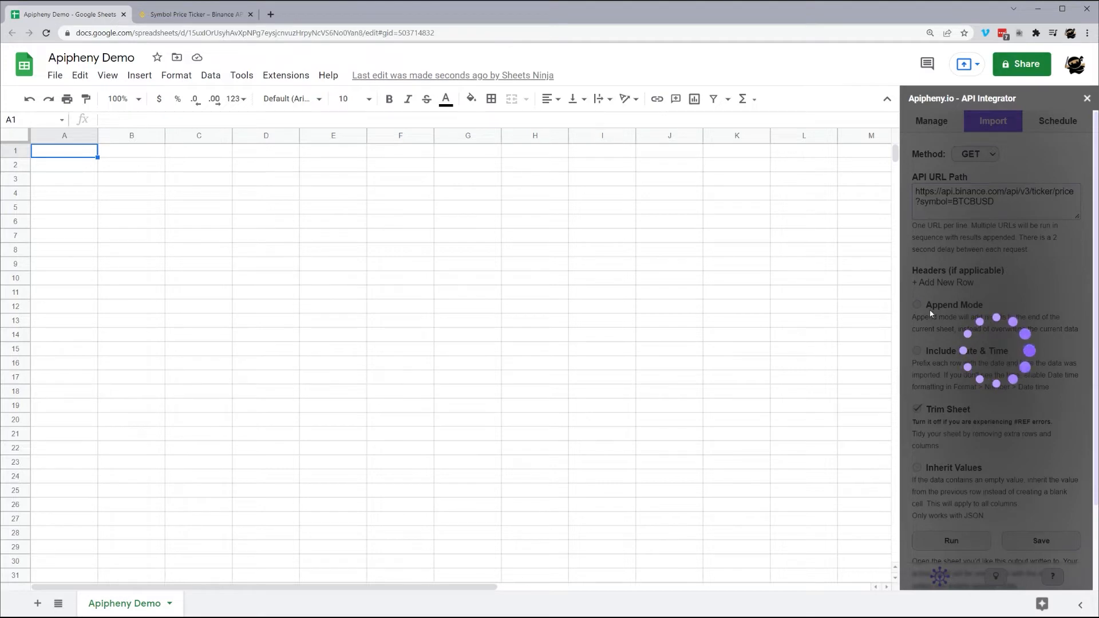
{"action": "left_click", "coordinate": [951, 540]}
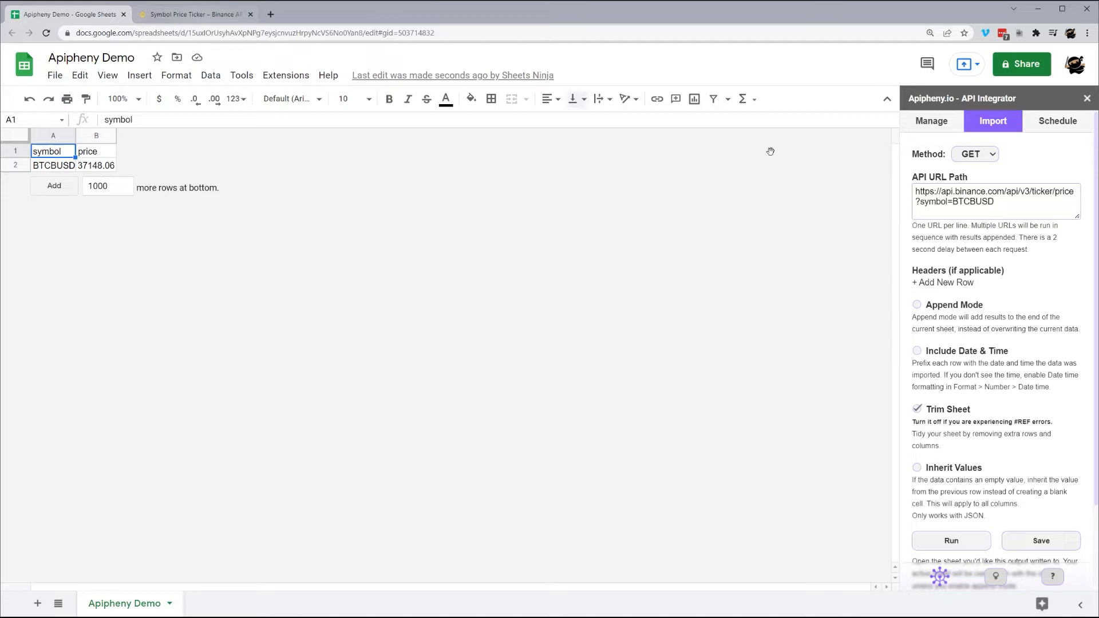
{"action": "double_click", "coordinate": [973, 200]}
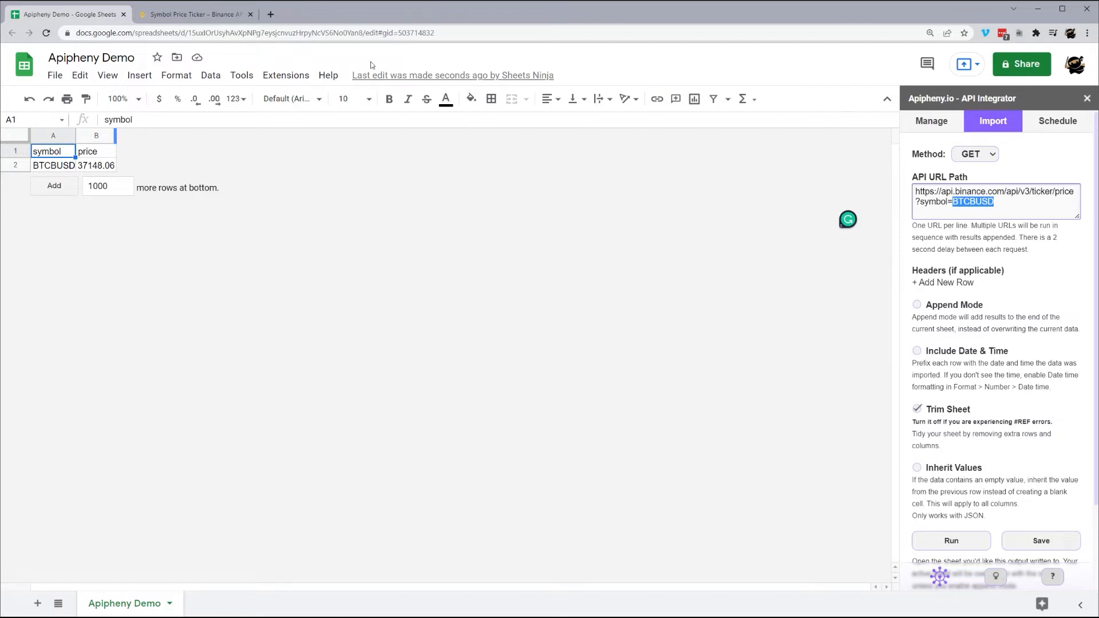
Step: Select the /api/v3/ticker/bookTicker path from the Symbol Order Book Ticker docs
{"action": "left_click", "coordinate": [197, 14]}
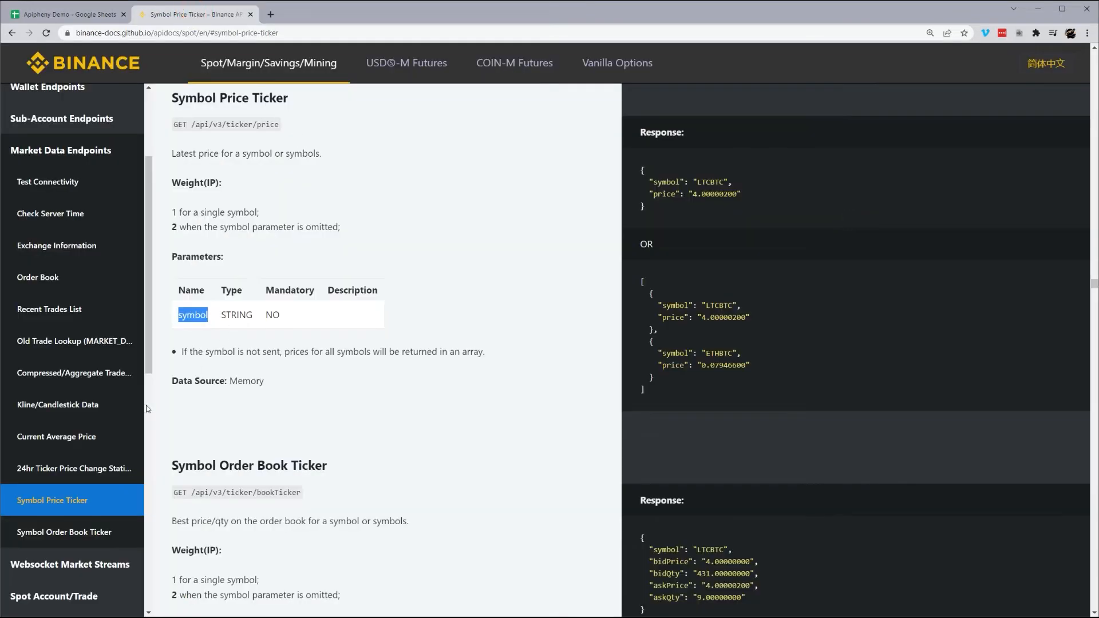
{"action": "mouse_move", "coordinate": [68, 502]}
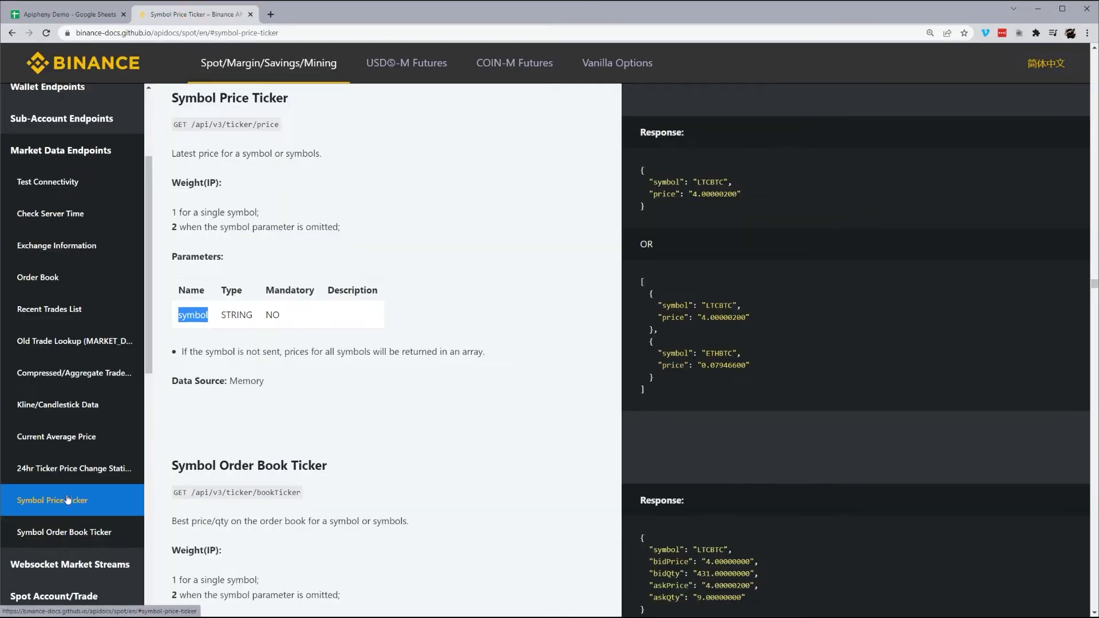
{"action": "left_click", "coordinate": [64, 532]}
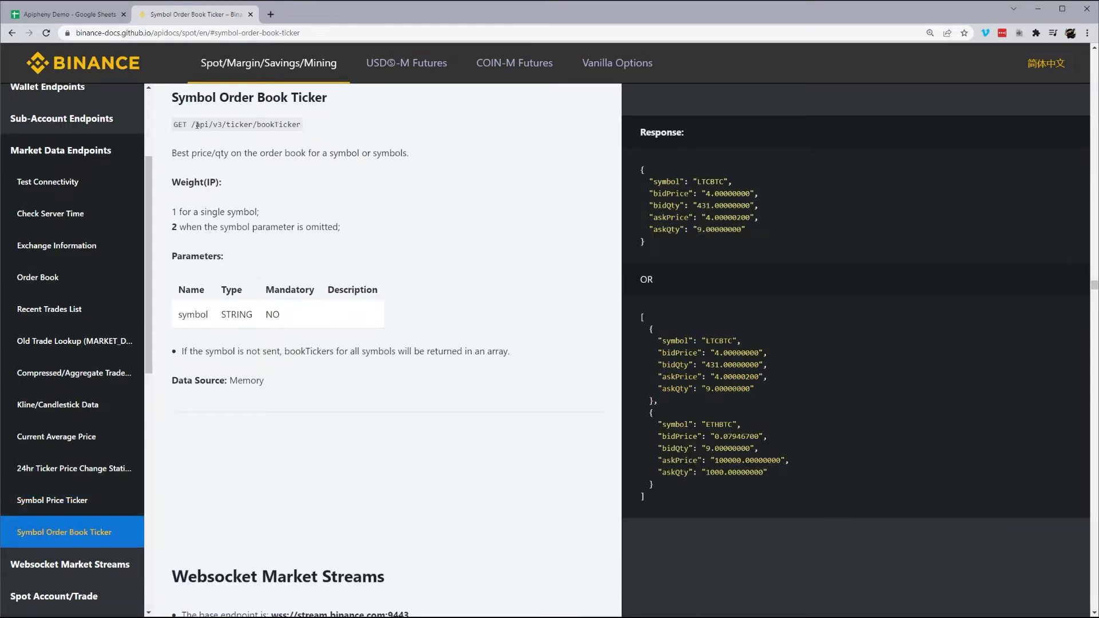
{"action": "left_click_drag", "start_coordinate": [176, 152], "coordinate": [285, 152]}
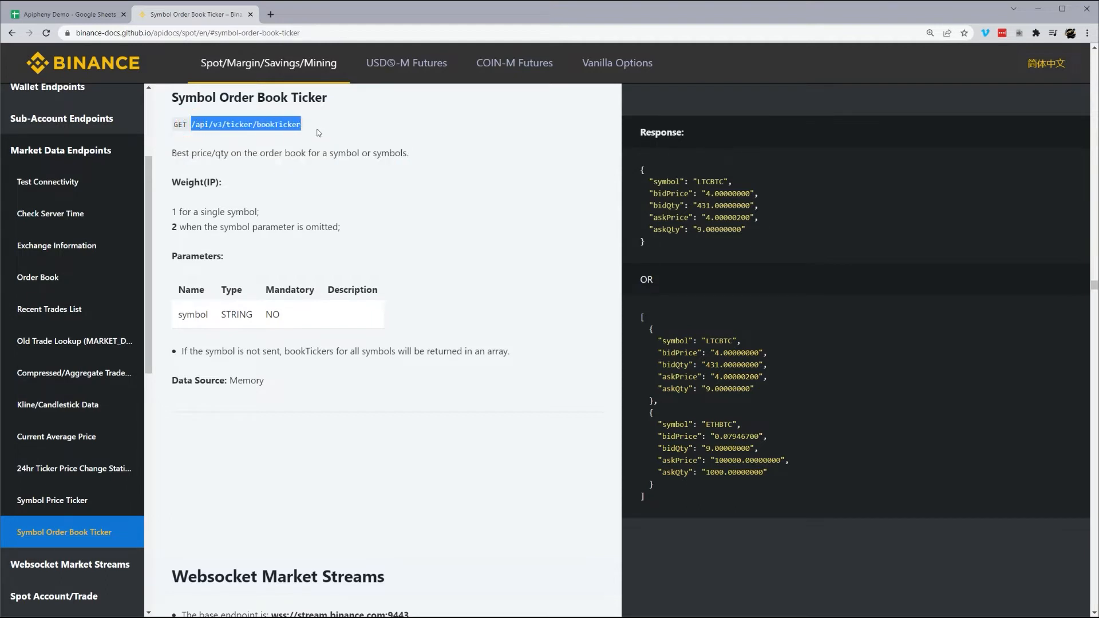
{"action": "left_click", "coordinate": [68, 14]}
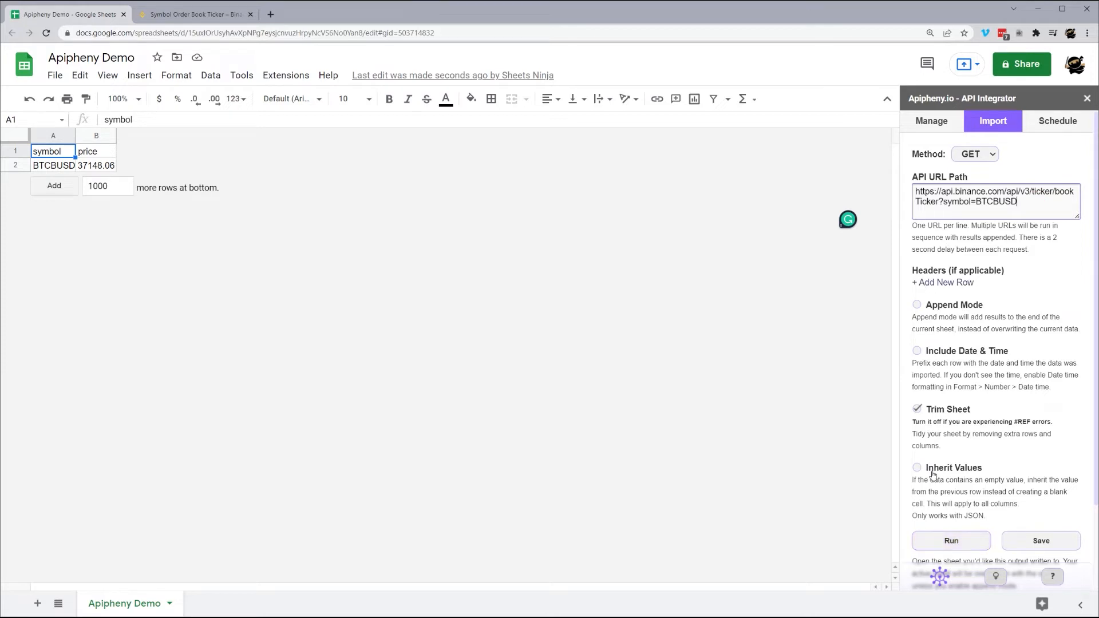
Step: Run the bookTicker request, overwriting the sheet with BTCBUSD bid and ask data
{"action": "left_click", "coordinate": [951, 541]}
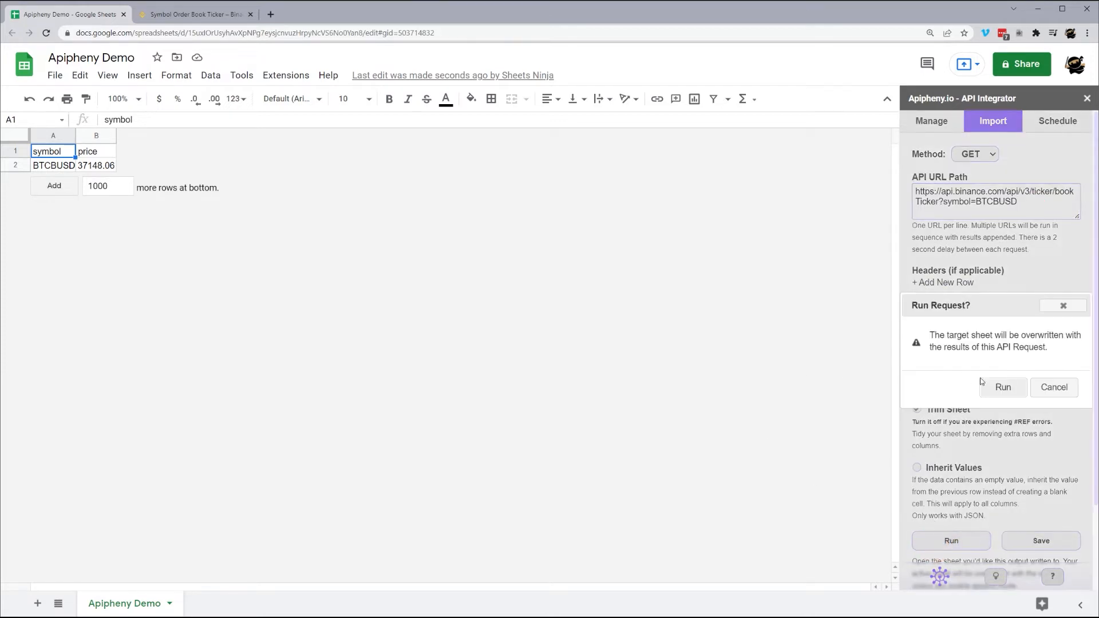
{"action": "left_click", "coordinate": [1003, 387]}
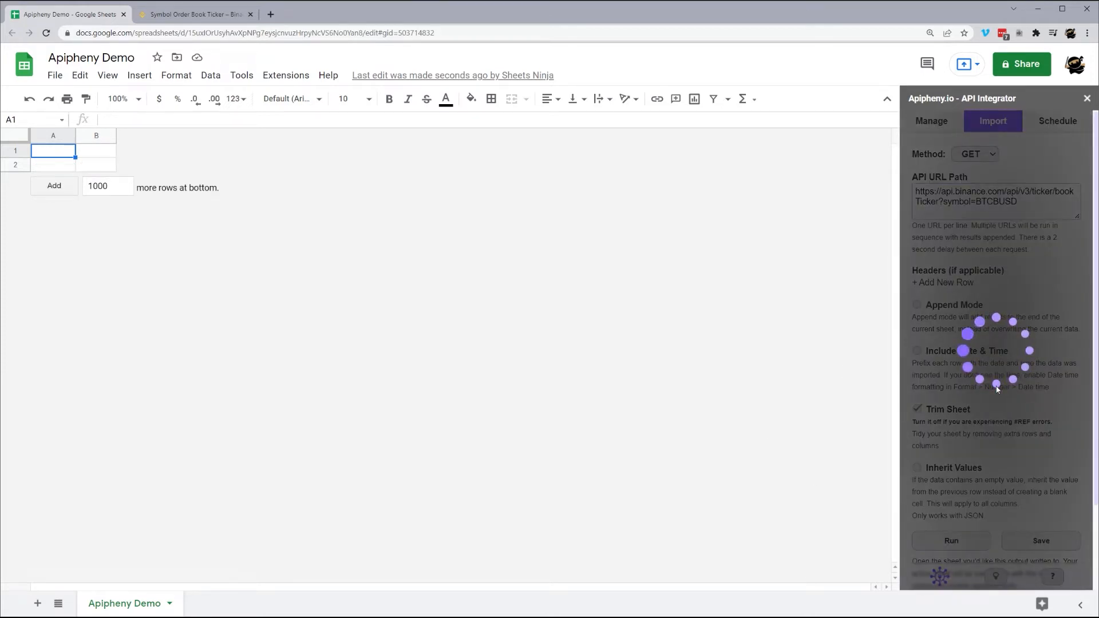
{"action": "left_click", "coordinate": [951, 541]}
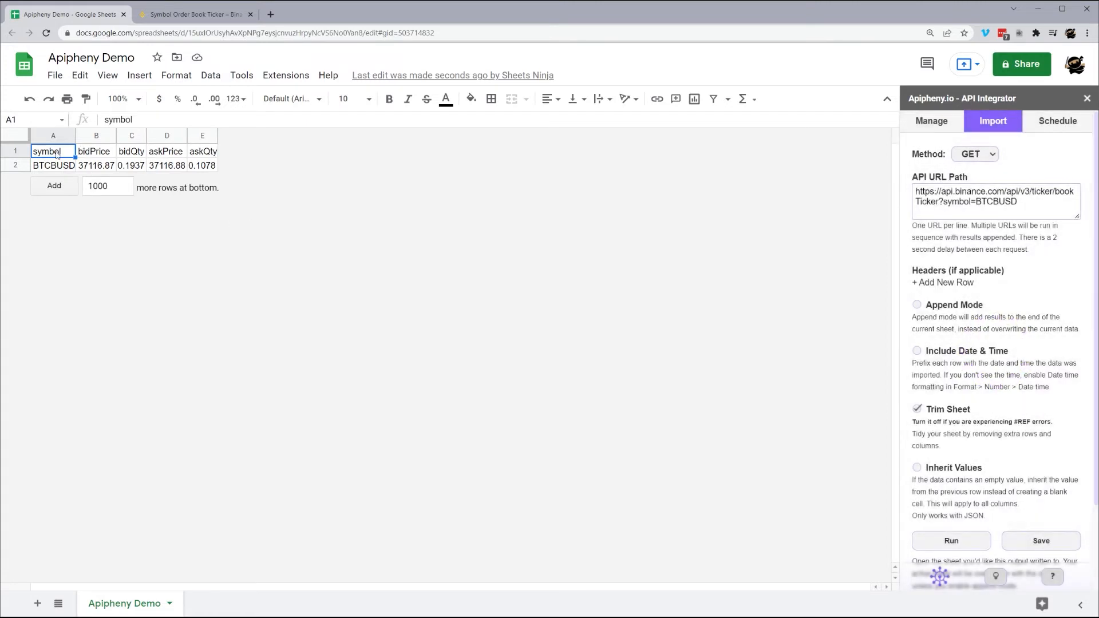
Step: Review the imported symbol, bidPrice, bidQty, askPrice and askQty columns A–E
{"action": "left_click", "coordinate": [131, 151]}
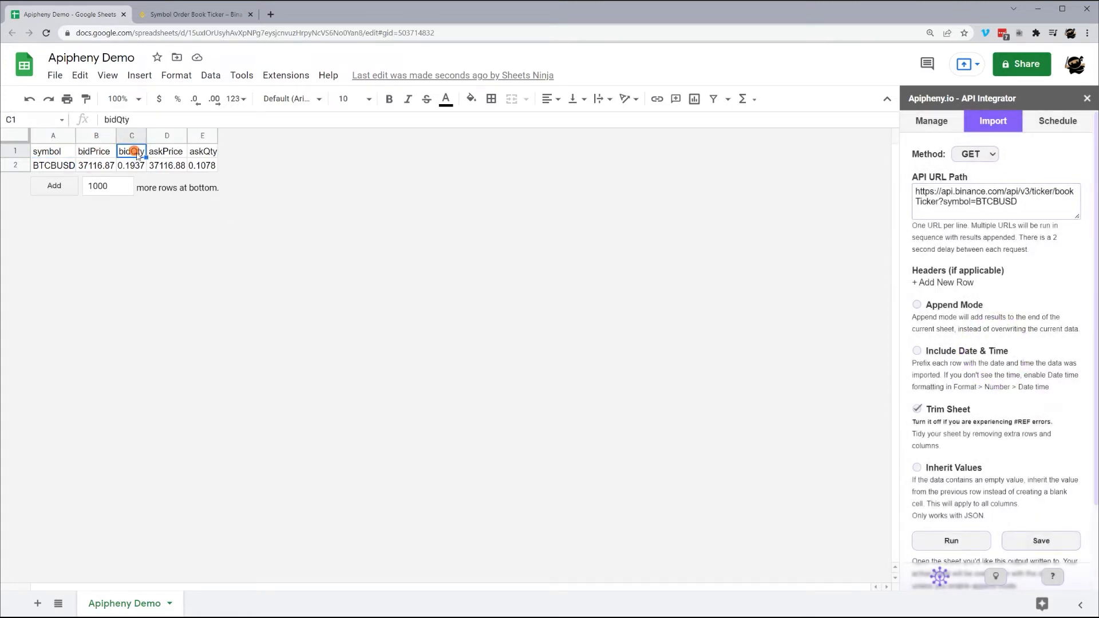
{"action": "left_click", "coordinate": [203, 152]}
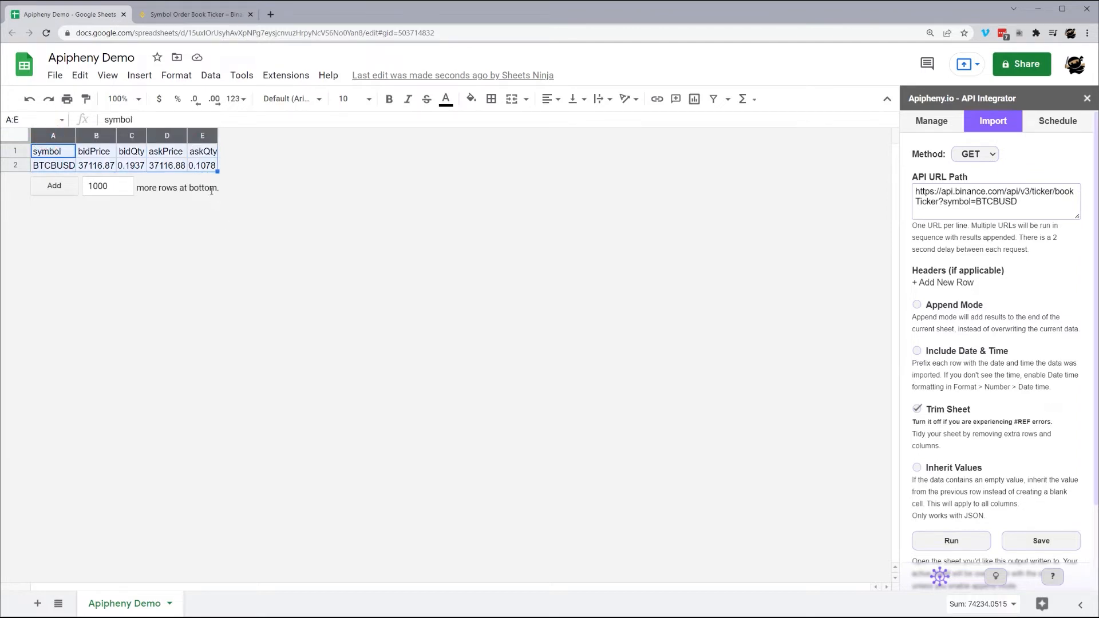
{"action": "left_click", "coordinate": [197, 14]}
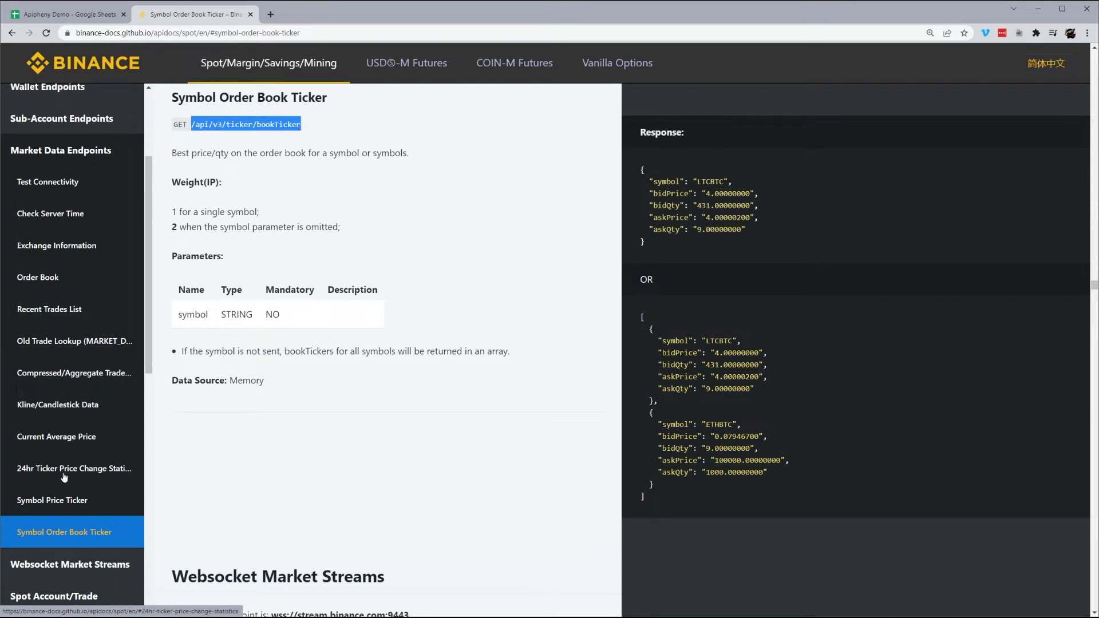
Step: Select the /api/v3/ticker/24hr path from the 24hr Ticker Price Change Statistics docs
{"action": "left_click", "coordinate": [74, 468]}
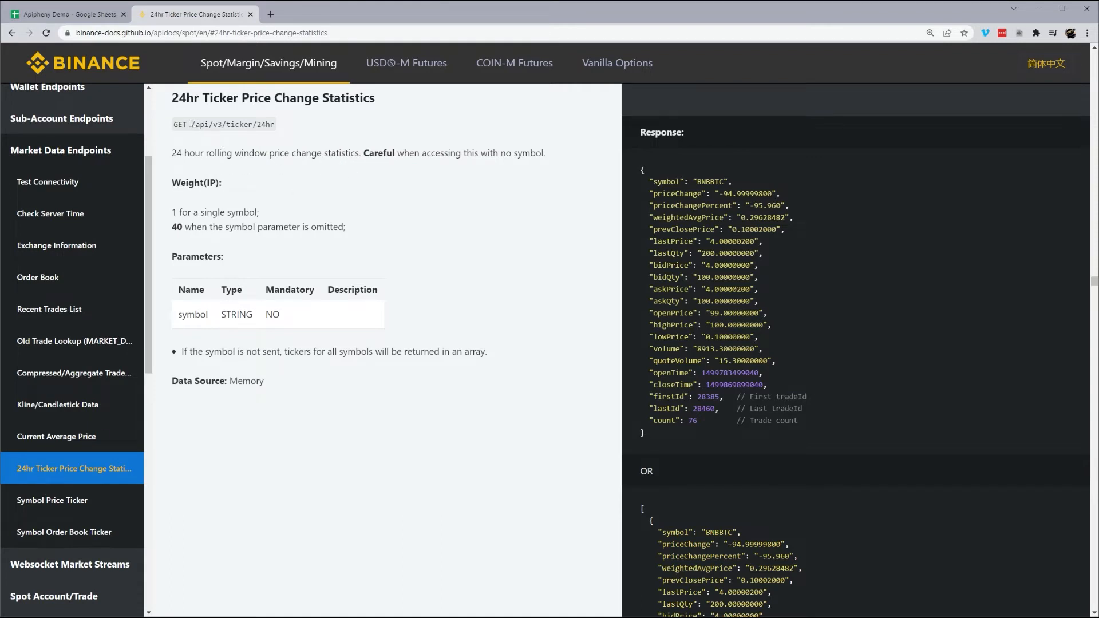
{"action": "double_click", "coordinate": [232, 123]}
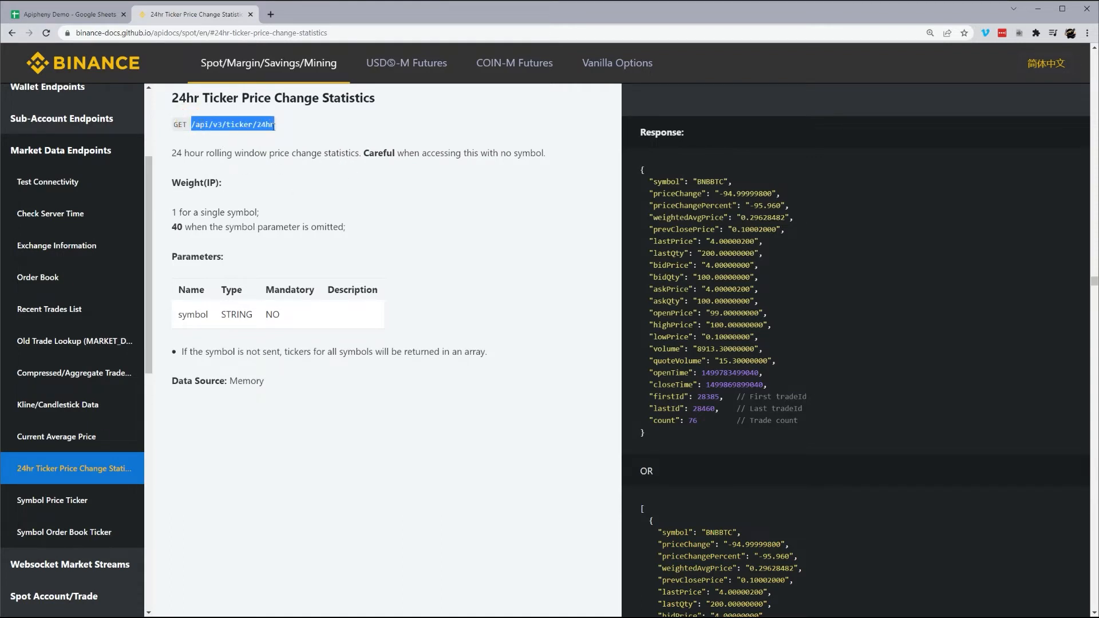
{"action": "left_click", "coordinate": [69, 14]}
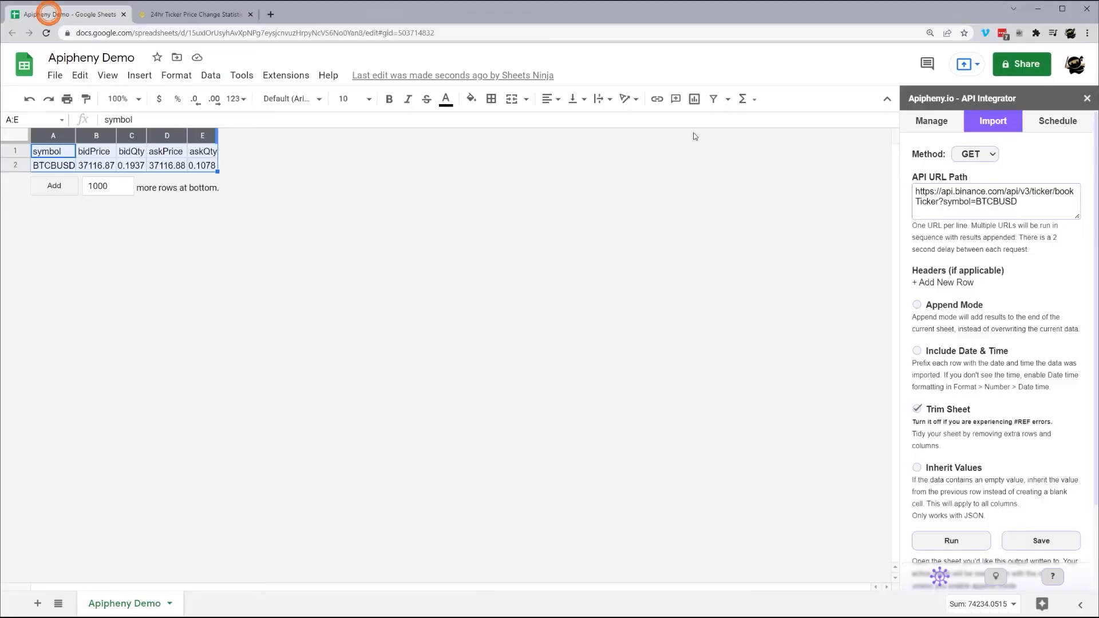
Step: Edit the import URL to the 24hr ticker endpoint with ?symbol=BTCBUSD
{"action": "double_click", "coordinate": [1014, 203]}
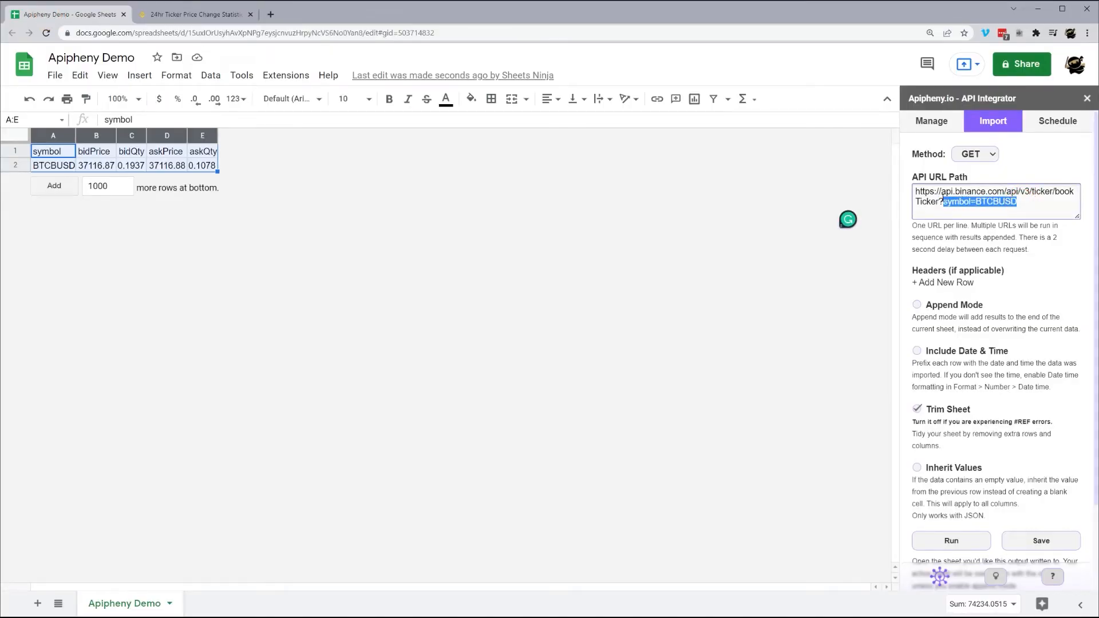
{"action": "key", "text": "Delete"}
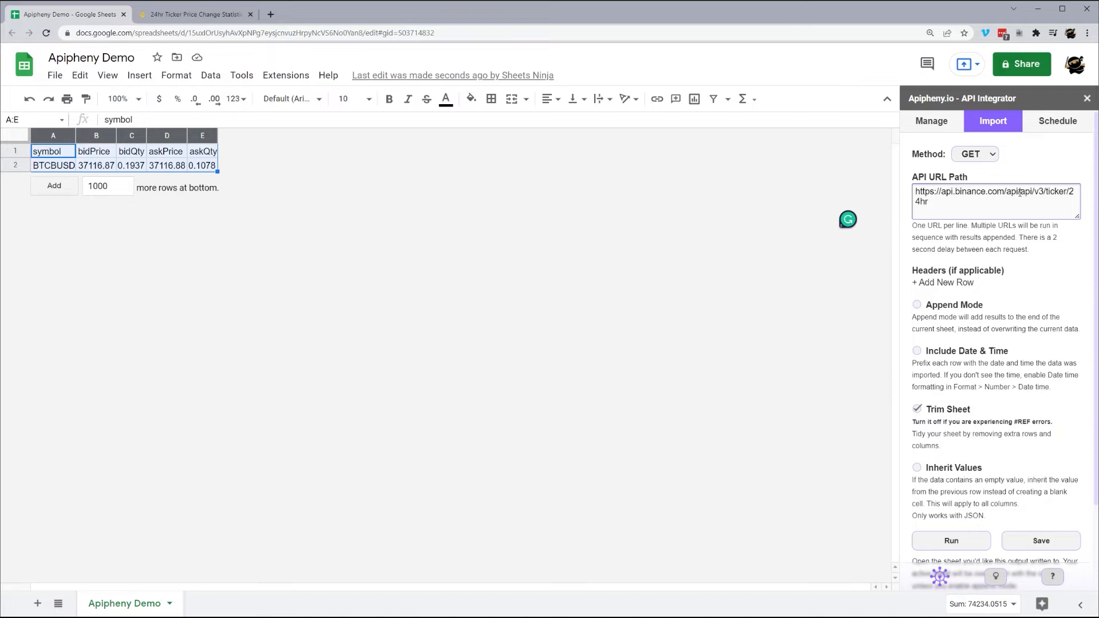
{"action": "double_click", "coordinate": [1010, 191]}
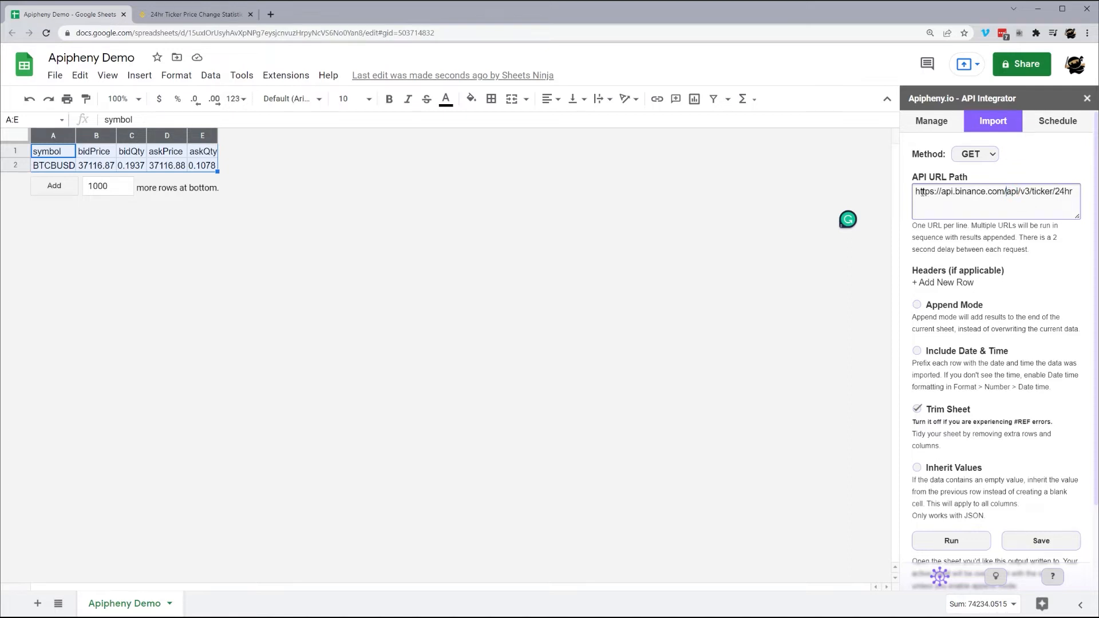
{"action": "double_click", "coordinate": [957, 192]}
{"action": "type", "text": "?"}
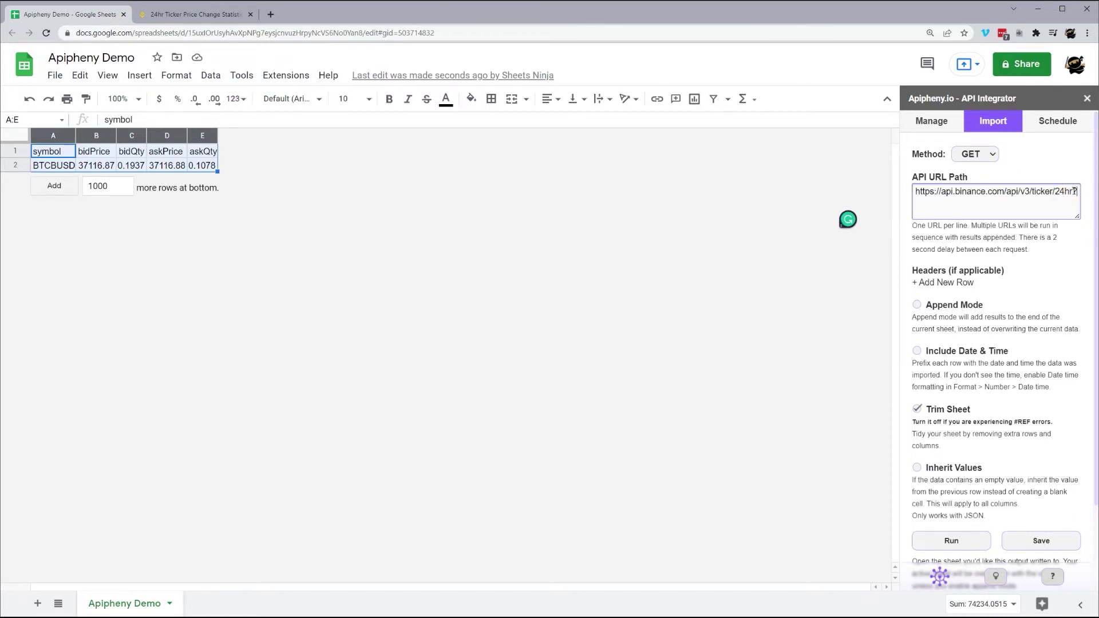
{"action": "type", "text": "symbol"}
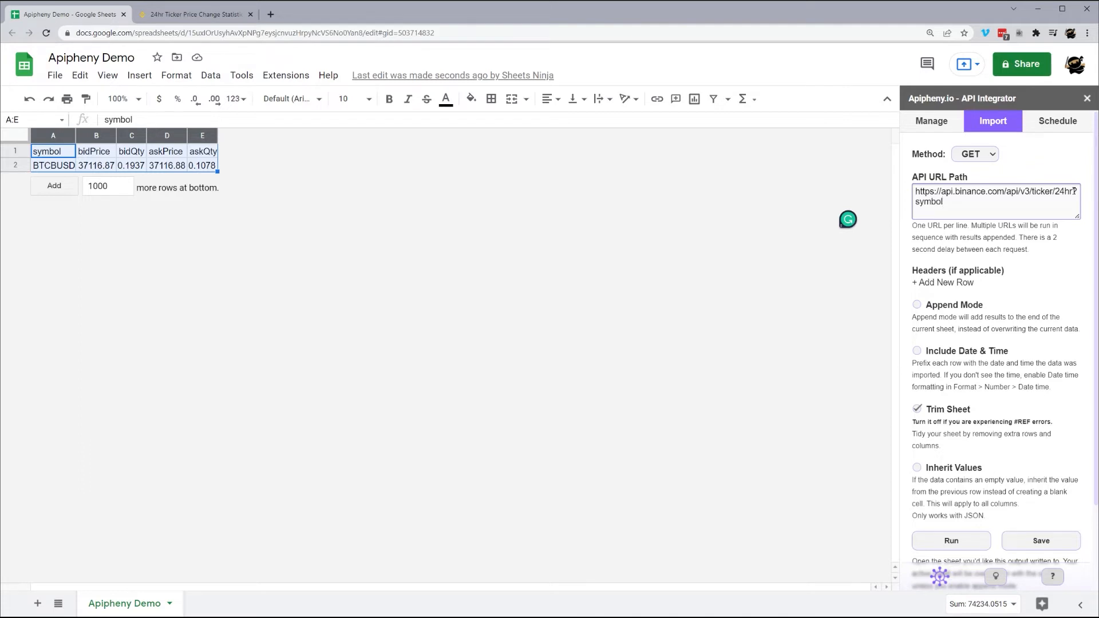
{"action": "type", "text": "=BTC"}
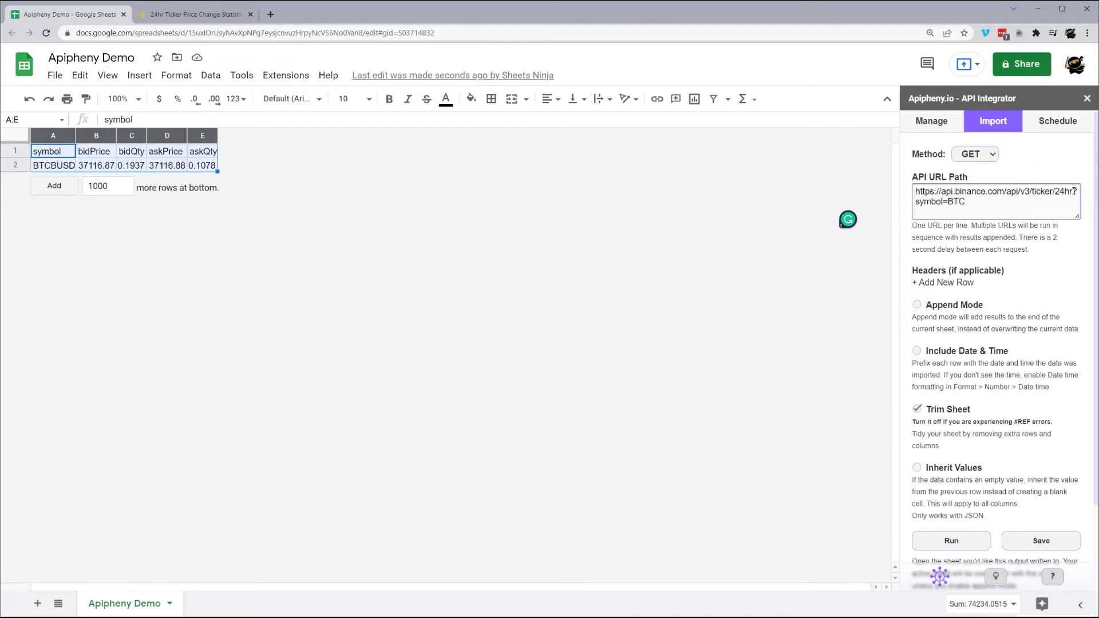
{"action": "type", "text": "BUSD"}
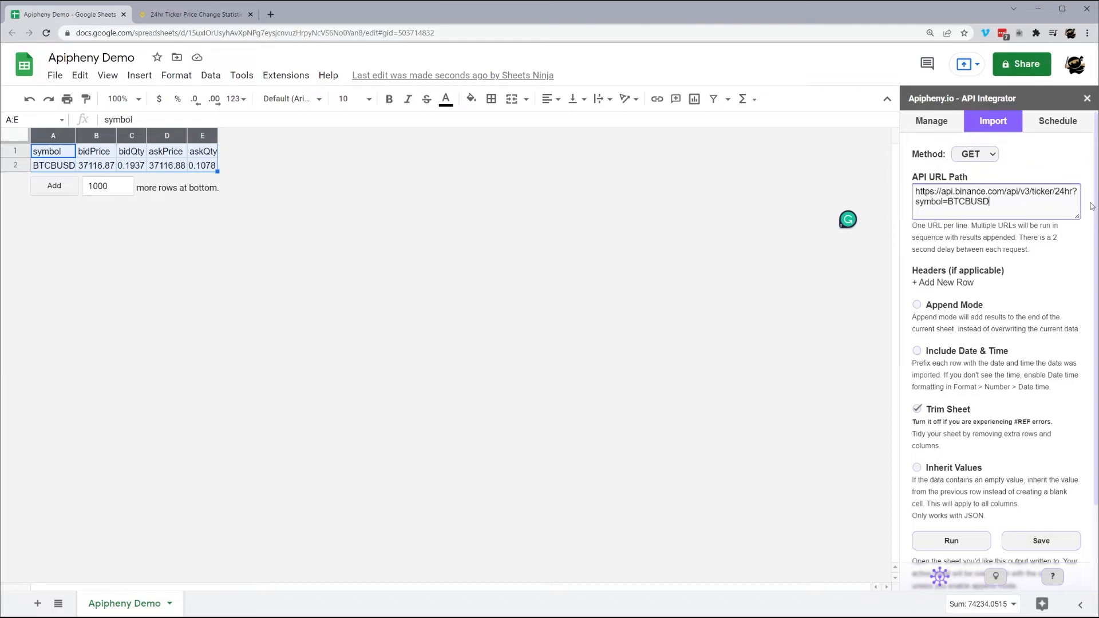
Step: Run the 24hr request and review the imported priceChange, volume and other statistics columns
{"action": "left_click", "coordinate": [196, 15]}
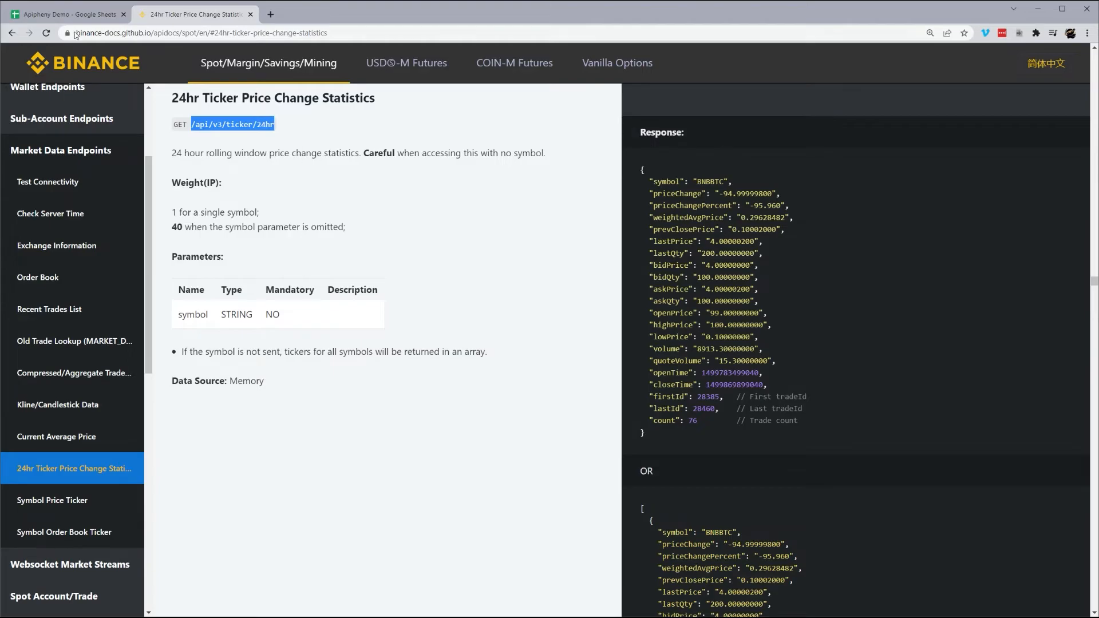
{"action": "left_click", "coordinate": [68, 13]}
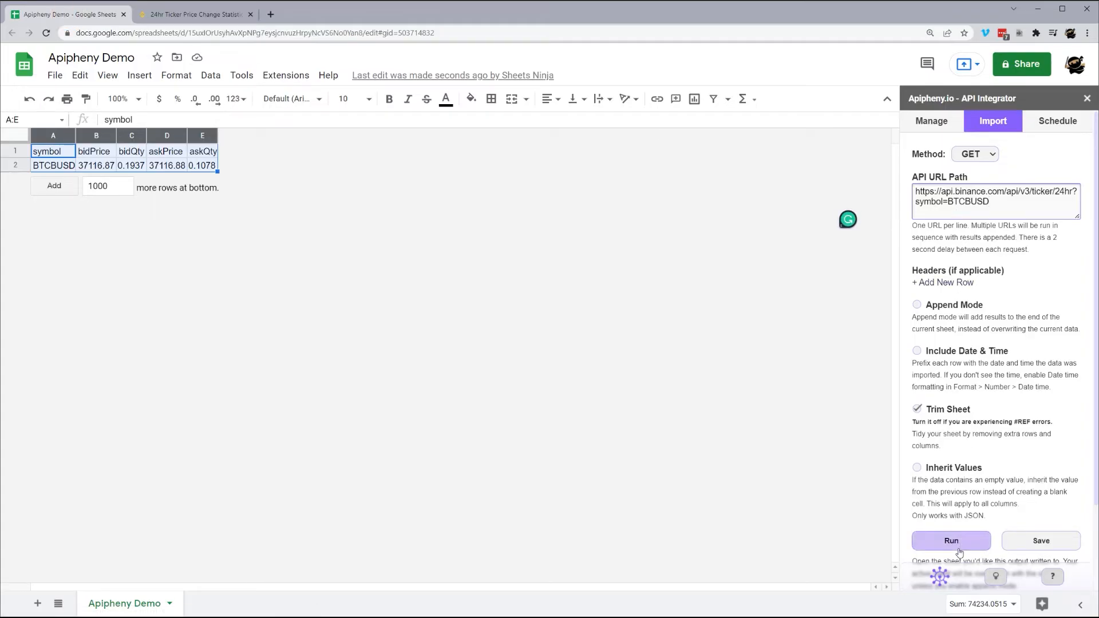
{"action": "left_click", "coordinate": [951, 541]}
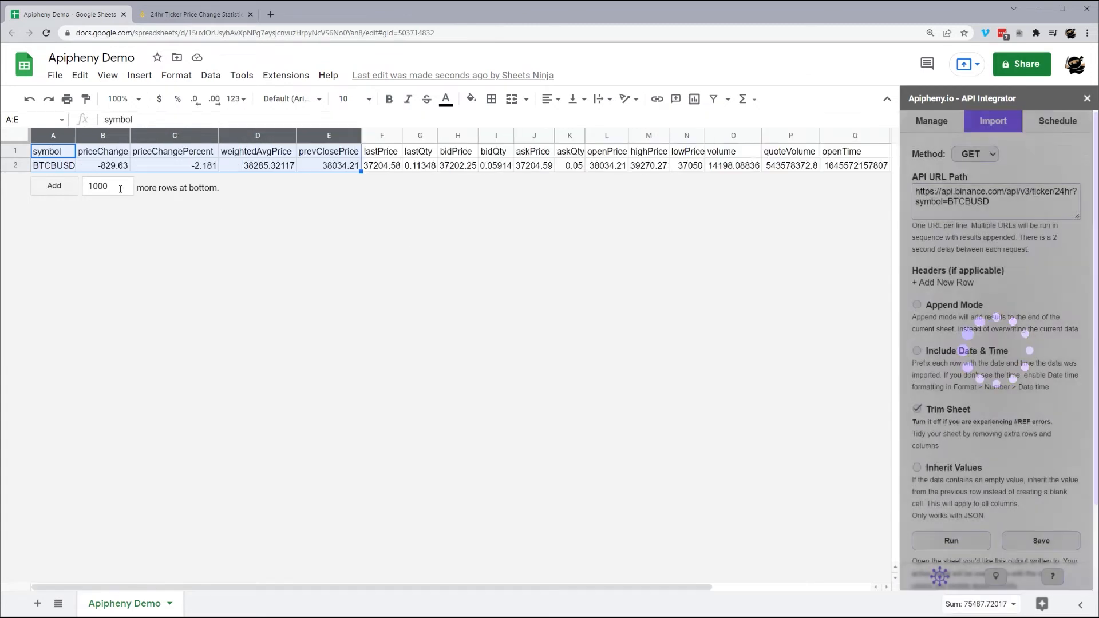
{"action": "left_click", "coordinate": [102, 165]}
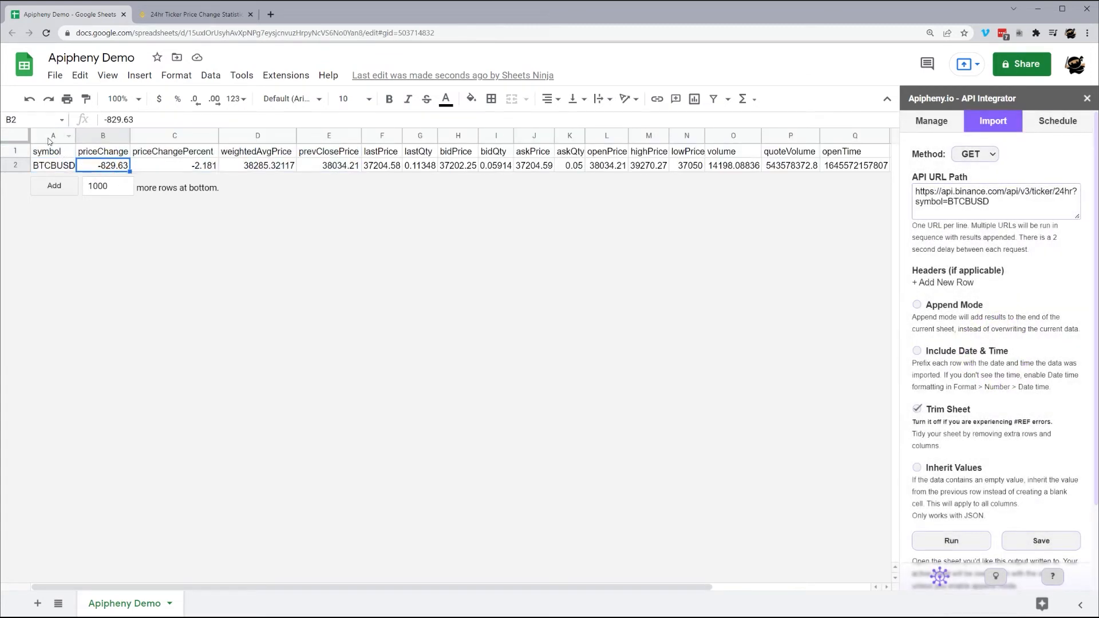
{"action": "left_click", "coordinate": [22, 135]}
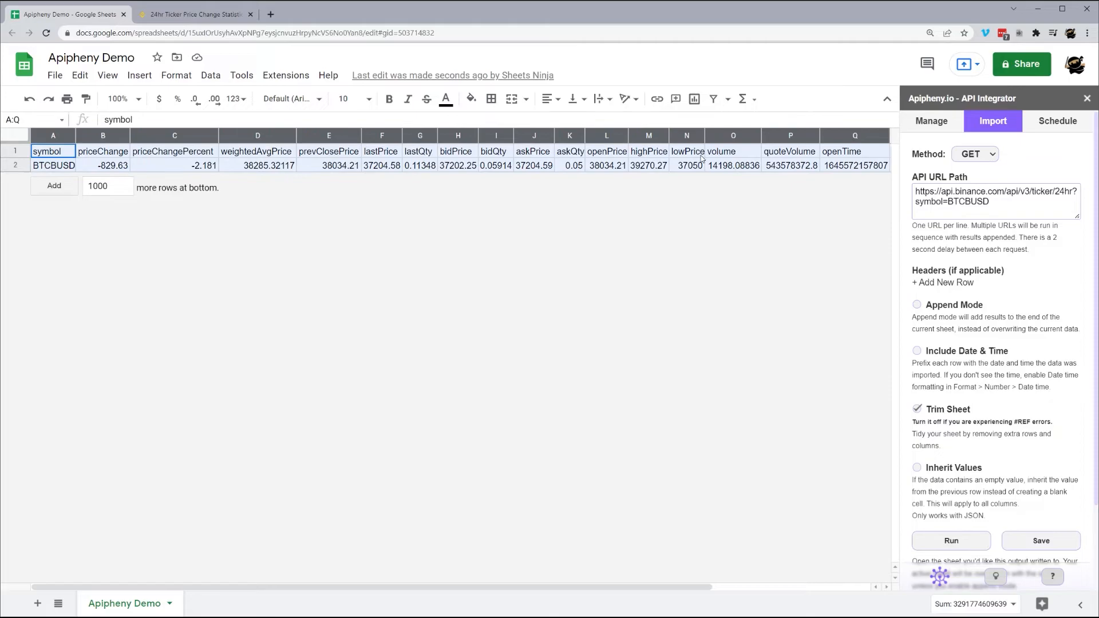
{"action": "left_click", "coordinate": [198, 14]}
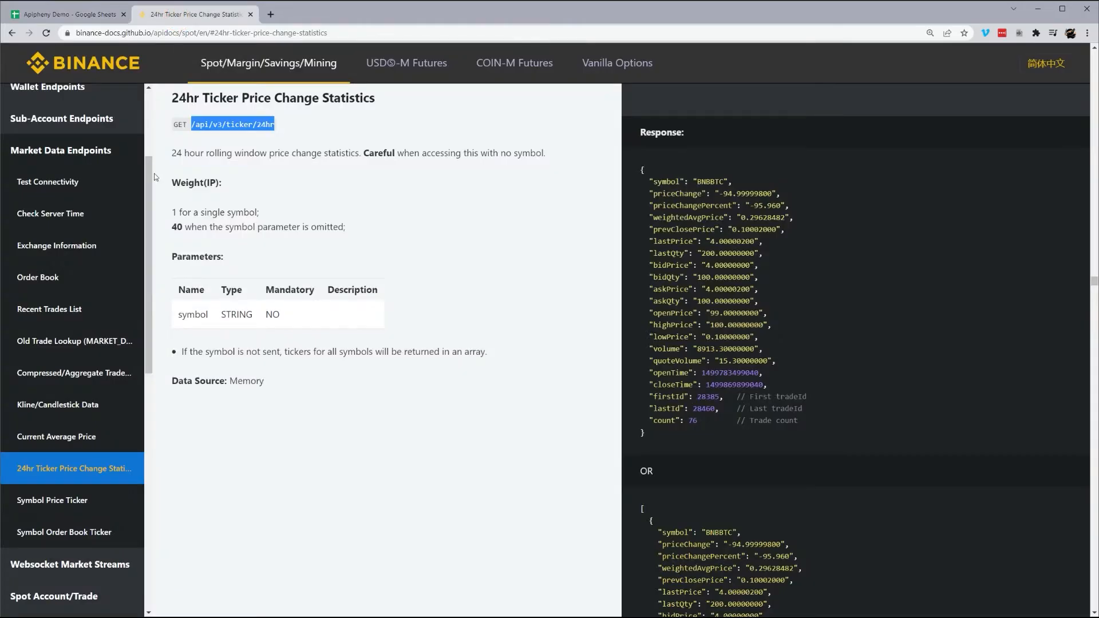
{"action": "mouse_move", "coordinate": [70, 444]}
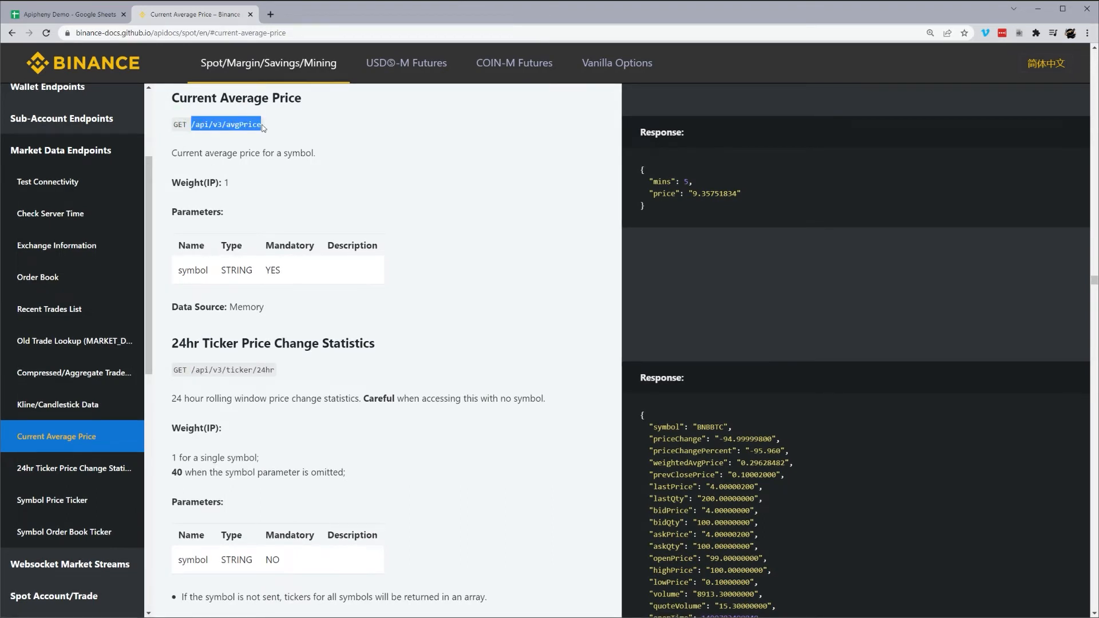
Step: Return to the spreadsheet to point the import URL at avgPrice for BTCBUSD
{"action": "left_click", "coordinate": [74, 13]}
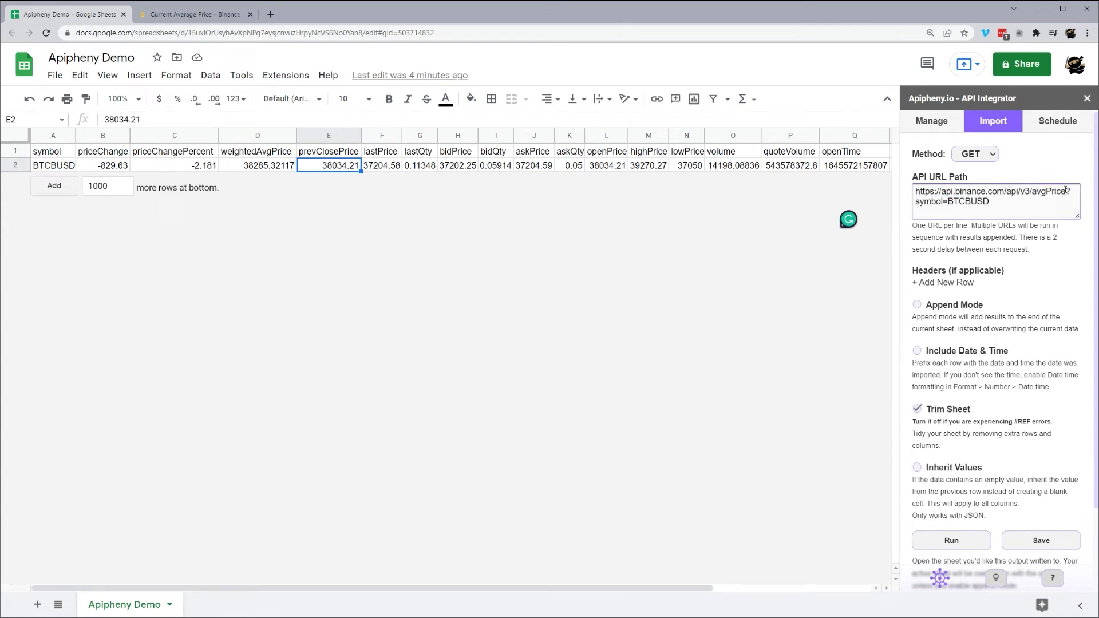
Step: Run the avgPrice request, importing mins 5 and price 36902.12326, then go back to the docs
{"action": "left_click", "coordinate": [952, 541]}
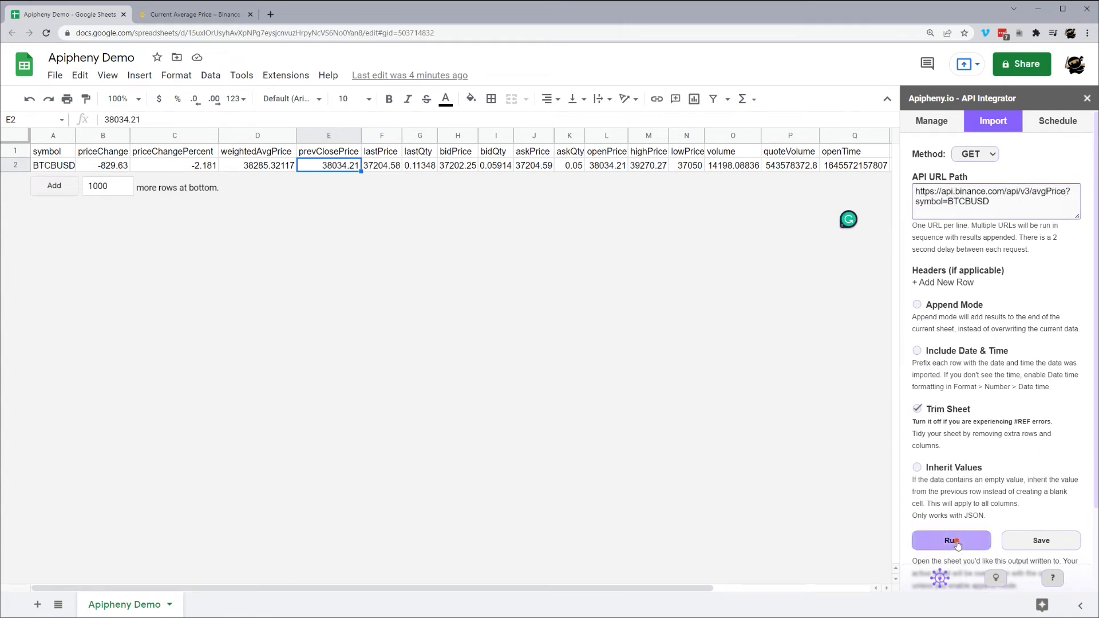
{"action": "left_click", "coordinate": [951, 541]}
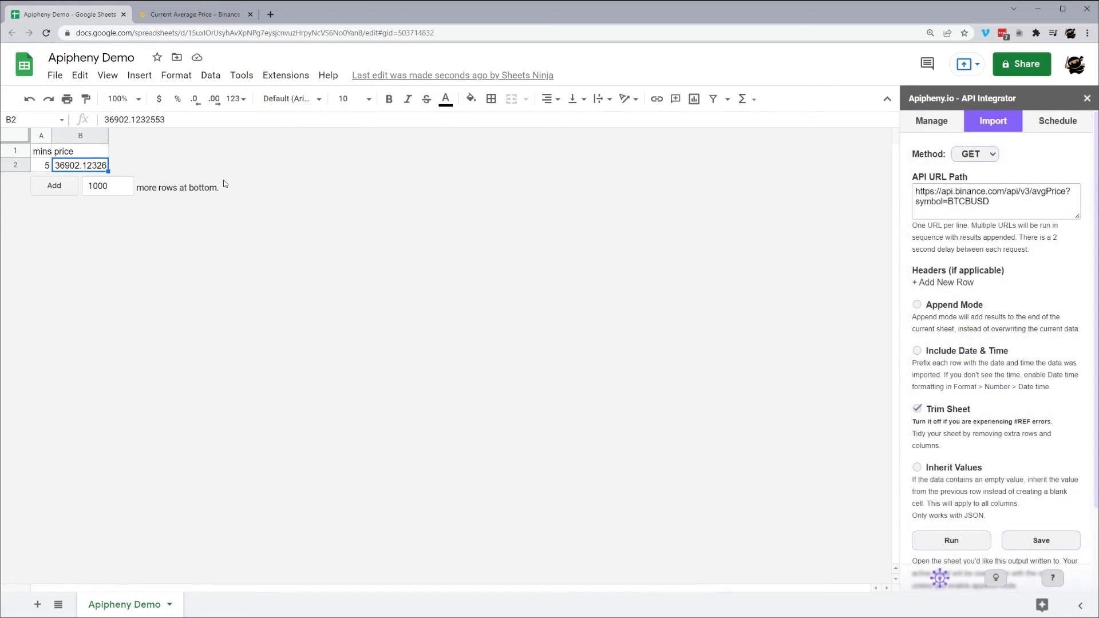
{"action": "left_click", "coordinate": [38, 151]}
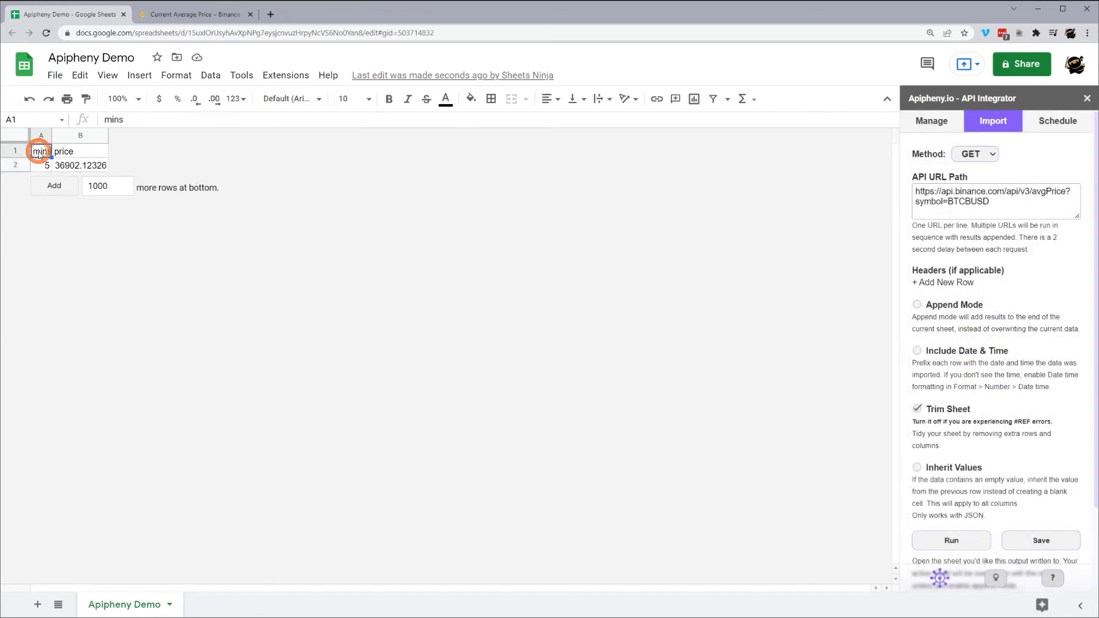
{"action": "left_click", "coordinate": [80, 165]}
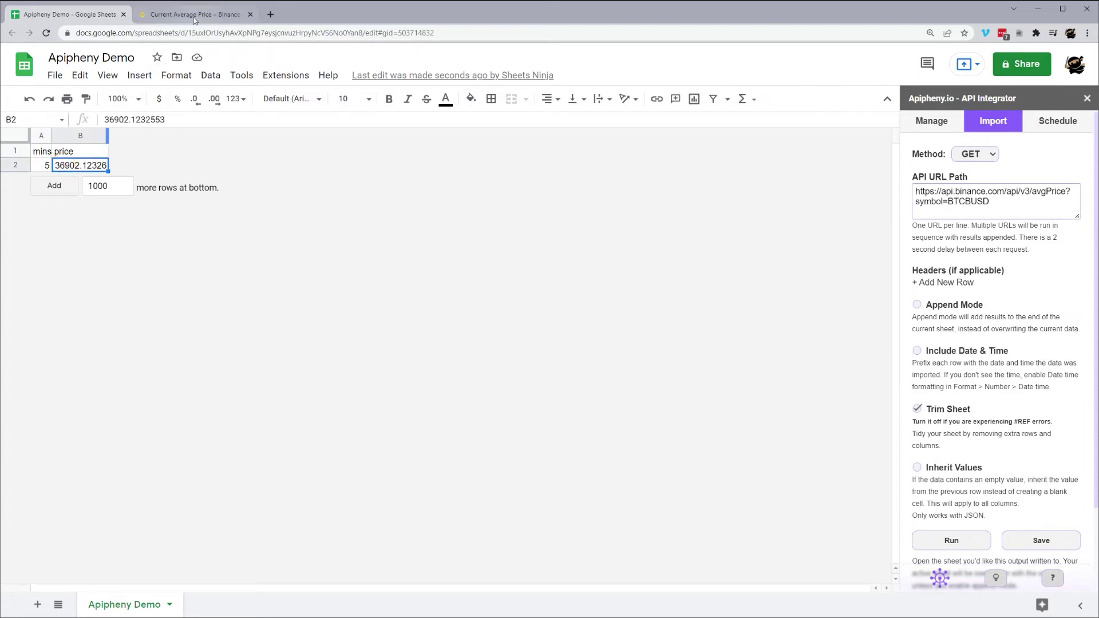
{"action": "left_click", "coordinate": [197, 14]}
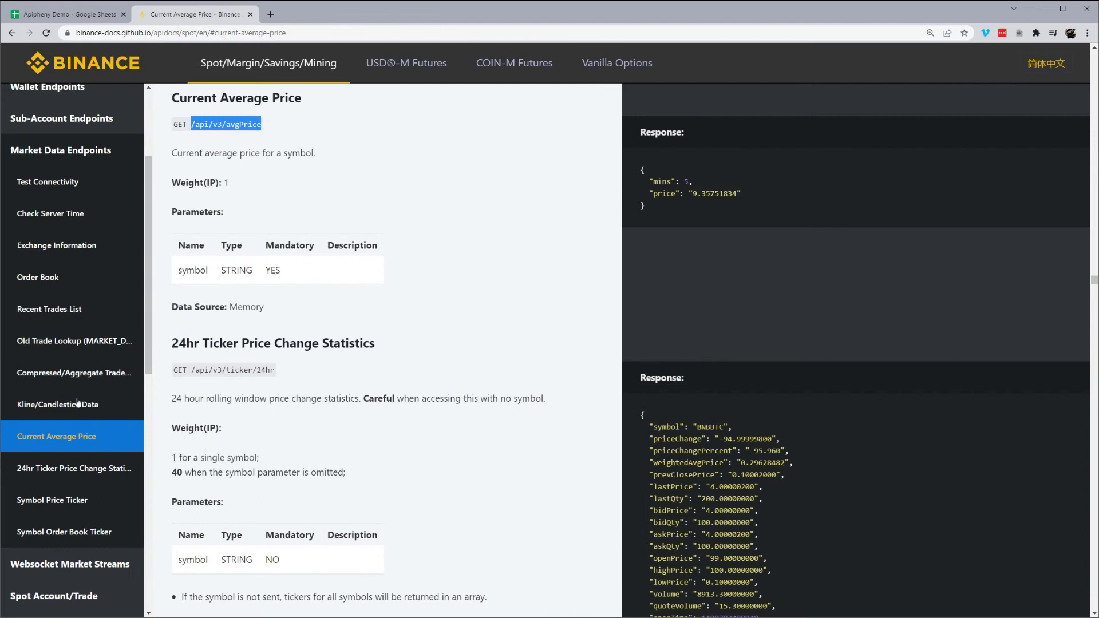
Step: Review the Kline/Candlestick Data parameters and select the /api/v3/klines path
{"action": "left_click", "coordinate": [57, 405]}
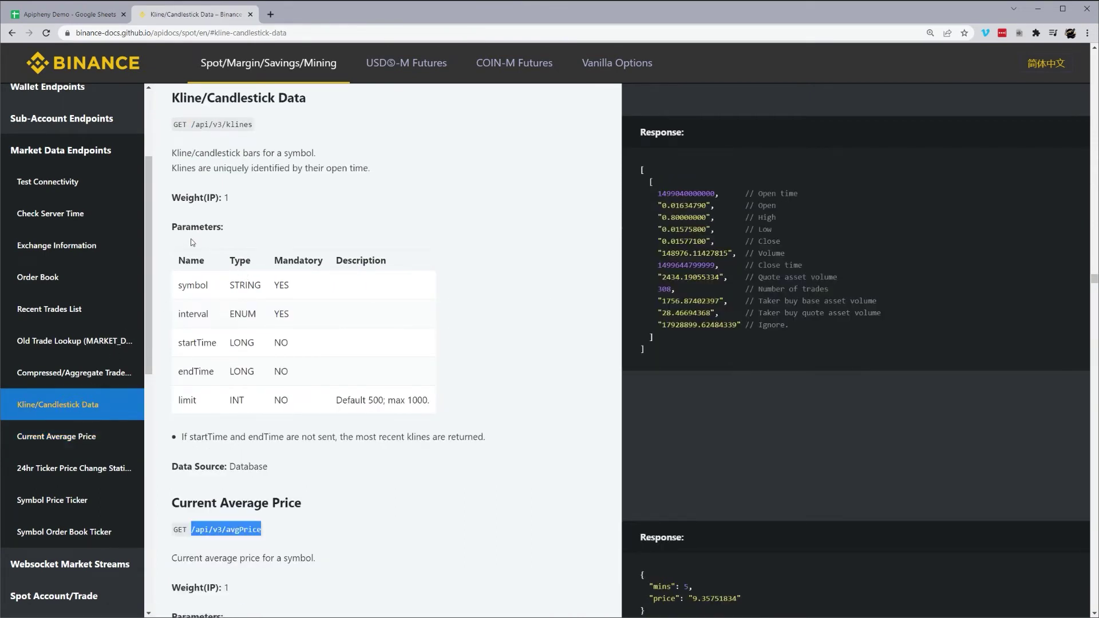
{"action": "mouse_move", "coordinate": [179, 285]}
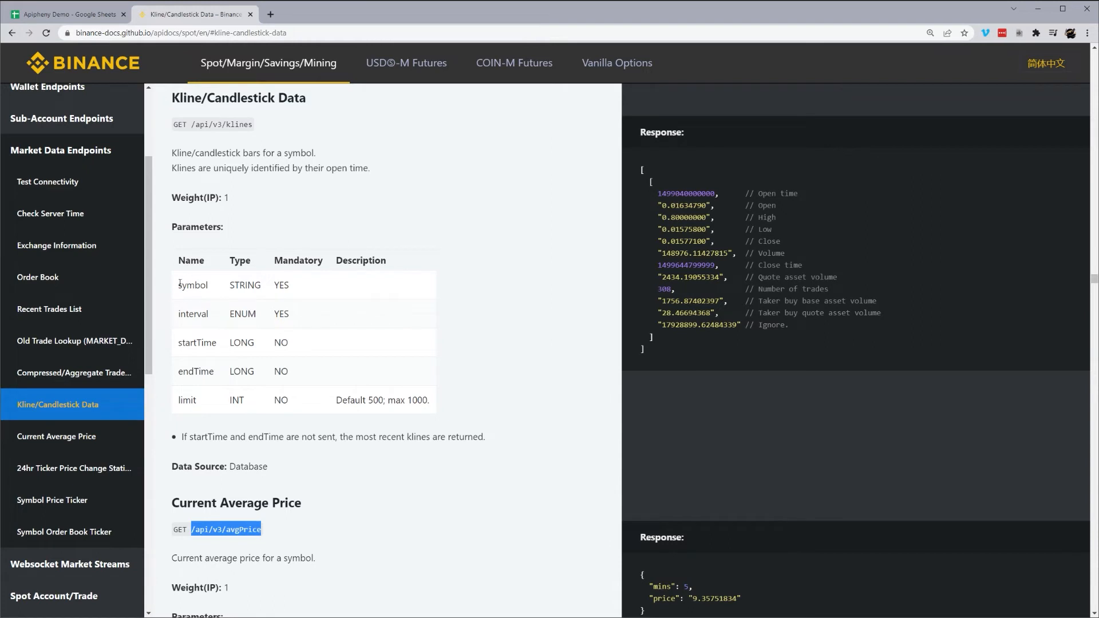
{"action": "left_click_drag", "start_coordinate": [179, 285], "coordinate": [291, 314]}
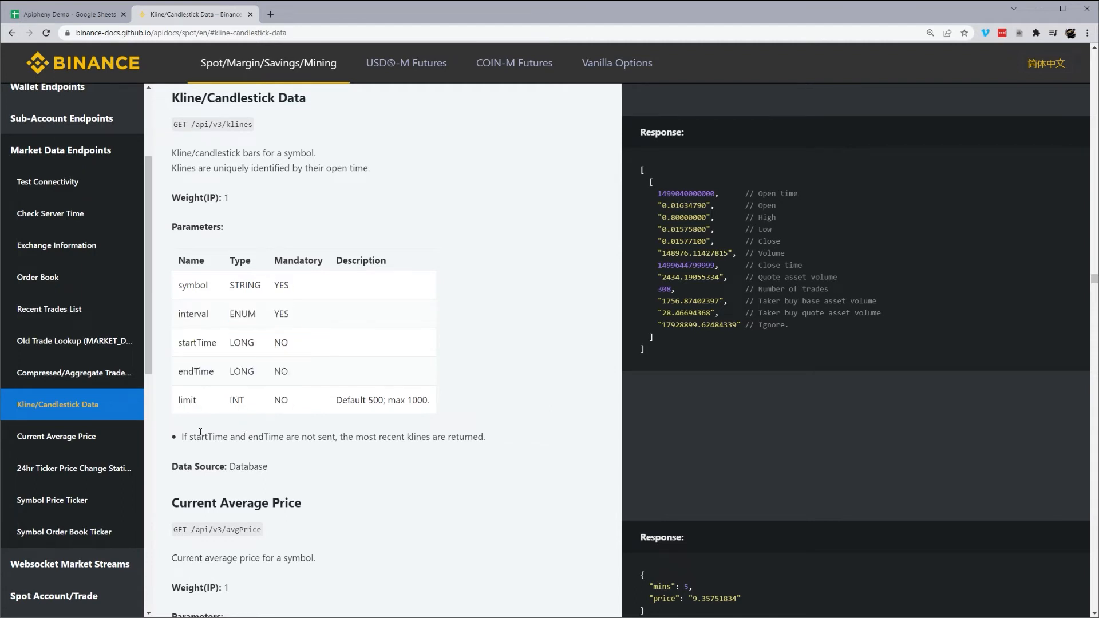
{"action": "left_click_drag", "start_coordinate": [189, 437], "coordinate": [466, 436]}
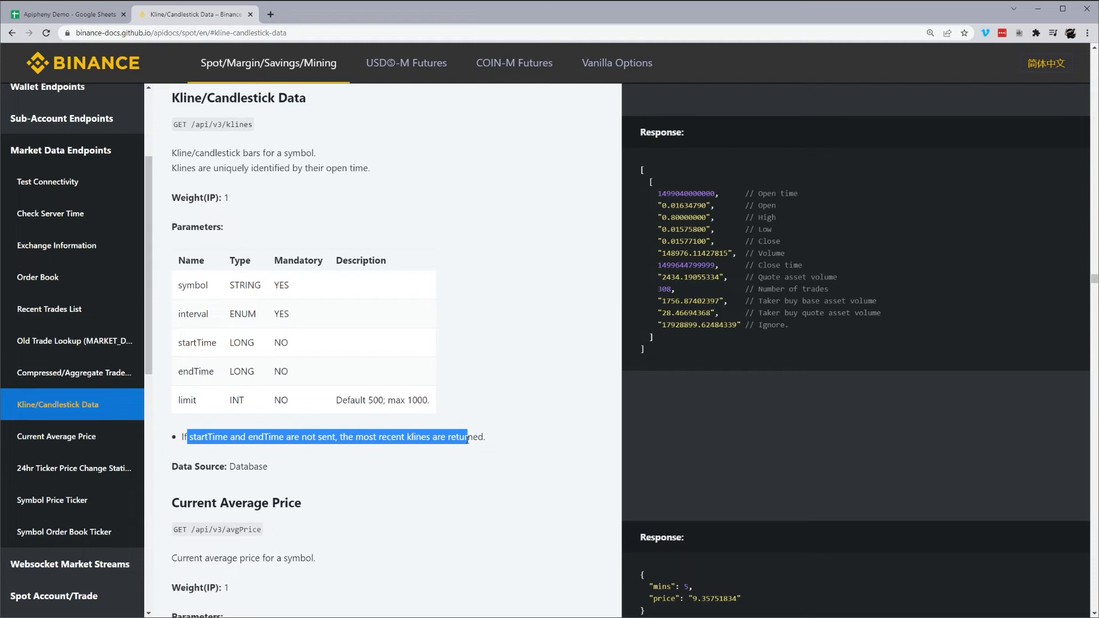
{"action": "mouse_move", "coordinate": [194, 342]}
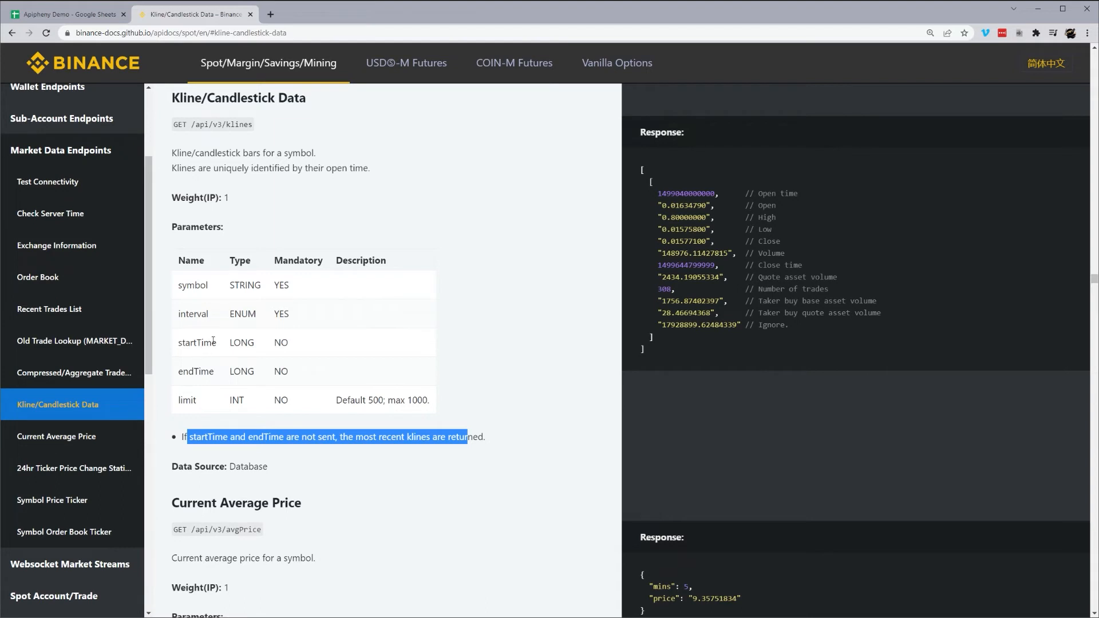
{"action": "mouse_move", "coordinate": [271, 346]}
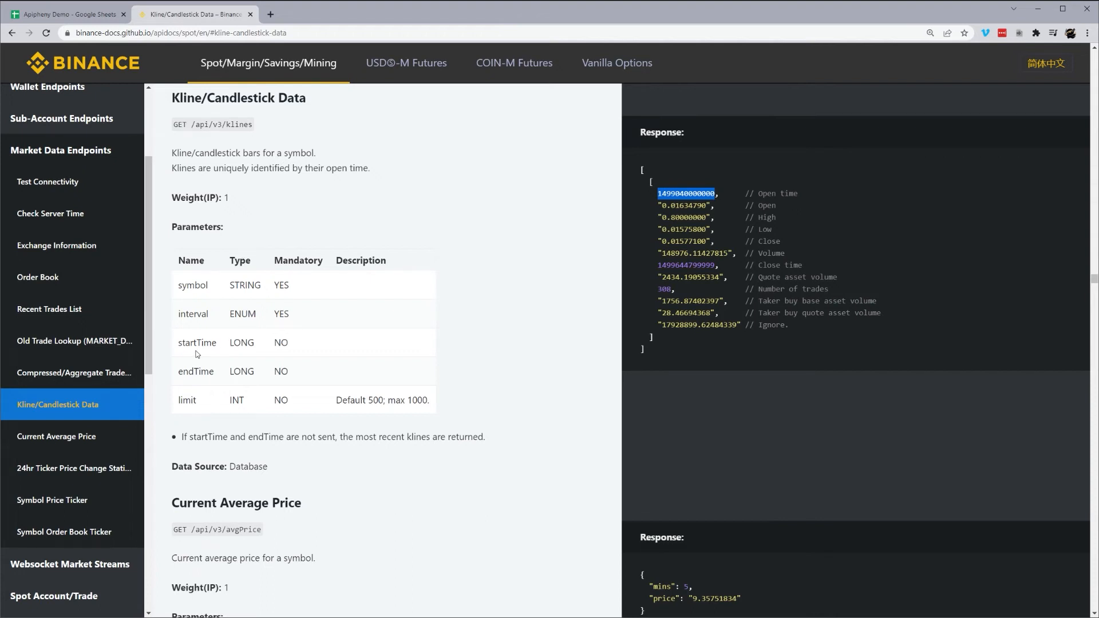
{"action": "double_click", "coordinate": [197, 343]}
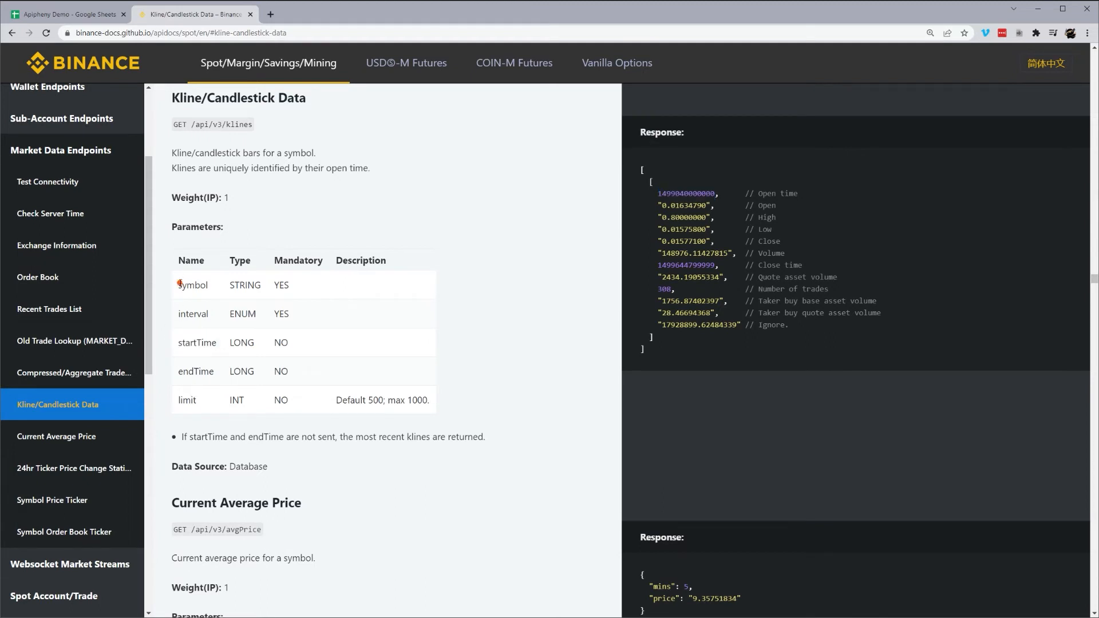
{"action": "left_click_drag", "start_coordinate": [178, 285], "coordinate": [291, 314]}
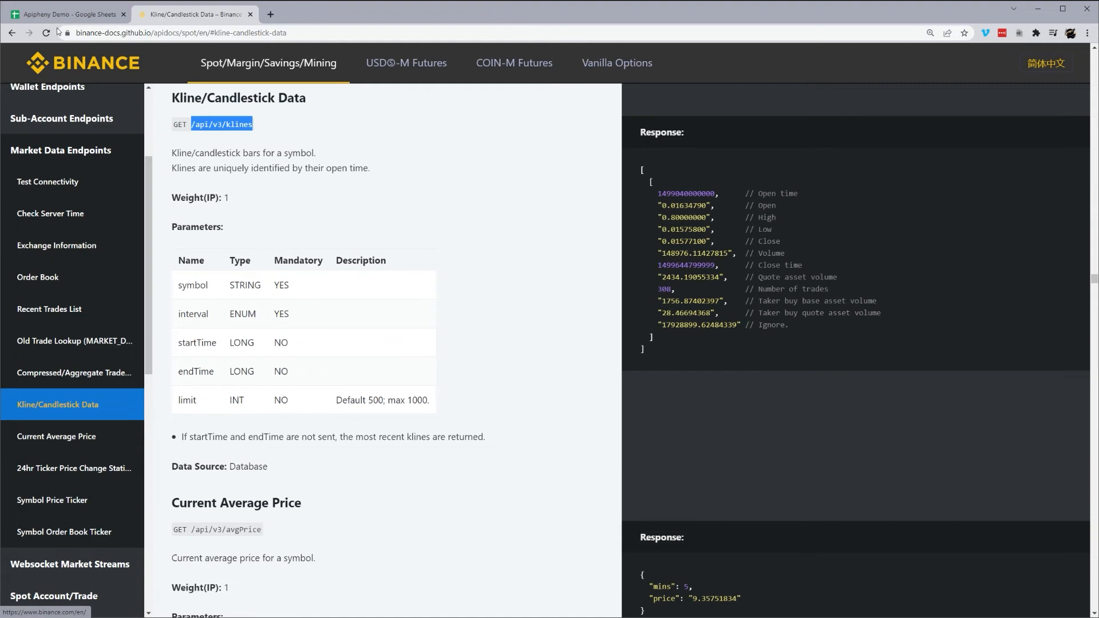
Step: Replace avgPrice with klines in the API URL Path, then return to the docs
{"action": "left_click", "coordinate": [69, 14]}
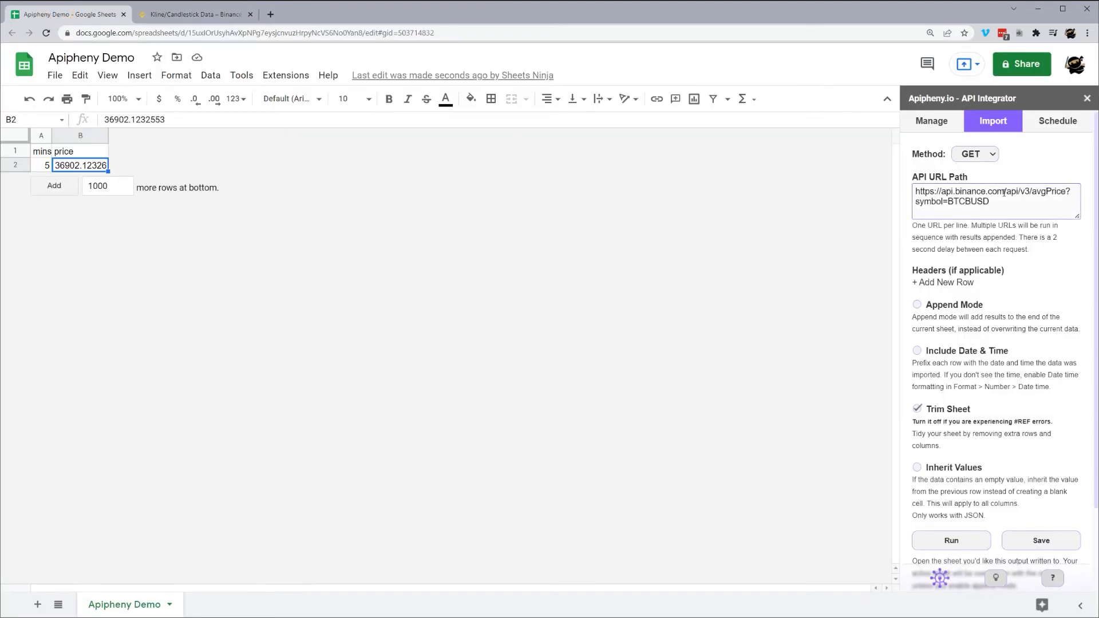
{"action": "type", "text": "klines"}
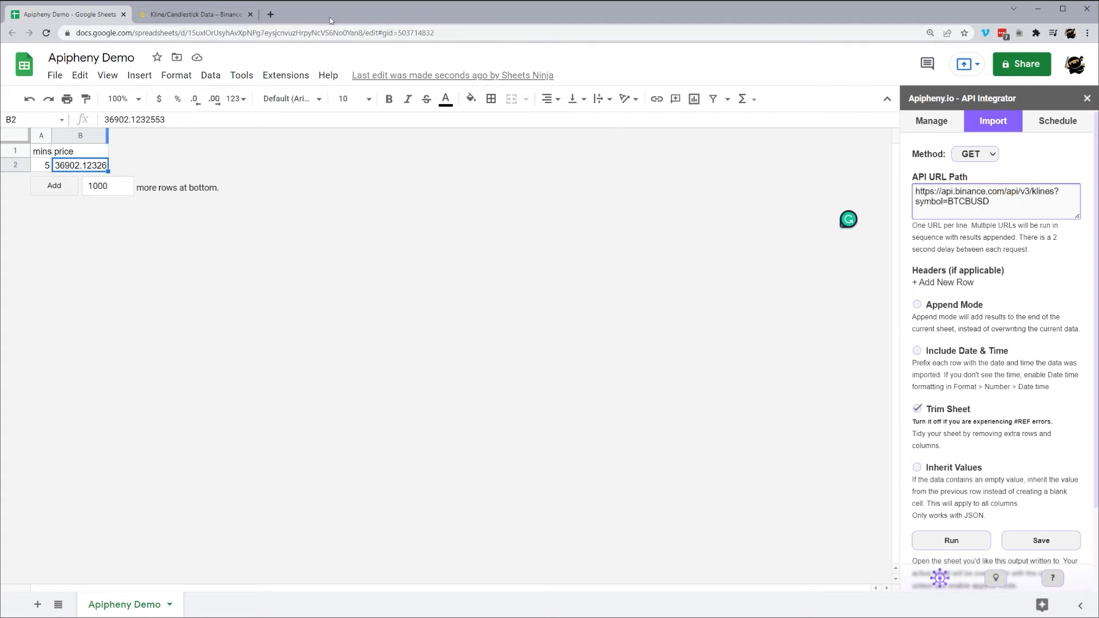
{"action": "left_click", "coordinate": [195, 15]}
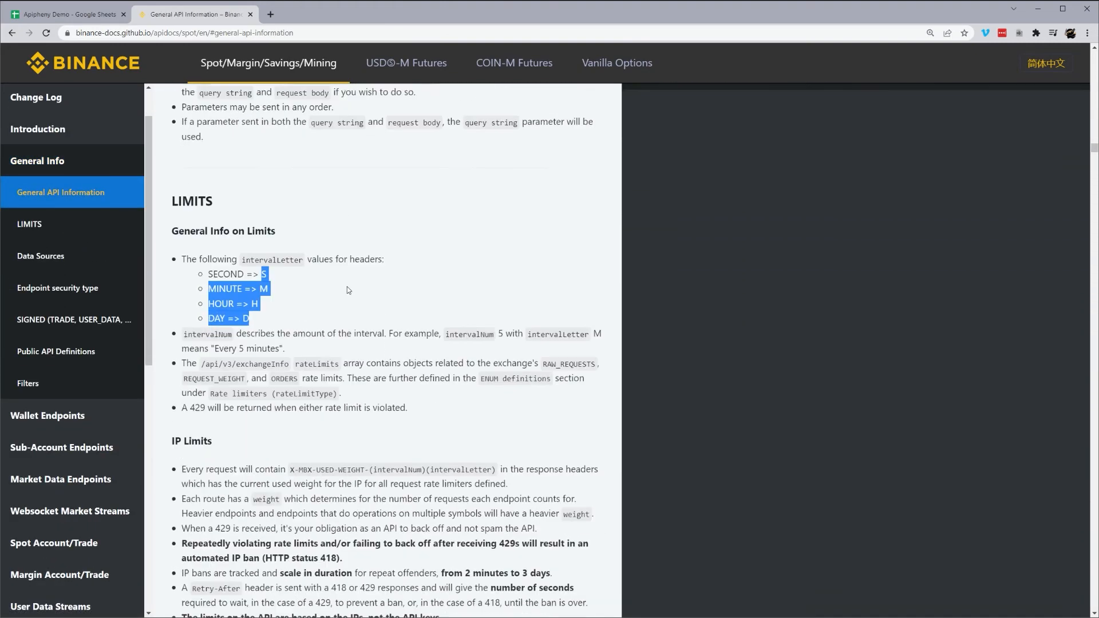
Step: Read through the Limits notes in Binance's General Info section
{"action": "scroll", "scroll_direction": "down", "scroll_amount": 3}
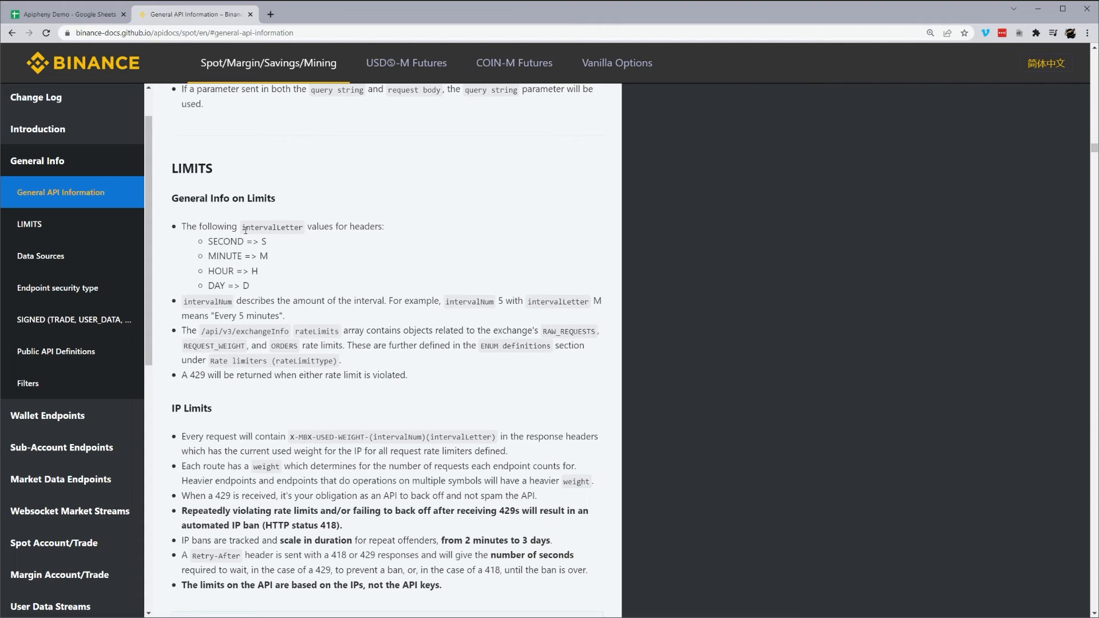
{"action": "double_click", "coordinate": [273, 226]}
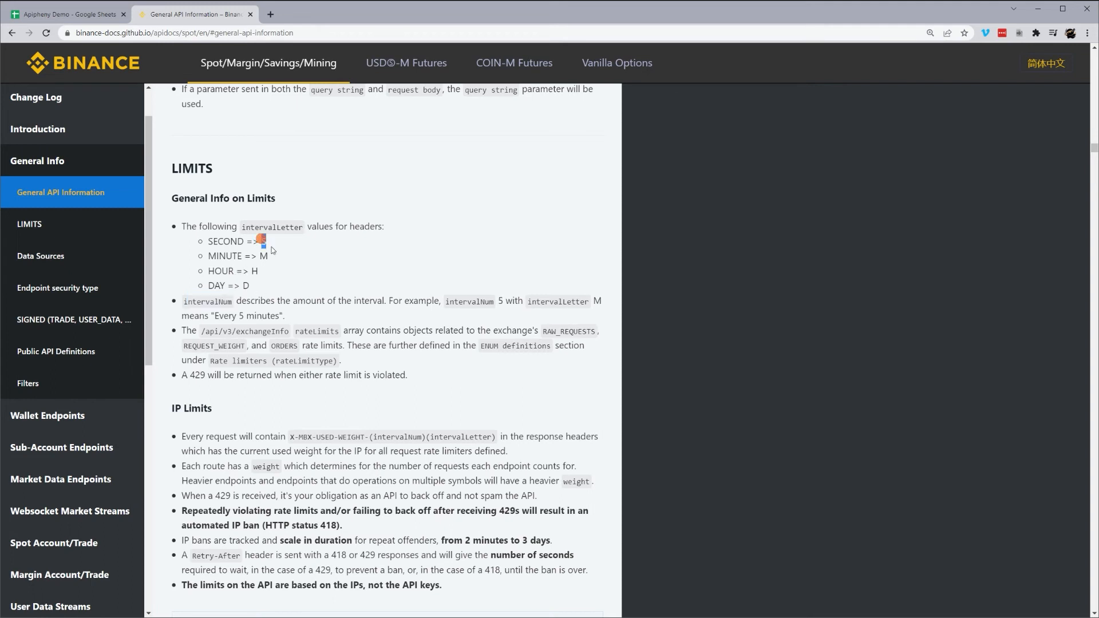
{"action": "left_click", "coordinate": [238, 287]}
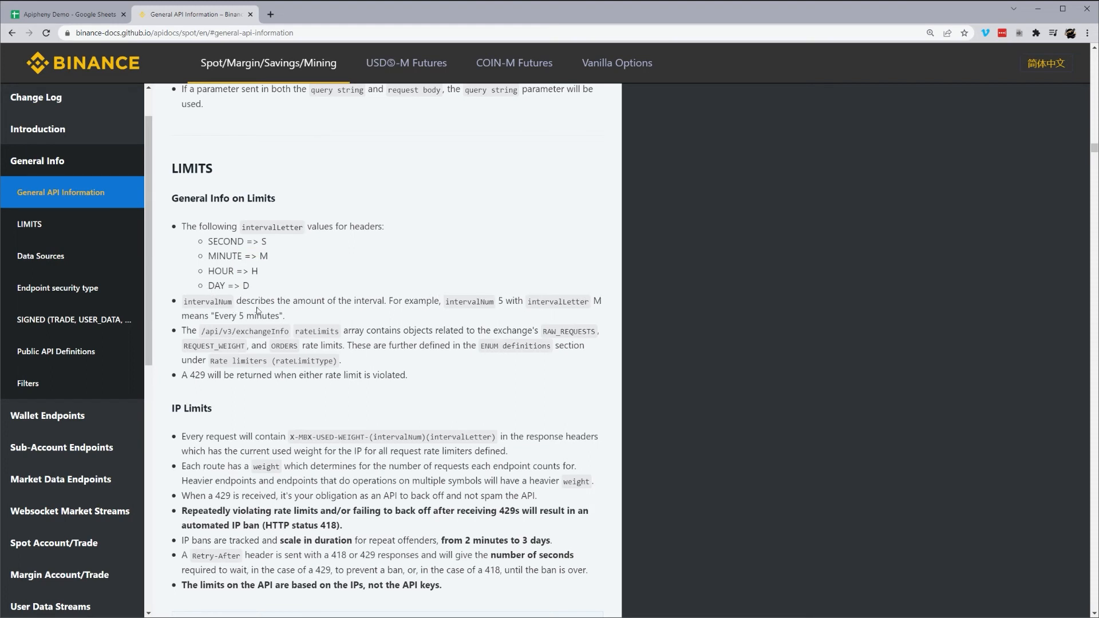
{"action": "mouse_move", "coordinate": [95, 261]}
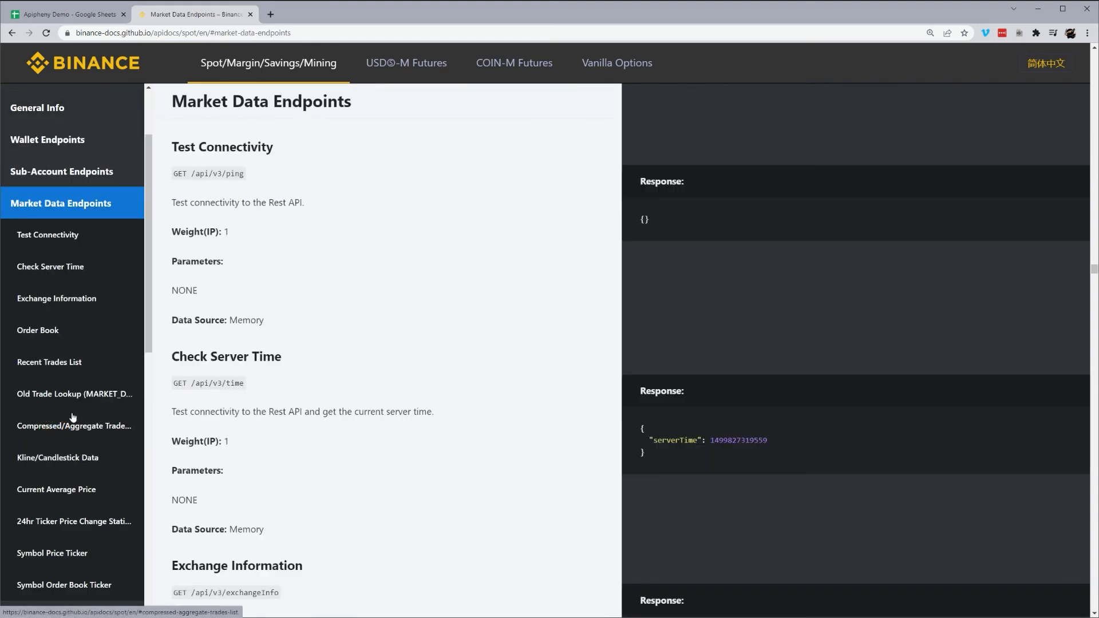
{"action": "scroll", "scroll_direction": "down", "scroll_amount": 3}
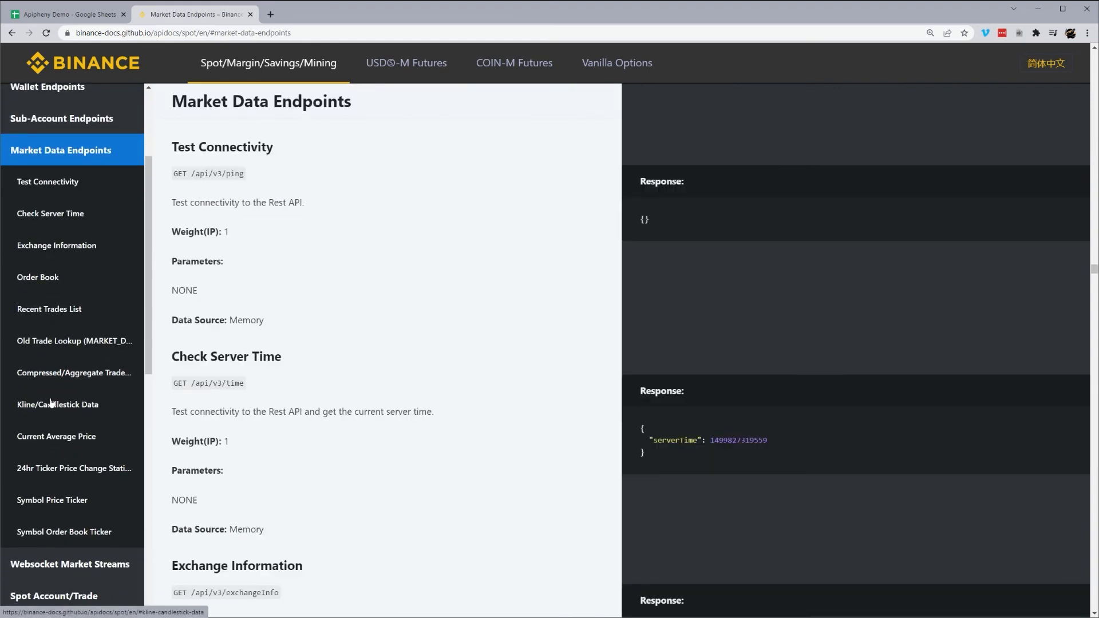
Step: Pick out the interval parameter in the klines table and go back to the spreadsheet
{"action": "left_click", "coordinate": [57, 406]}
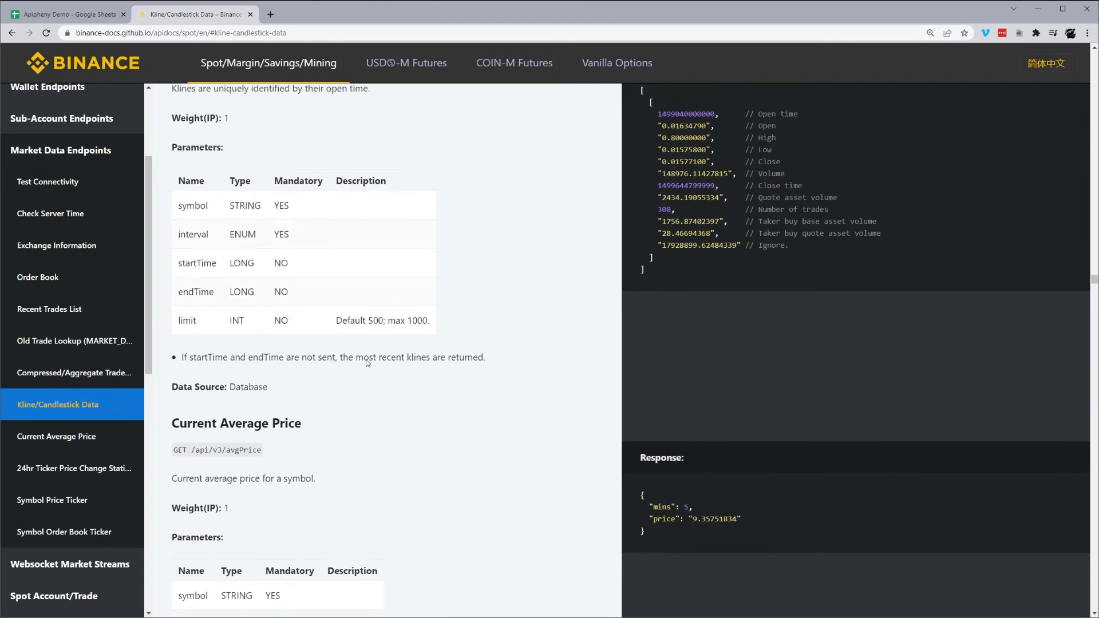
{"action": "left_click", "coordinate": [74, 374]}
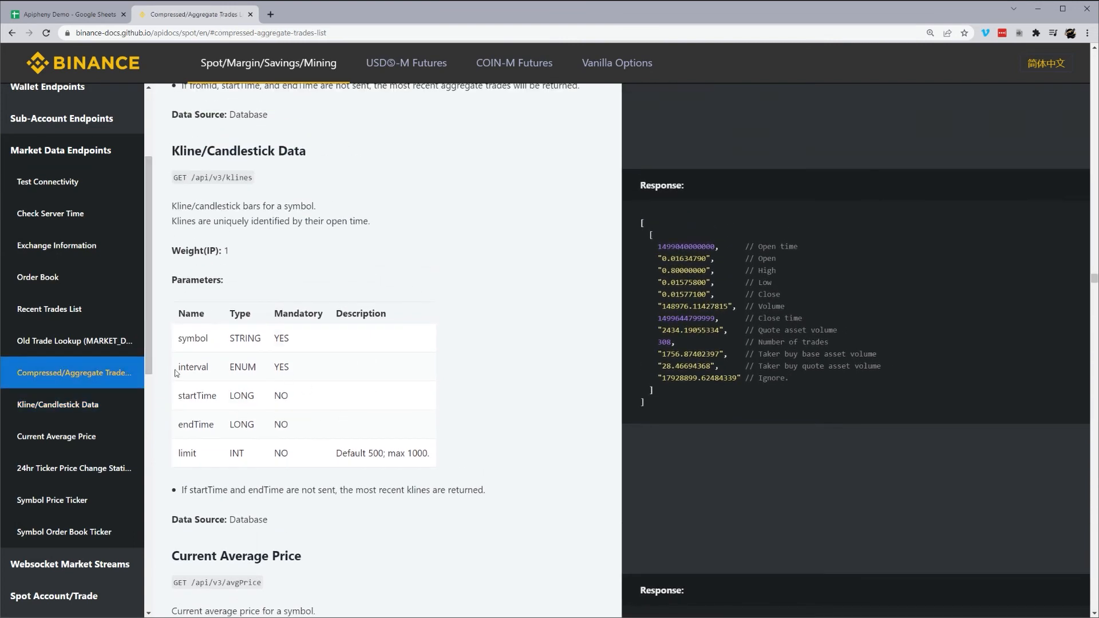
{"action": "double_click", "coordinate": [192, 367]}
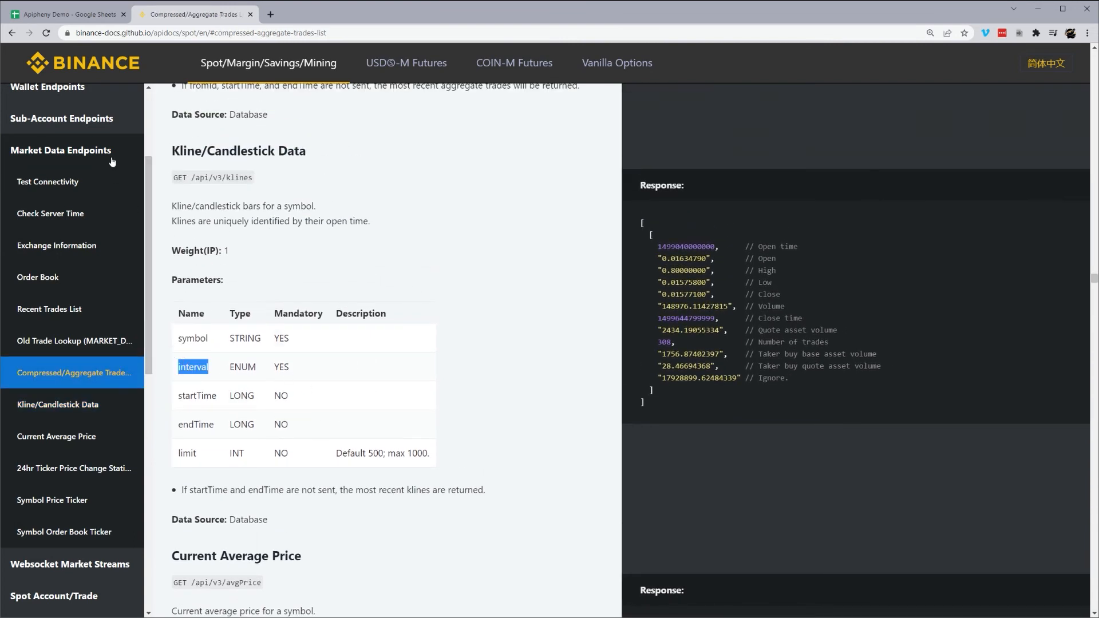
{"action": "left_click", "coordinate": [69, 14]}
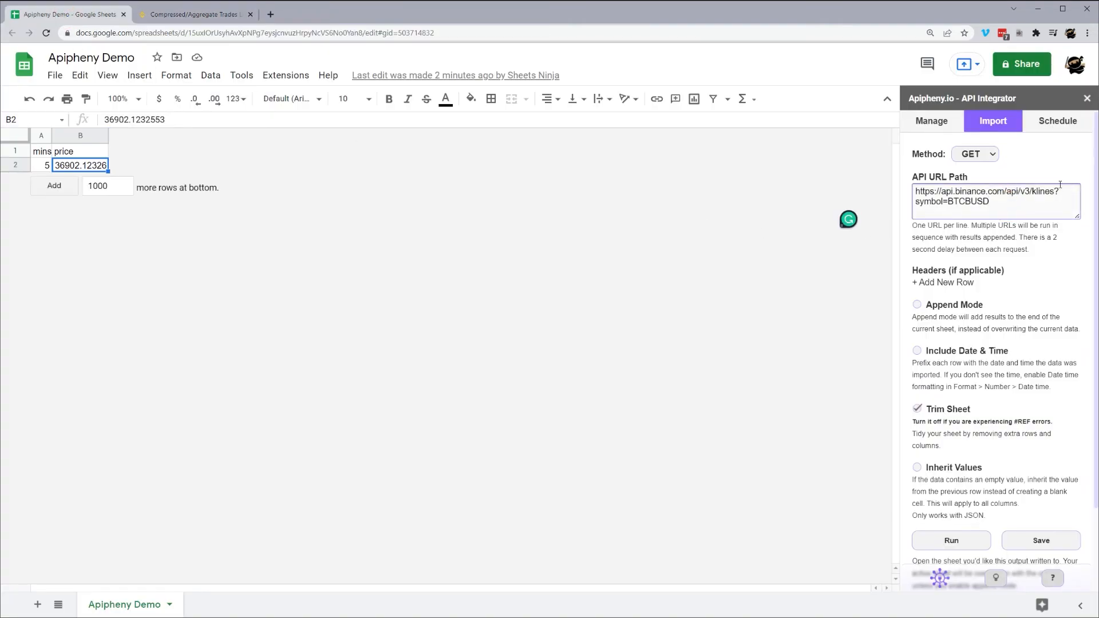
Step: Append &interval=15m after symbol=BTCBUSD in the API URL Path
{"action": "double_click", "coordinate": [929, 200]}
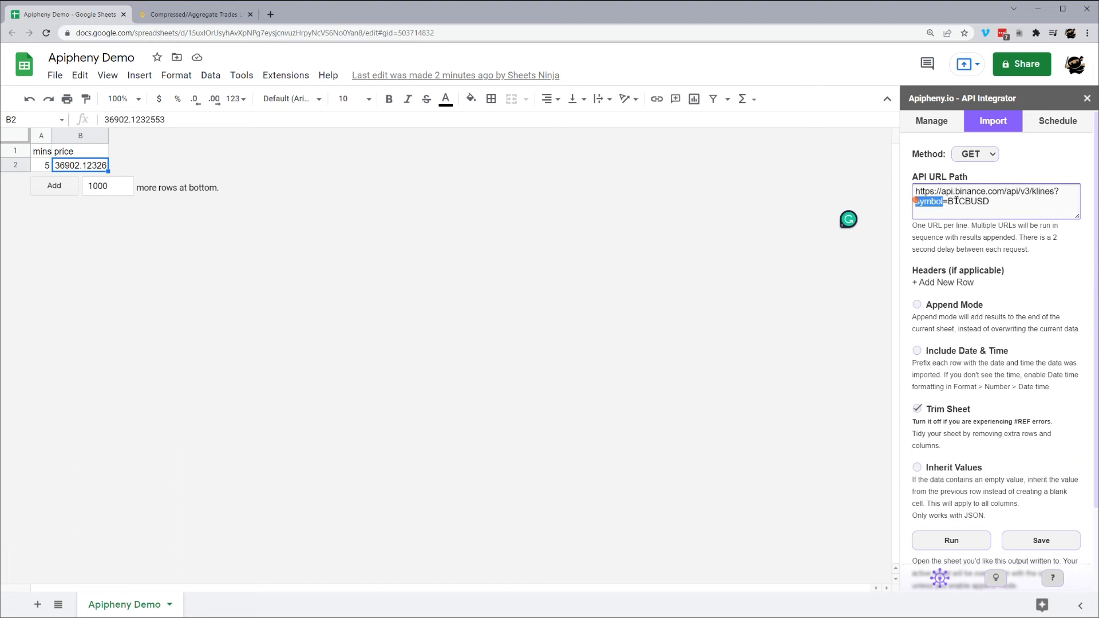
{"action": "left_click_drag", "start_coordinate": [916, 201], "coordinate": [988, 201]}
{"action": "type", "text": "&"}
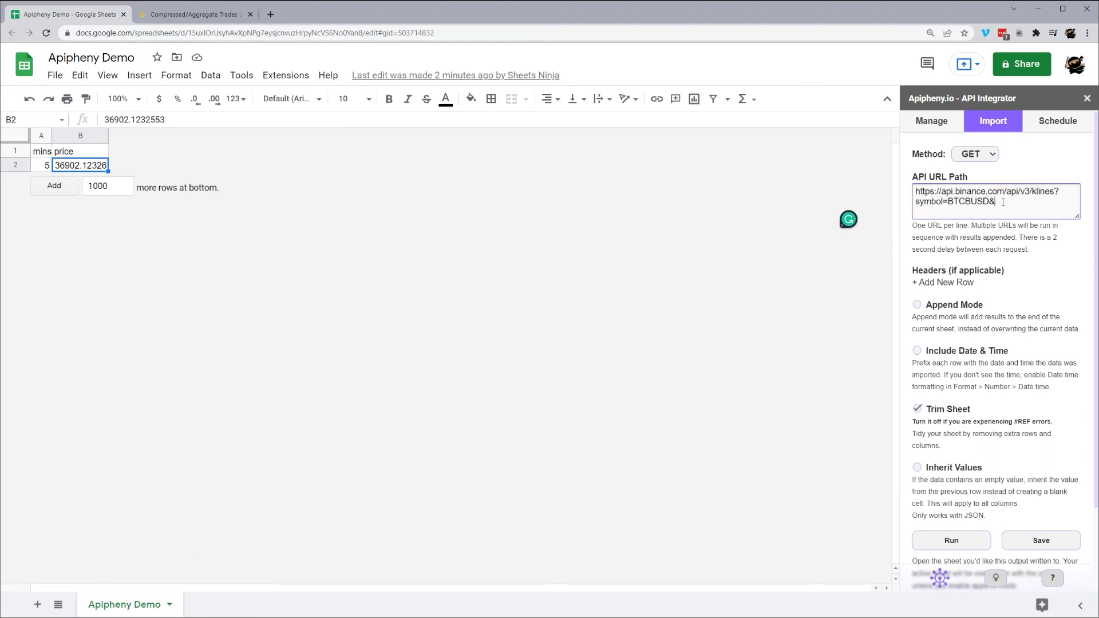
{"action": "type", "text": "interval"}
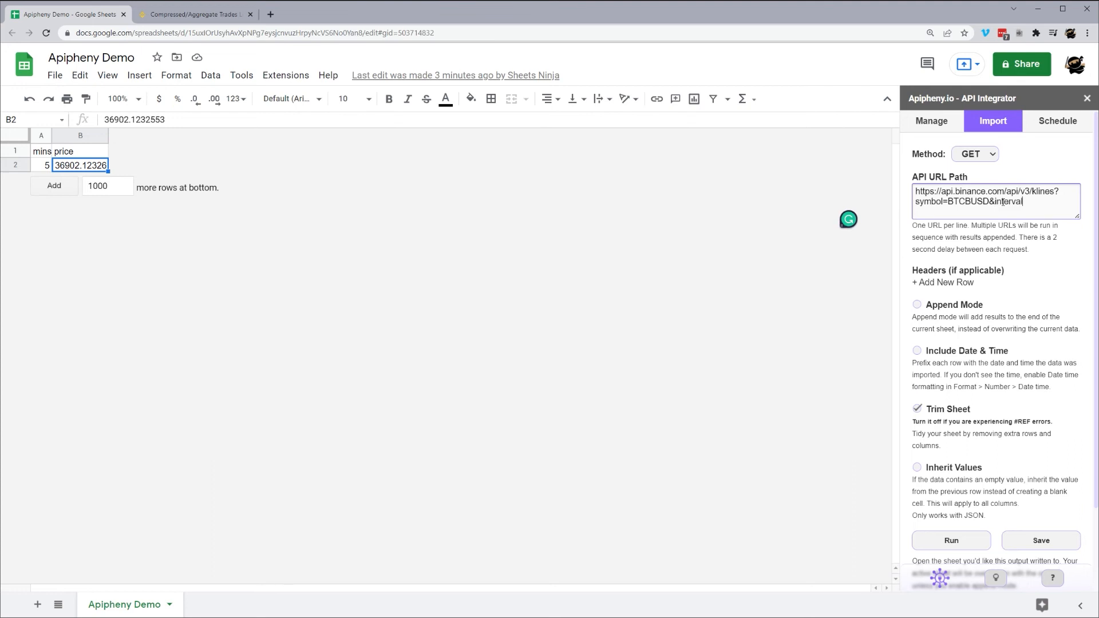
{"action": "type", "text": "="}
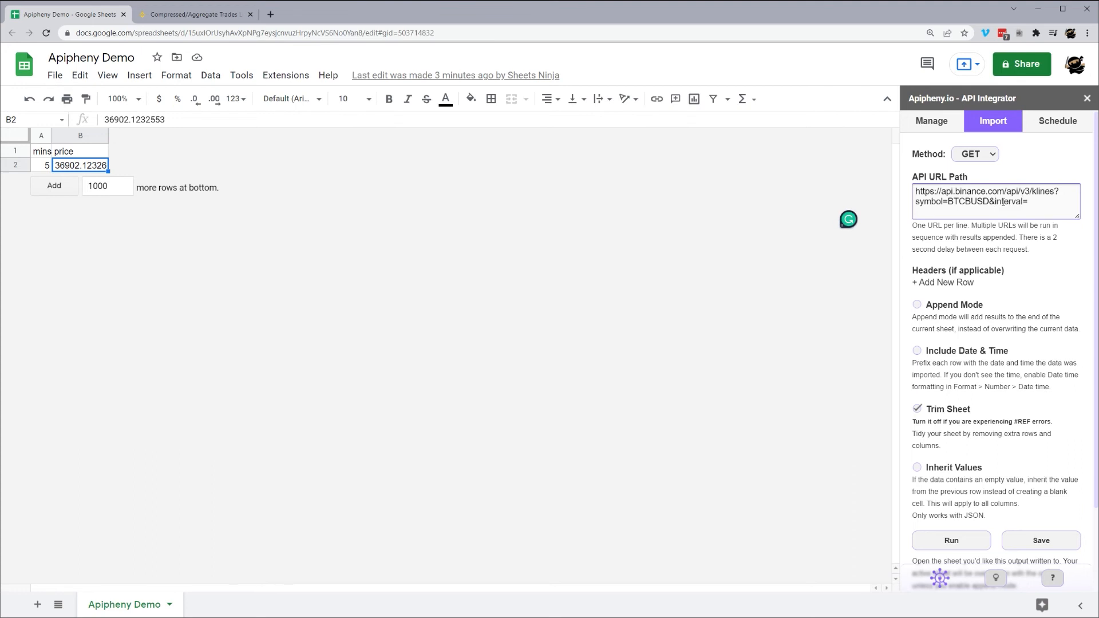
{"action": "type", "text": "15m"}
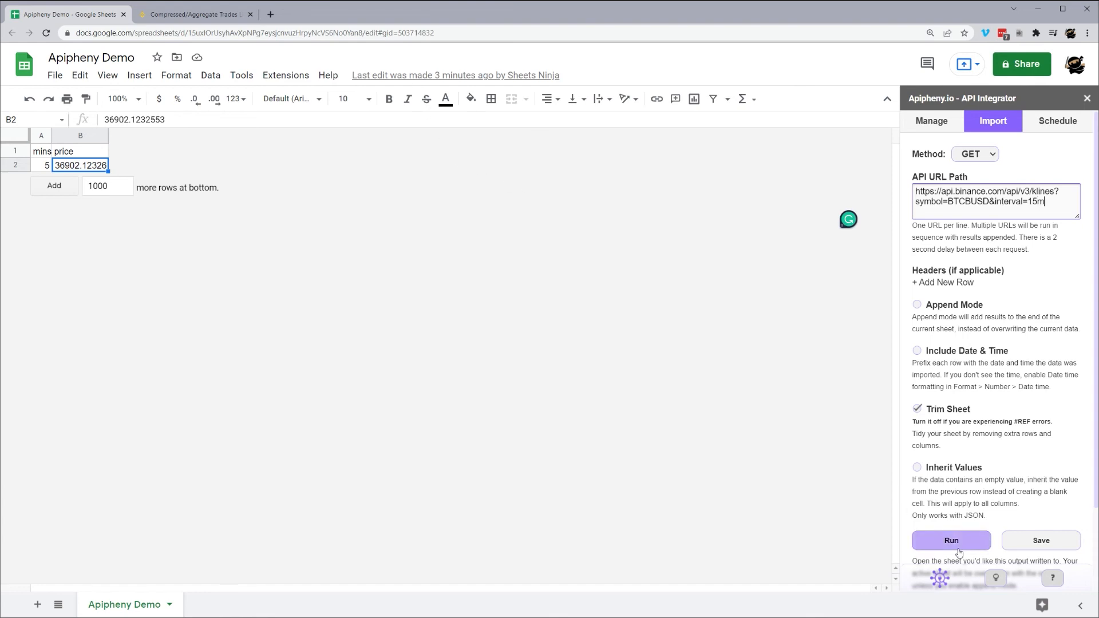
Step: Run the klines import, confirming the overwrite of the sheet
{"action": "left_click", "coordinate": [952, 541]}
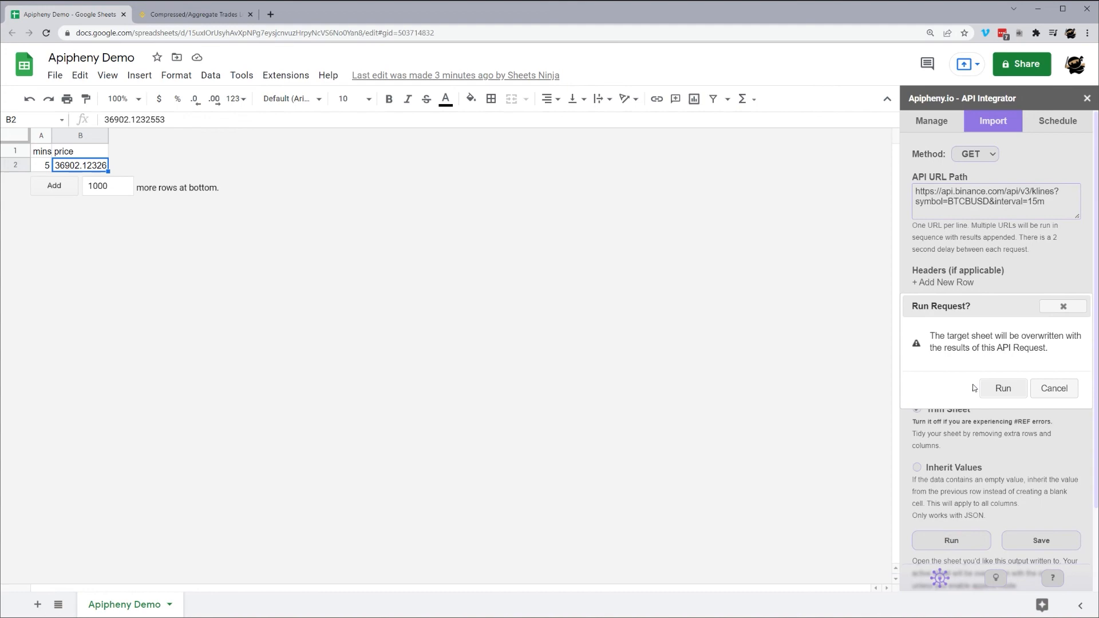
{"action": "left_click", "coordinate": [1003, 388]}
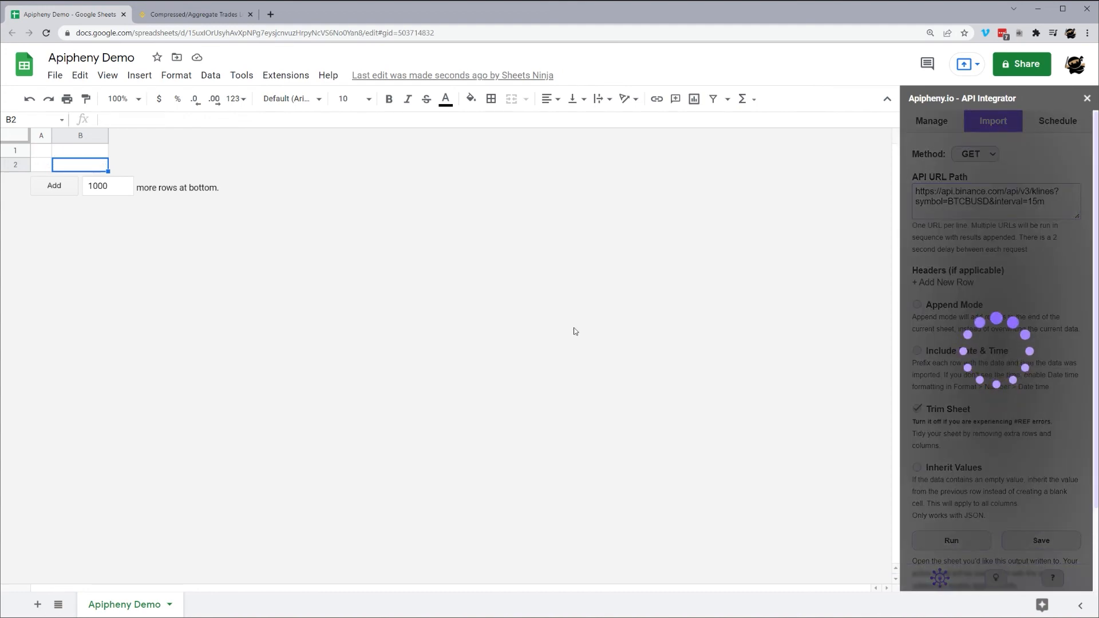
{"action": "left_click", "coordinate": [951, 541]}
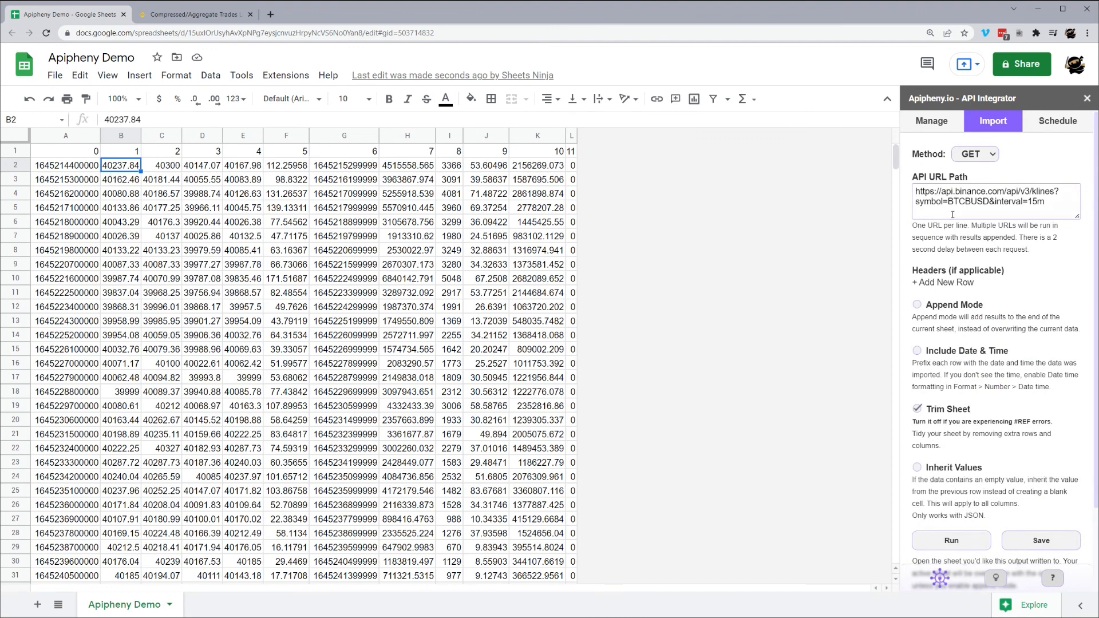
{"action": "left_click_drag", "start_coordinate": [120, 165], "coordinate": [344, 165]}
{"action": "type", "text": "convert"}
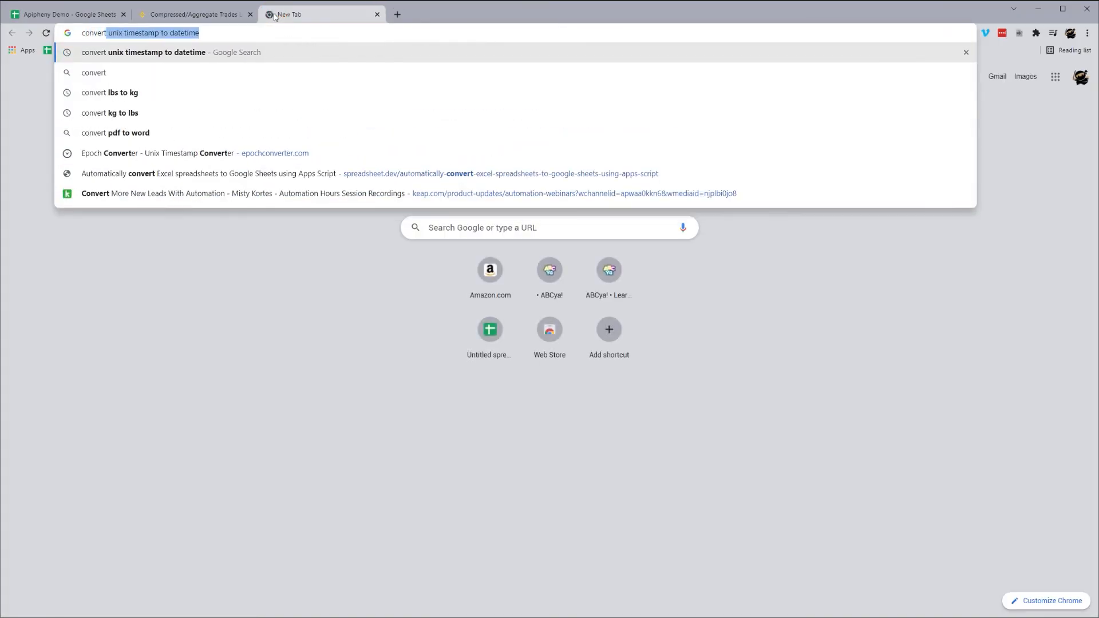
{"action": "key", "text": "Enter"}
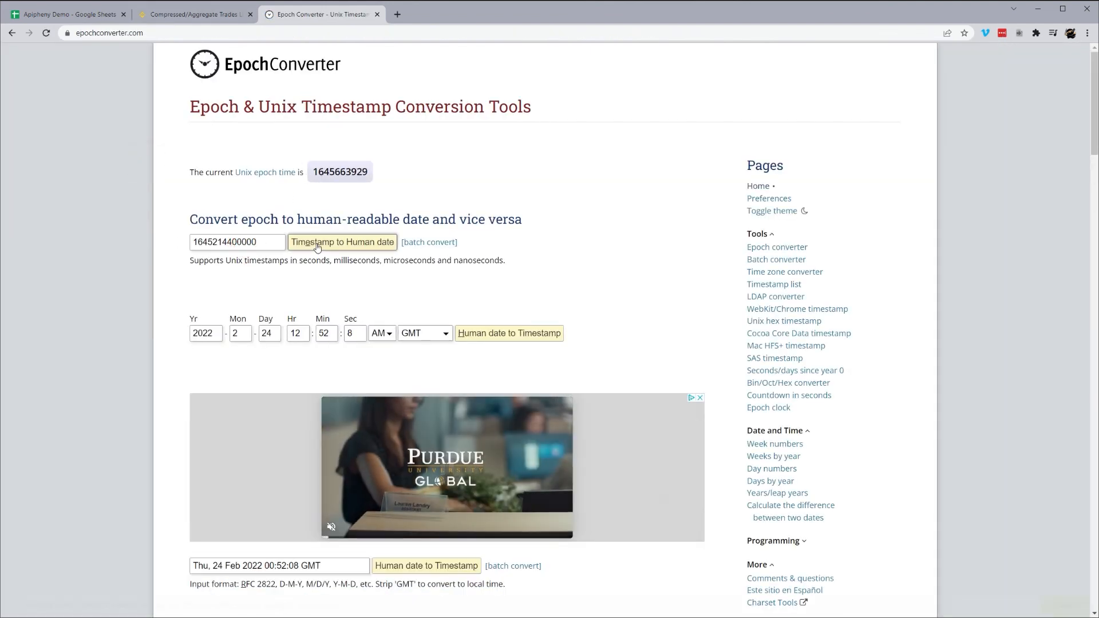
{"action": "left_click", "coordinate": [343, 243]}
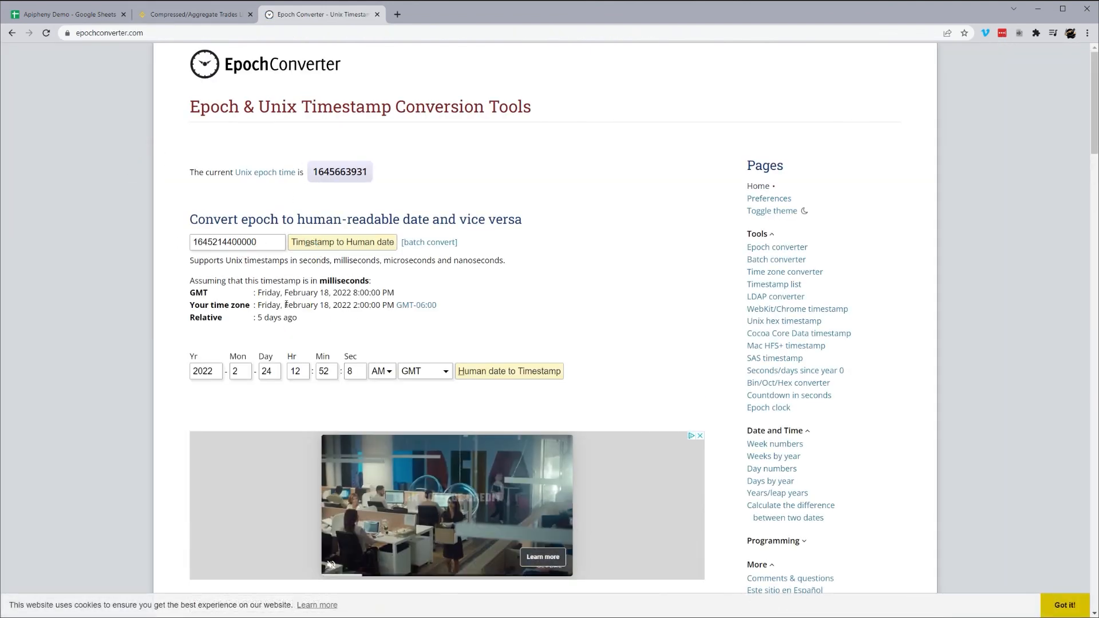
{"action": "left_click_drag", "start_coordinate": [284, 304], "coordinate": [389, 304]}
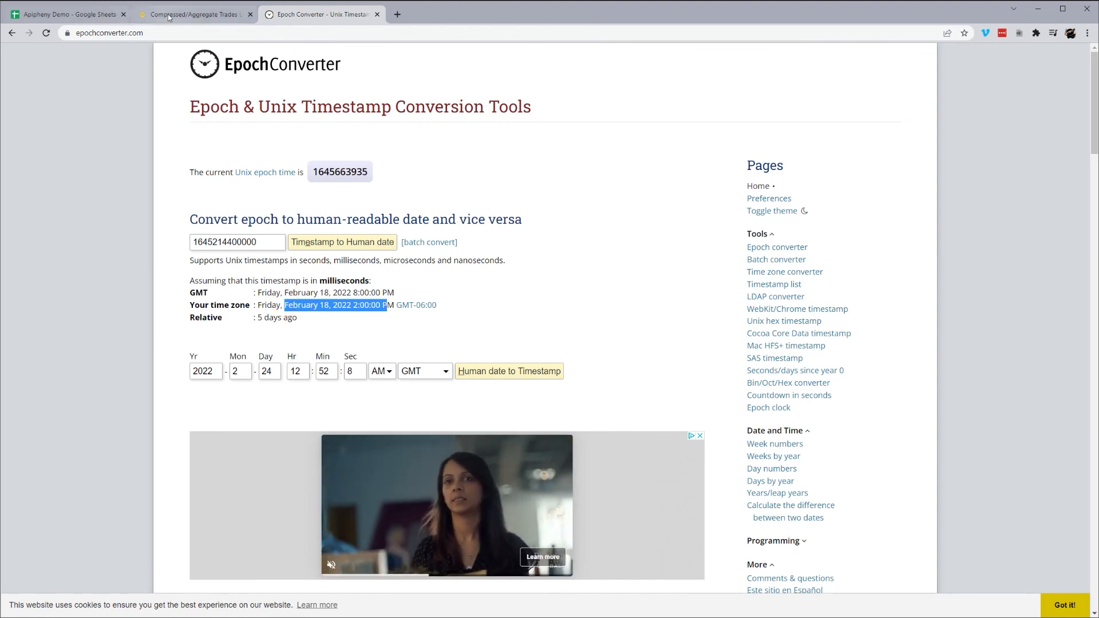
{"action": "left_click", "coordinate": [75, 14]}
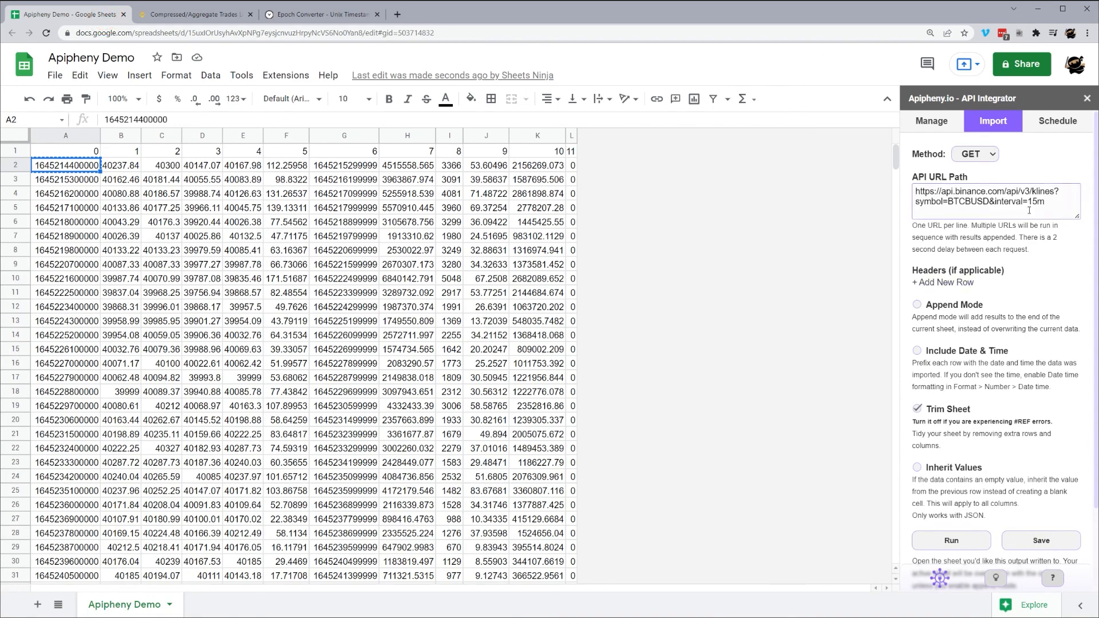
Step: Scroll through the candle rows and switch back to the Kline/Candlestick Data docs
{"action": "scroll", "scroll_direction": "down", "scroll_amount": 3}
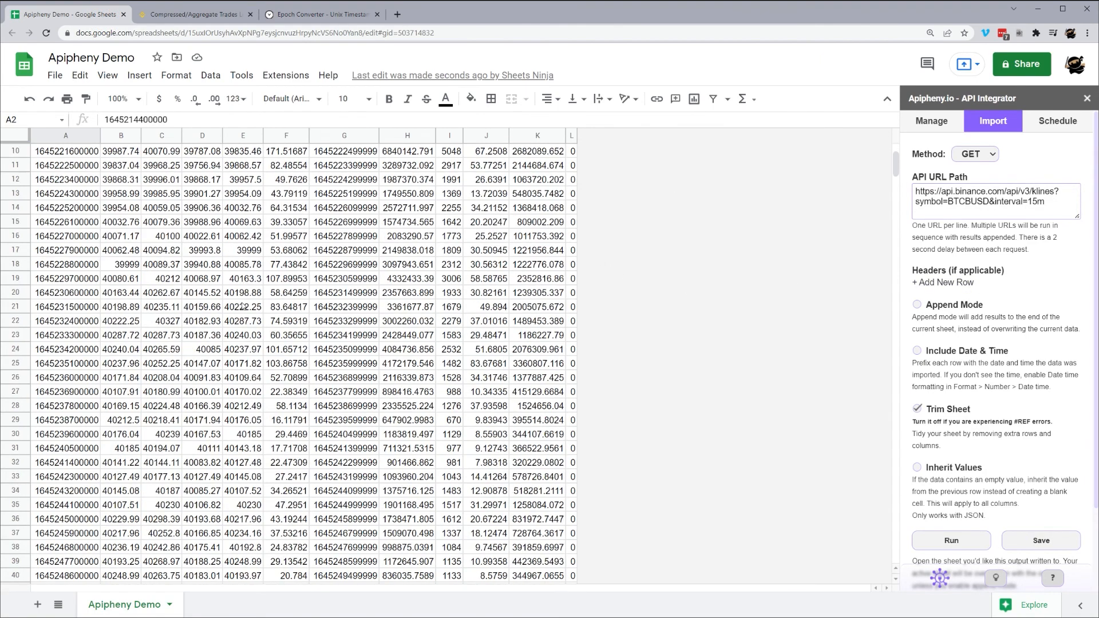
{"action": "left_click", "coordinate": [196, 14]}
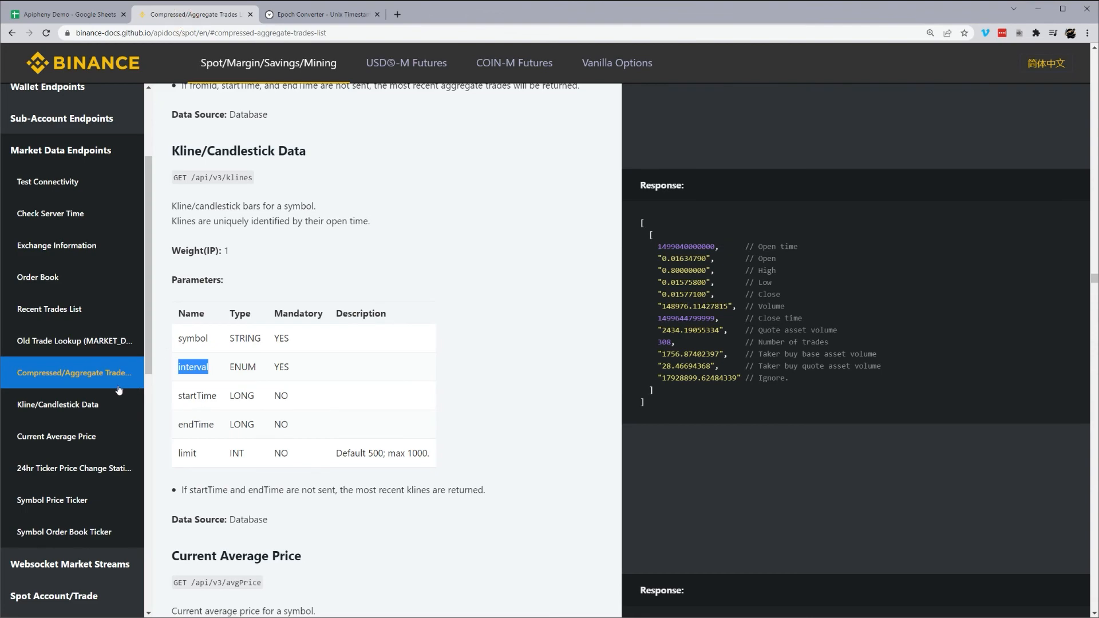
{"action": "mouse_move", "coordinate": [275, 299]}
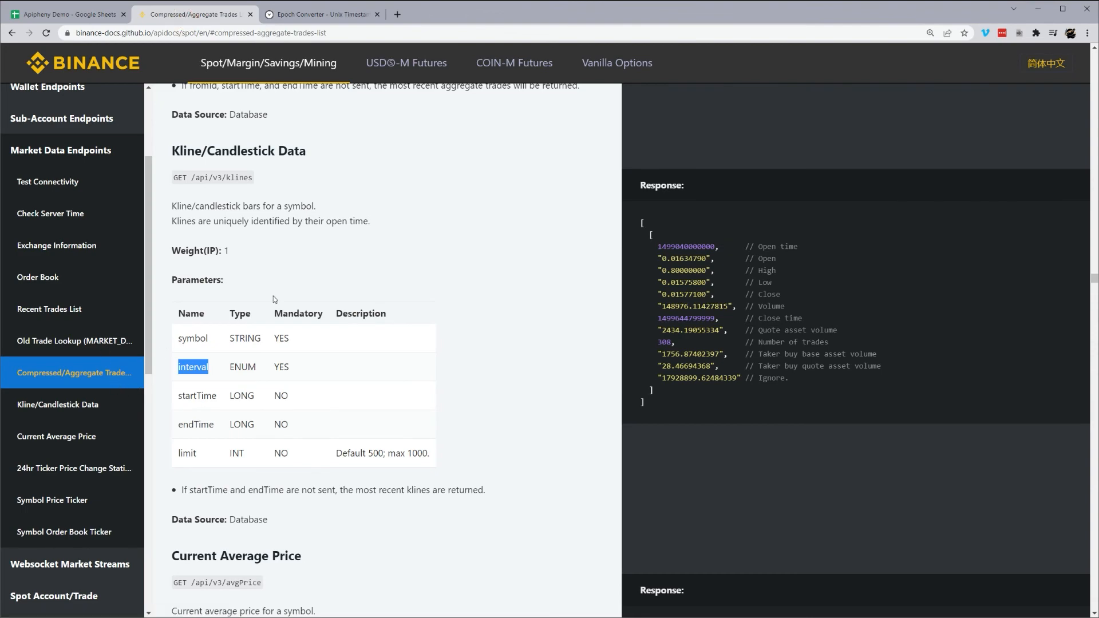